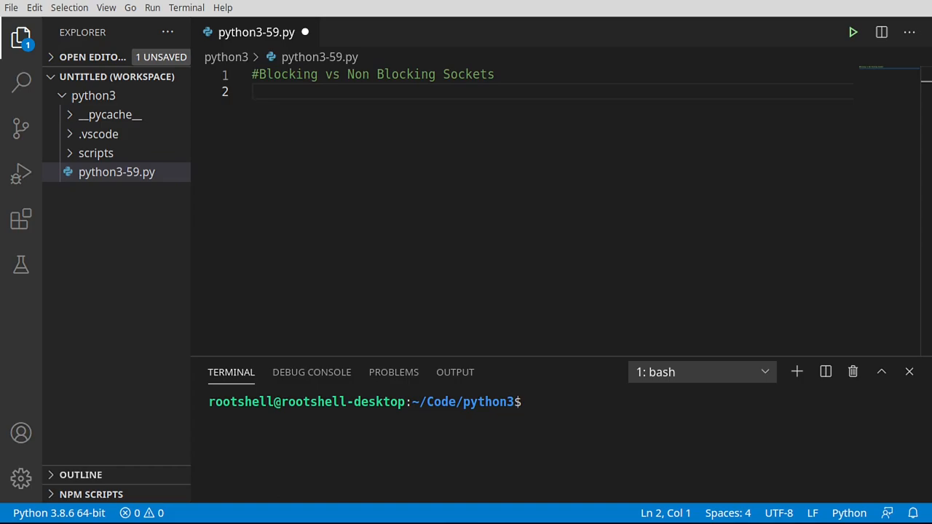
mouse_move(364, 159)
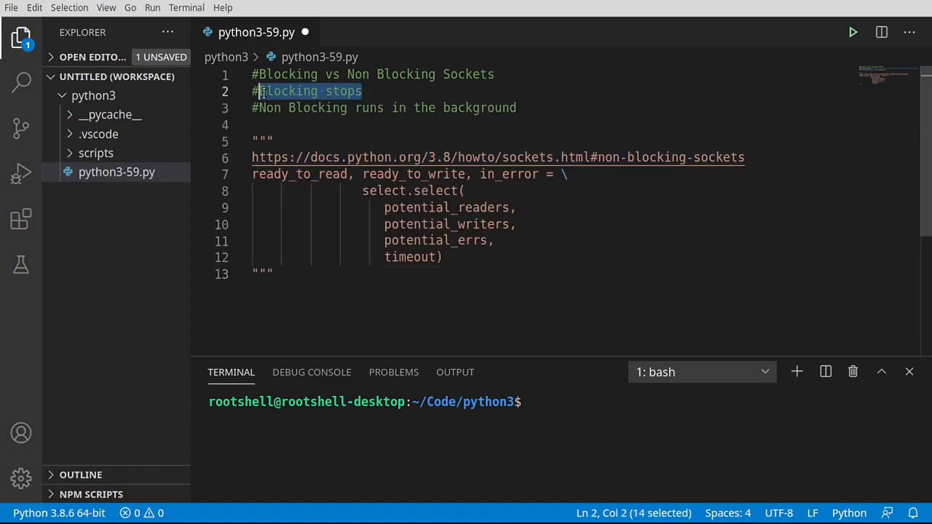
Step: Highlight 'Blocking', 'Non Blocking' and the select.select arguments, including timeout, in the new notes
double_click(286, 91)
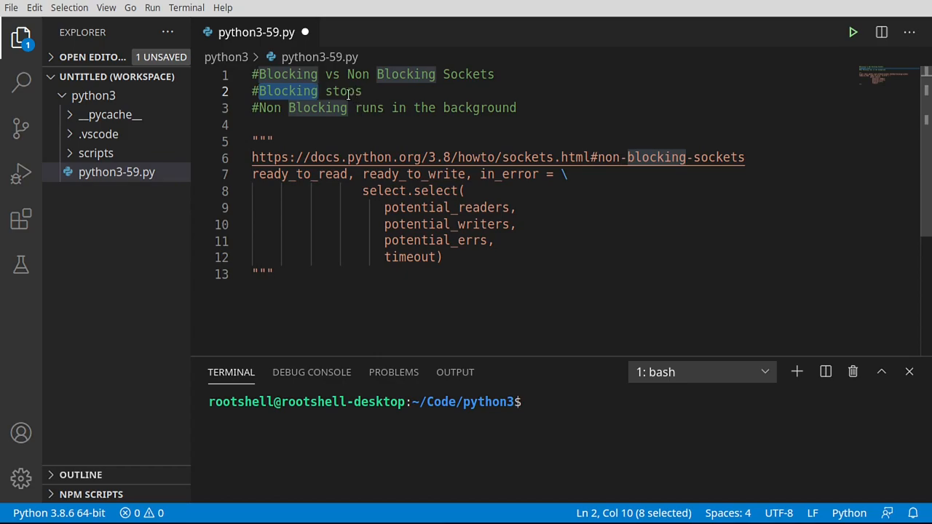
mouse_move(342, 108)
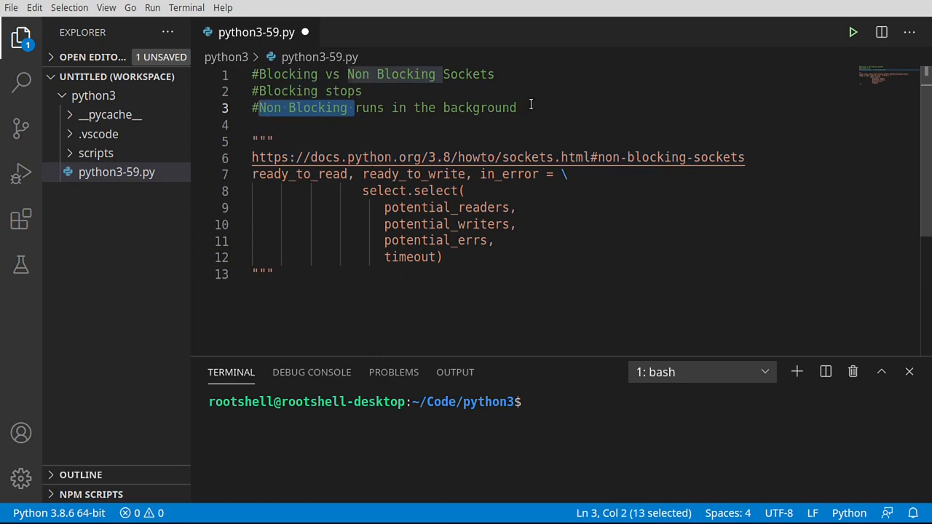
drag(356, 107, 516, 107)
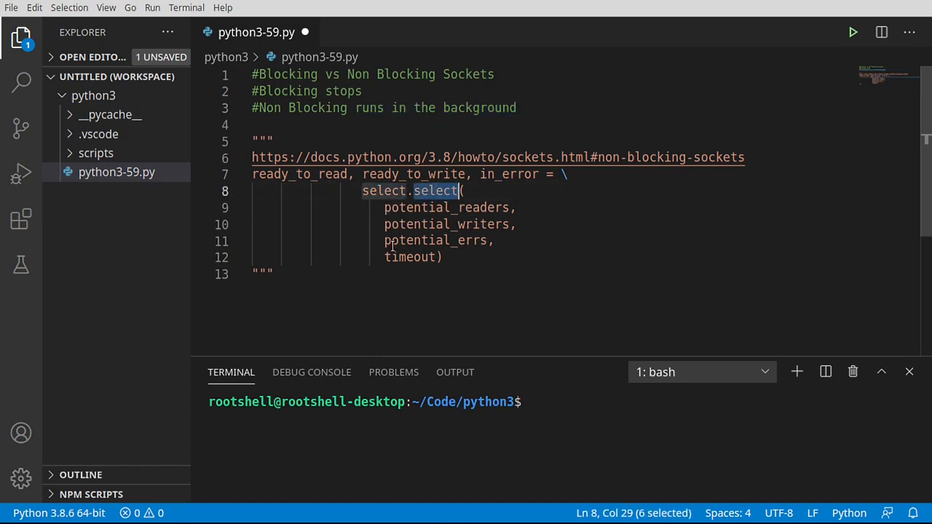
mouse_move(460, 280)
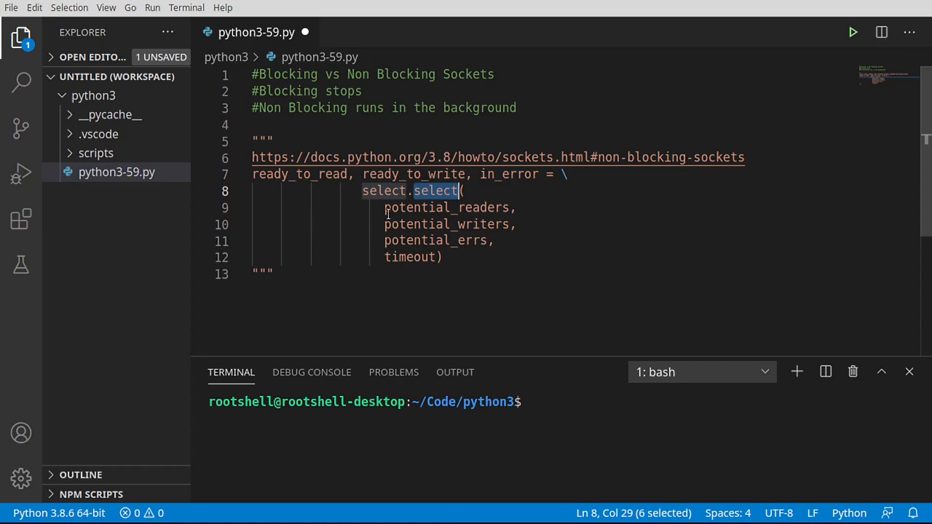
double_click(447, 207)
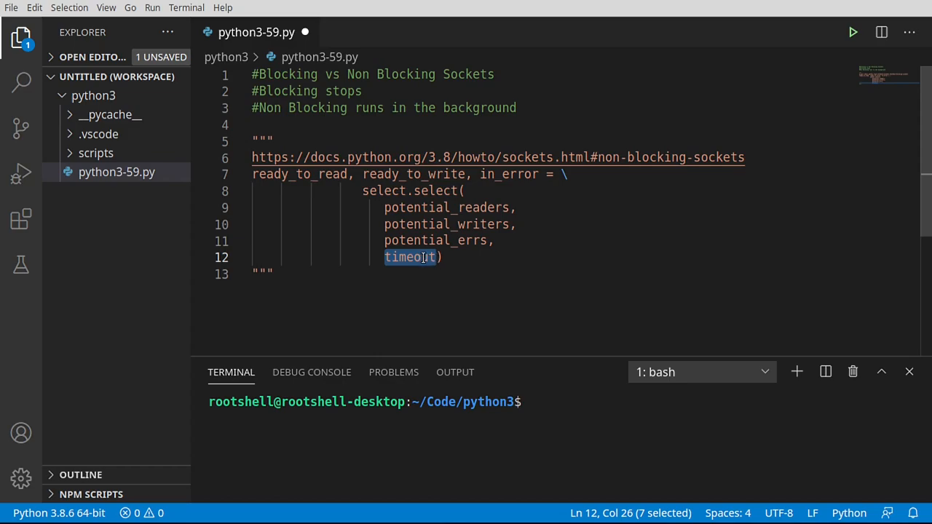
double_click(299, 174)
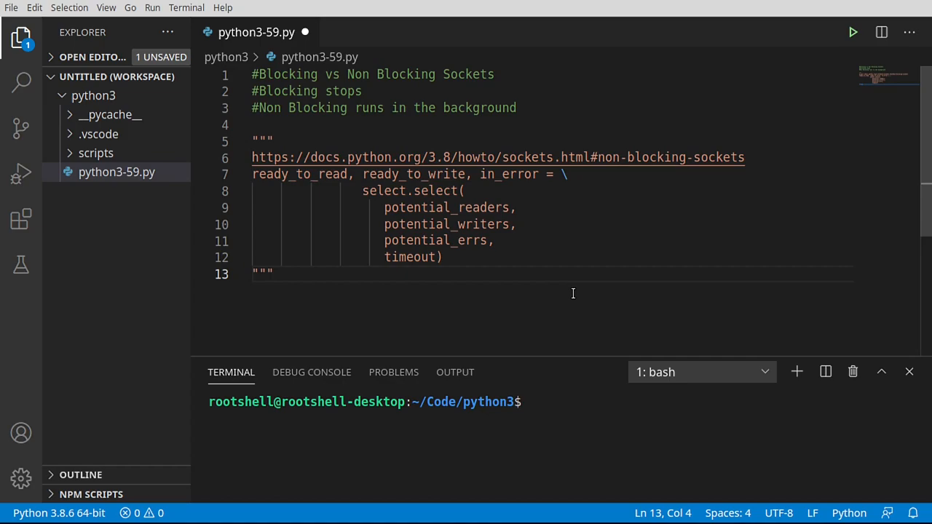
mouse_move(632, 154)
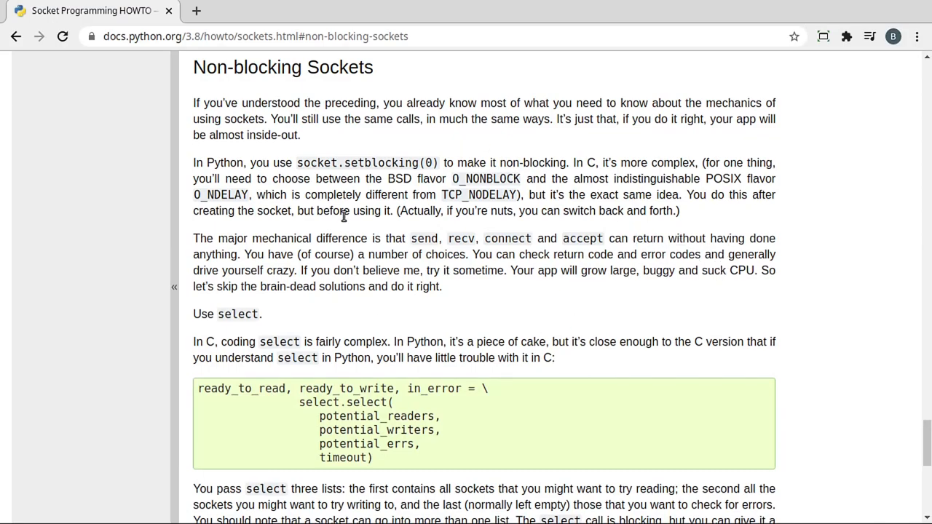
mouse_move(337, 168)
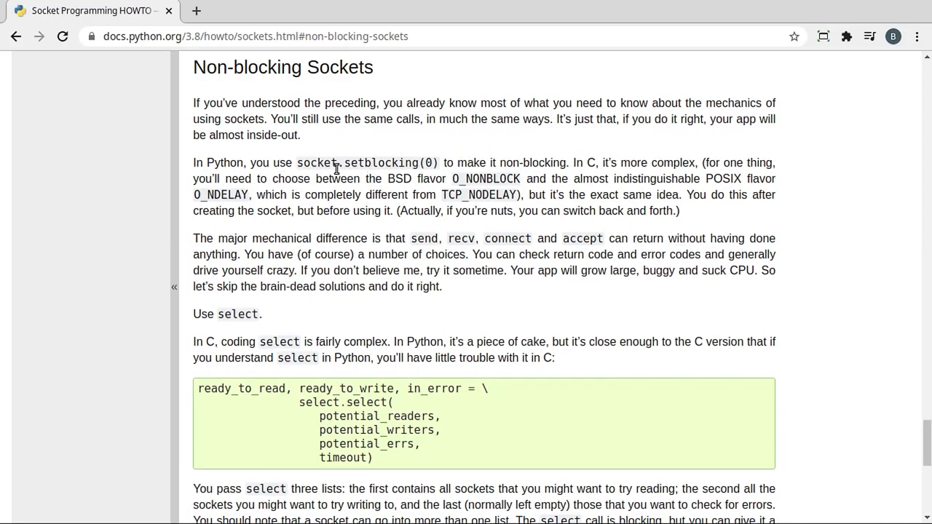
mouse_move(323, 164)
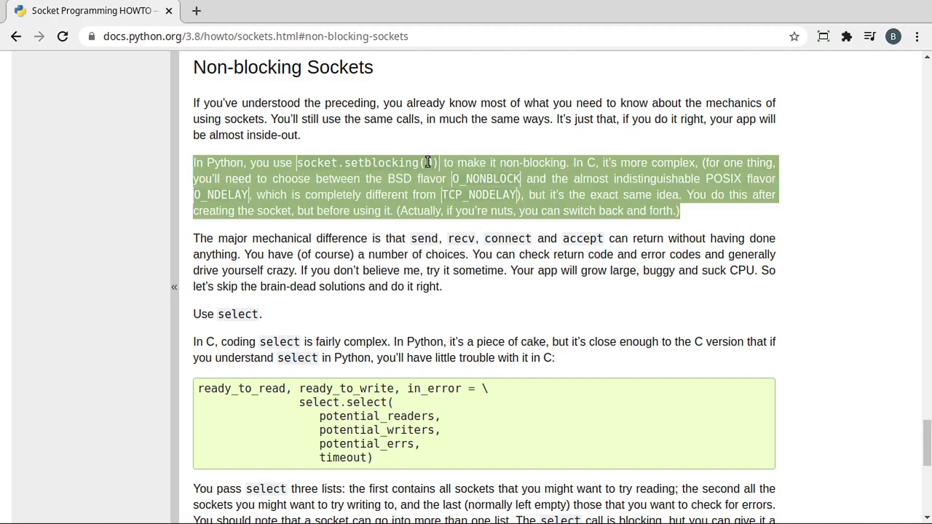
Step: Select socket.setblocking(0) in the HOWTO's Non-blocking Sockets section
click(332, 162)
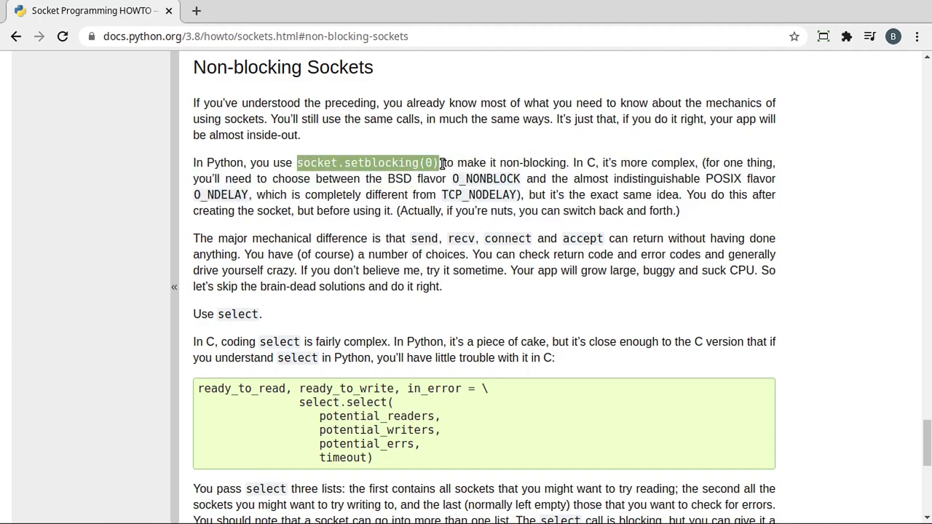
mouse_move(246, 151)
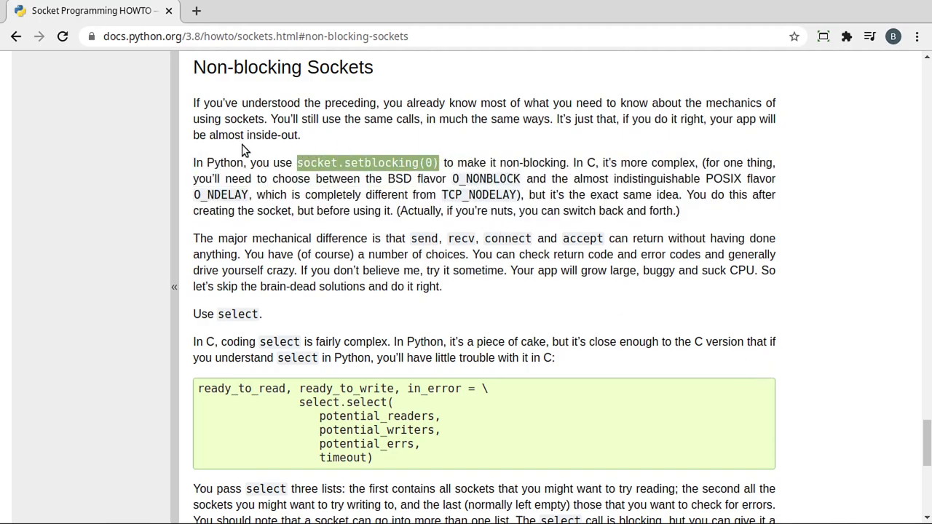
mouse_move(364, 325)
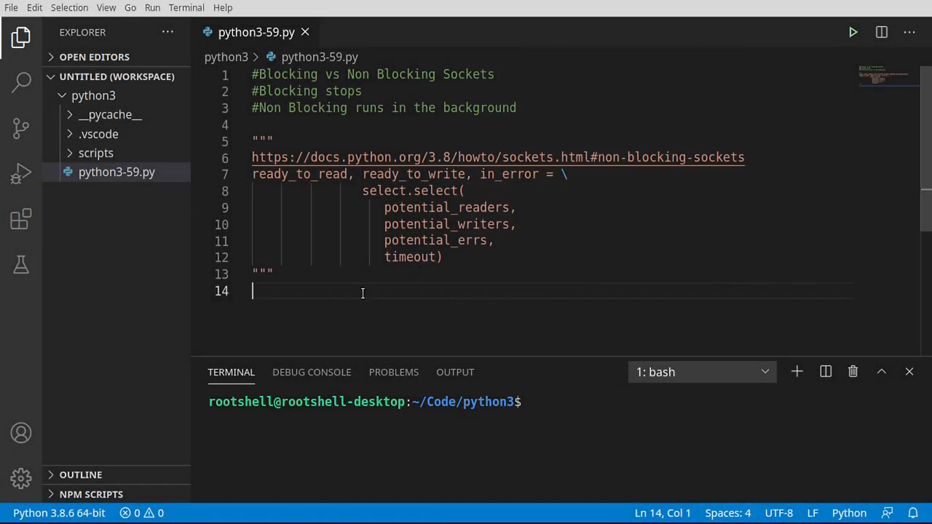
Step: Add the #Imports header and highlight 'socket' among the logging, socket, select imports
text(#Imports)
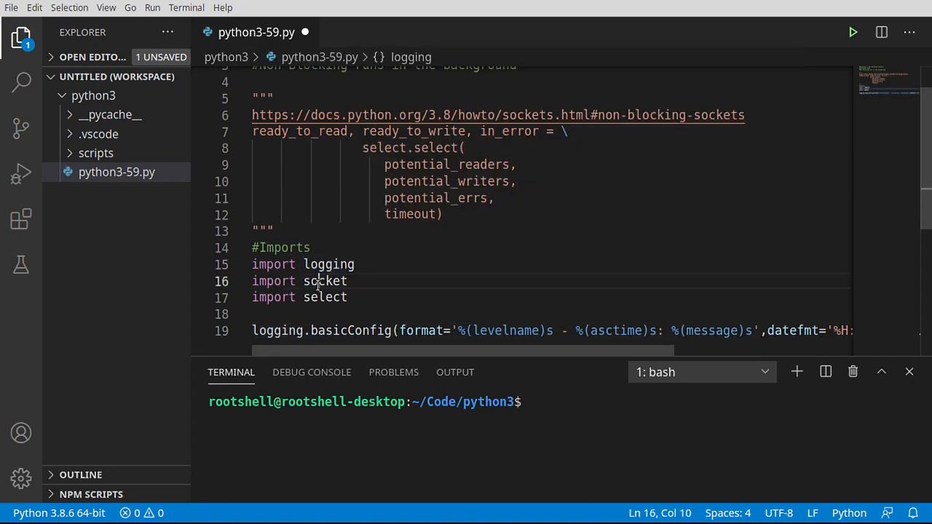
double_click(324, 297)
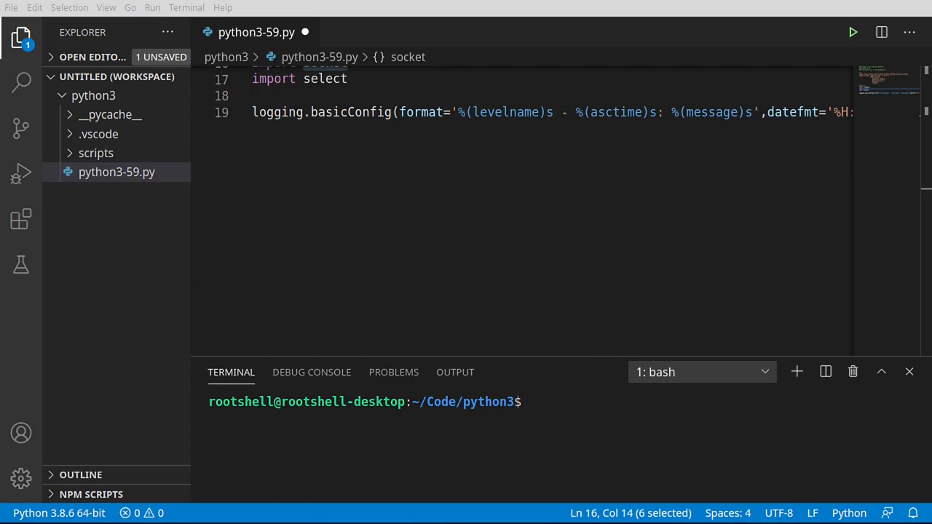
mouse_move(222, 349)
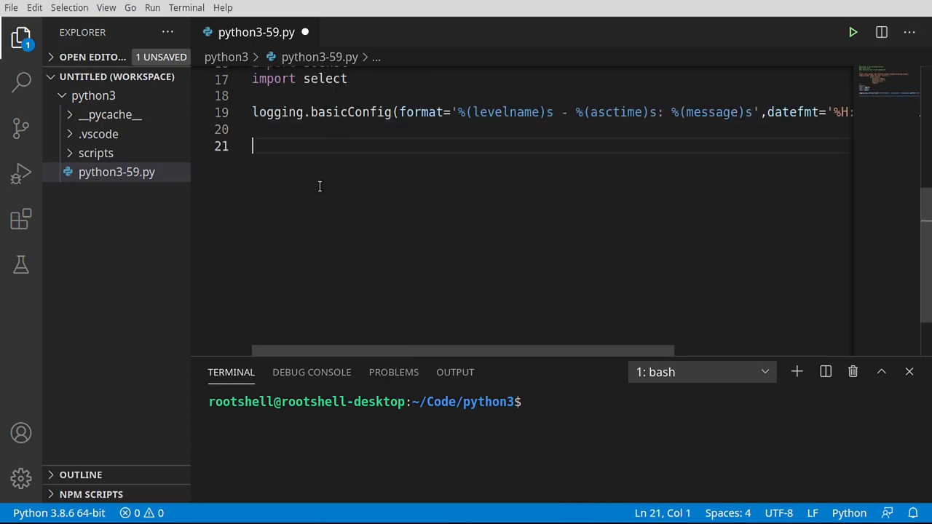
Step: Write a #Main stub main() with an if __name__ == '__main__' guard, and save
text(#Main)
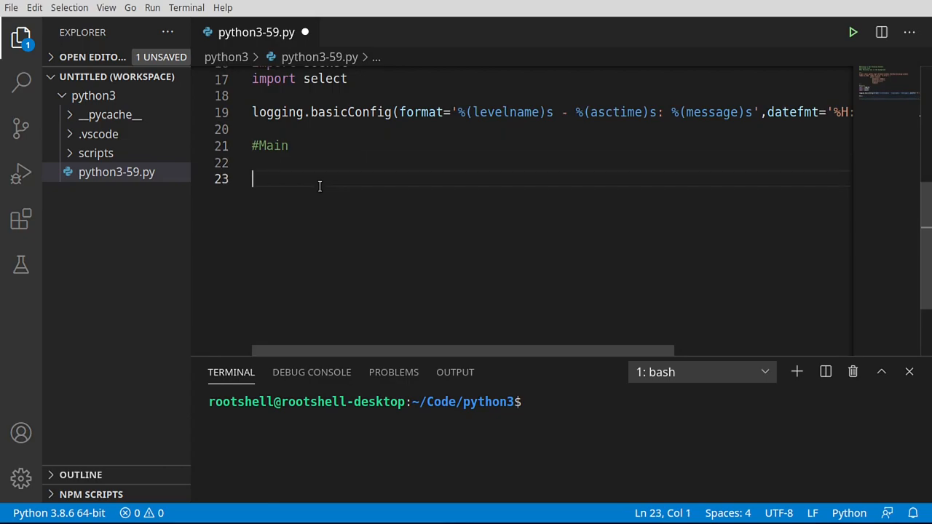
text(__name__ == "__main__":)
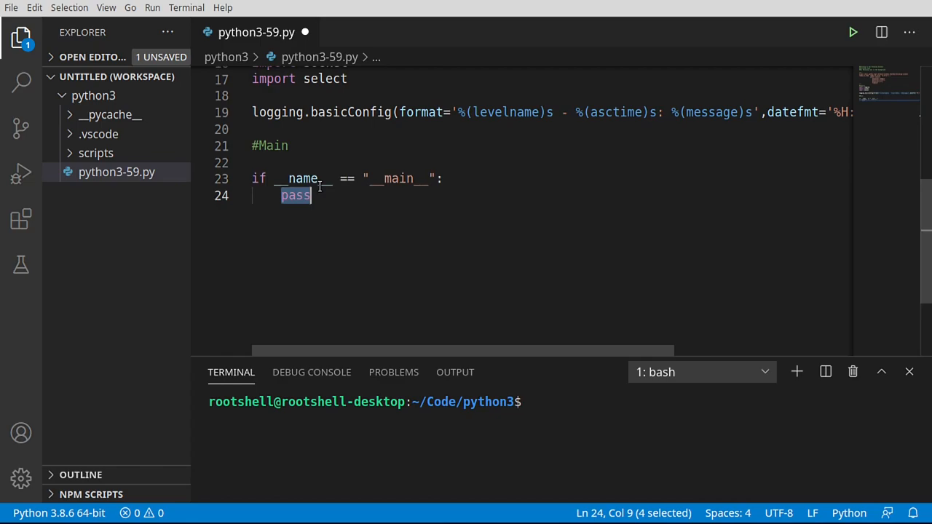
text(main())
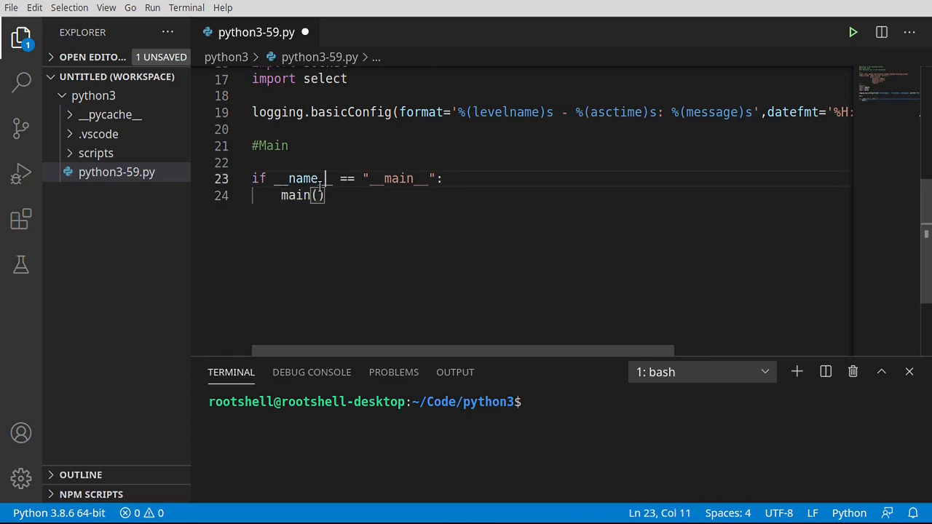
text(def main()
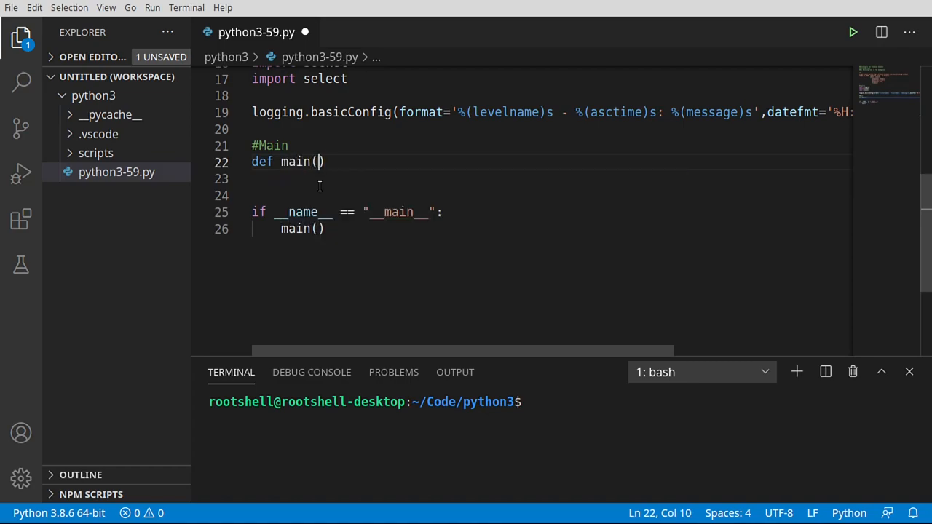
text(:)
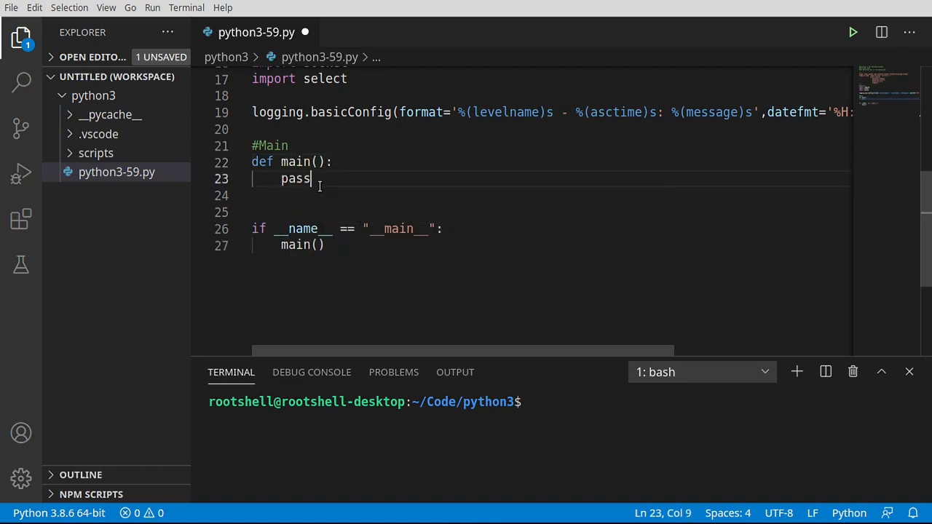
key(ctrl+s)
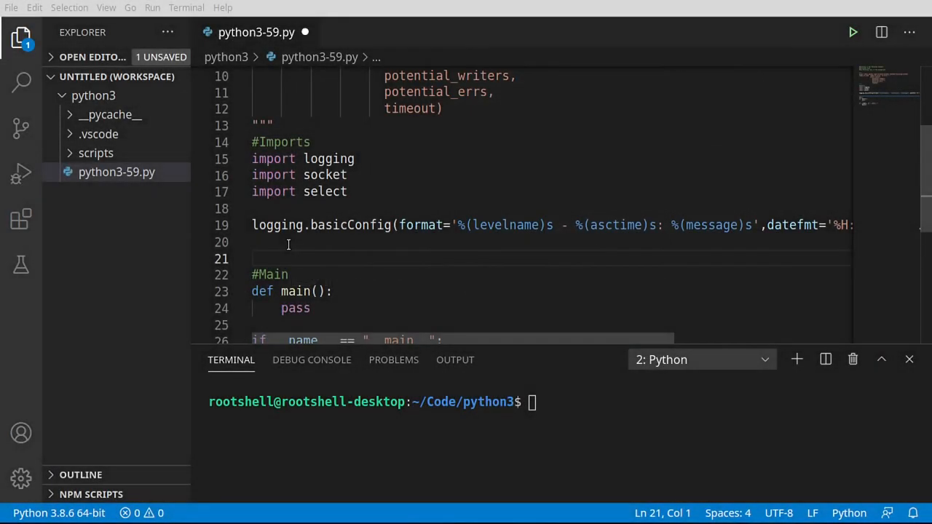
Step: Add the #Blocking socket example comment and a def create_blocking(host, ip) header
text(#Blocking socket example)
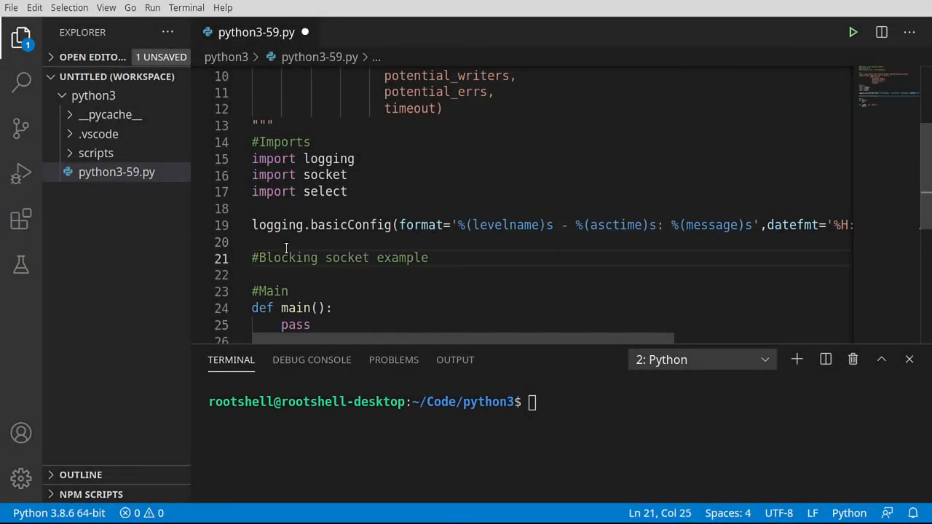
key(Enter)
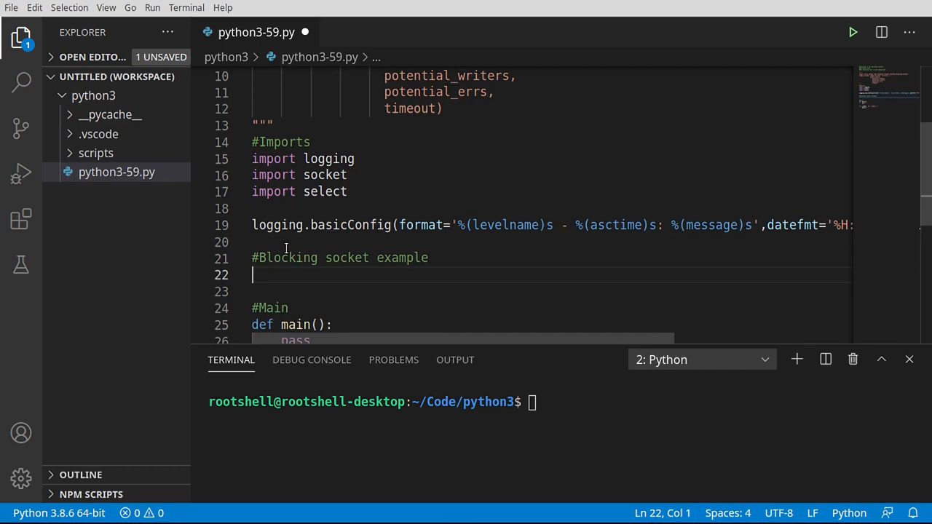
text(def)
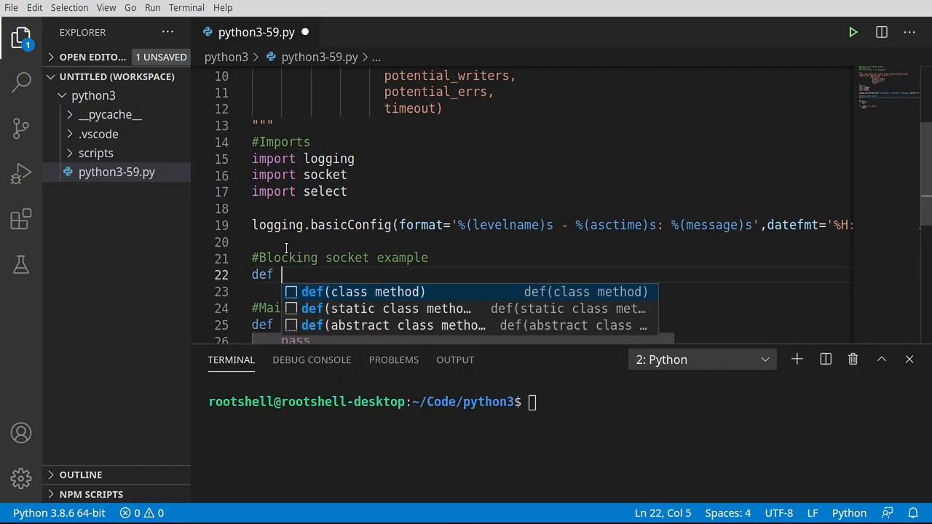
text(create_bl)
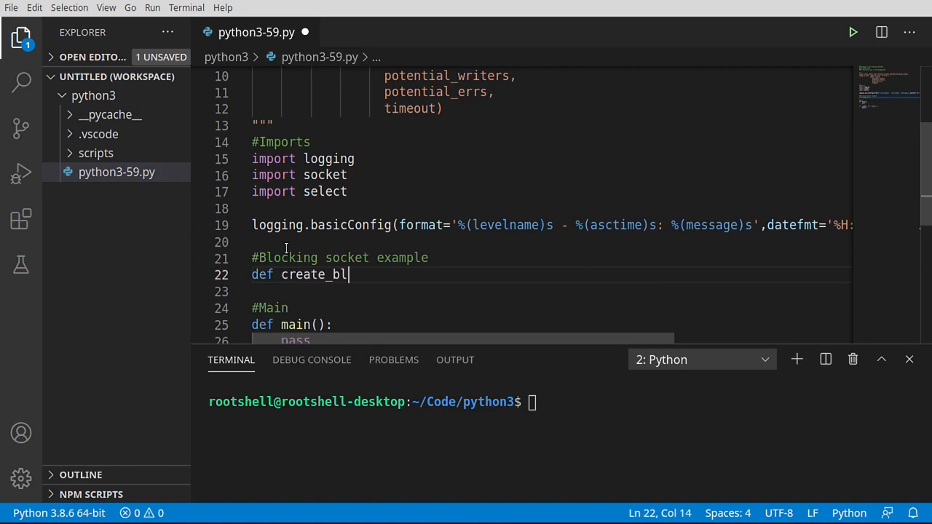
text(ocking)
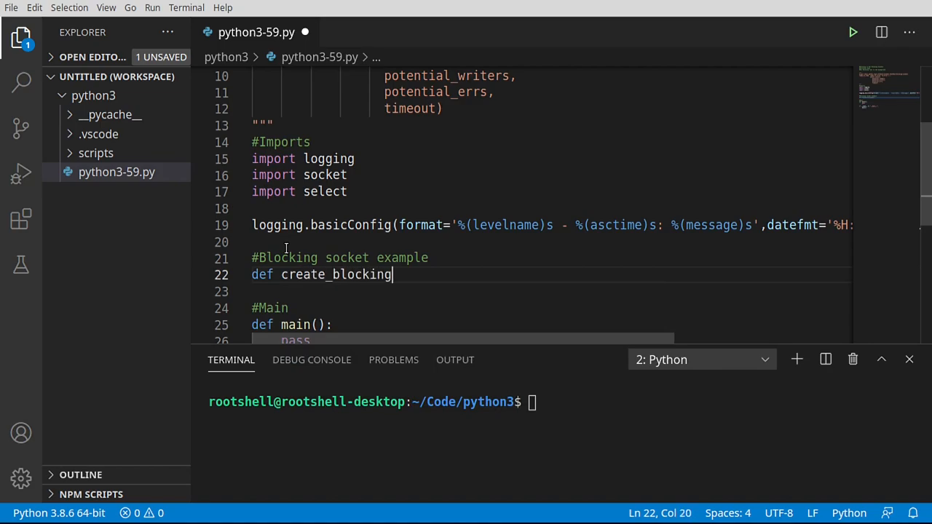
text((host,)
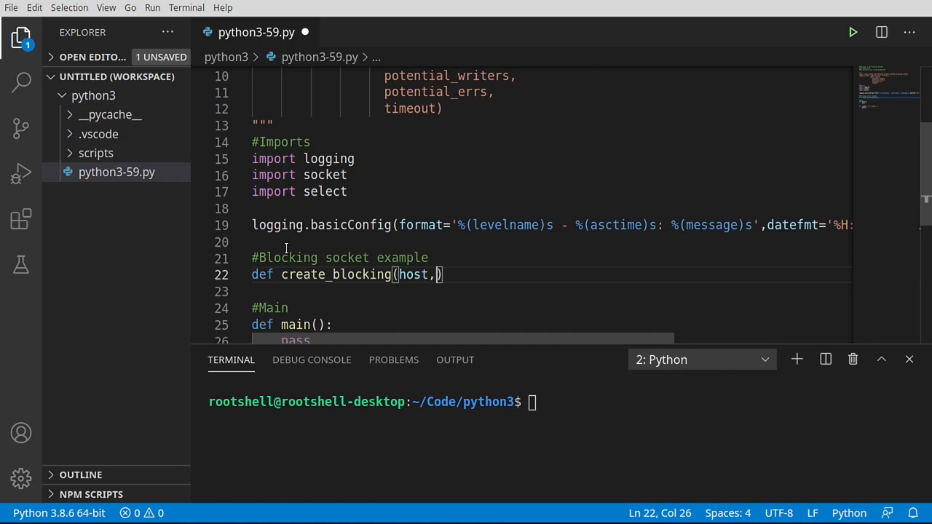
text(ip)
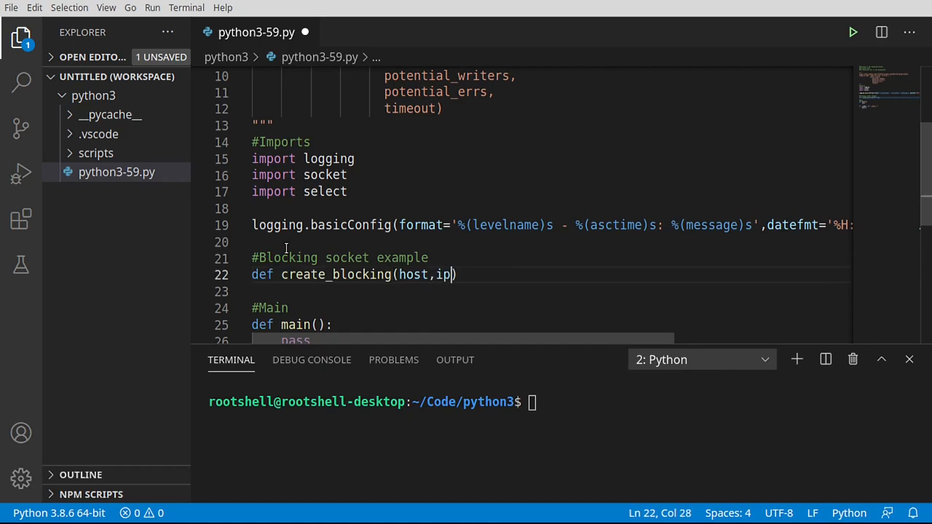
text(:)
key(enter)
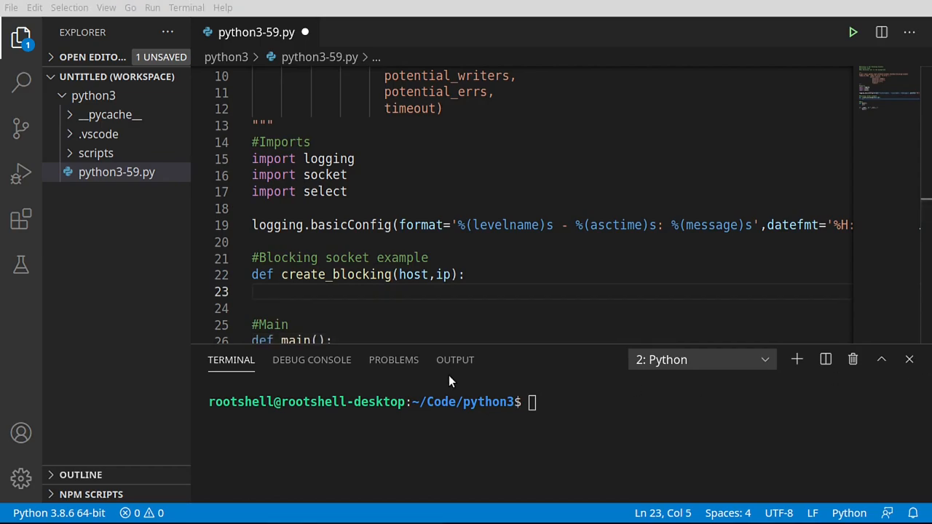
Step: Log 'Blocking - creating socket' and create an AF_INET, SOCK_STREAM socket s
text(logging.info('Blocking - creating socket'))
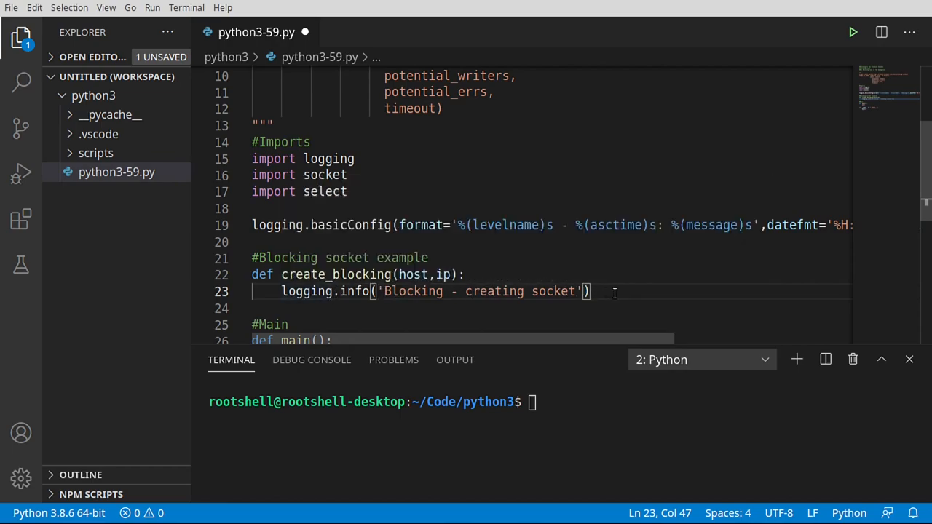
text(s = socket.socket)
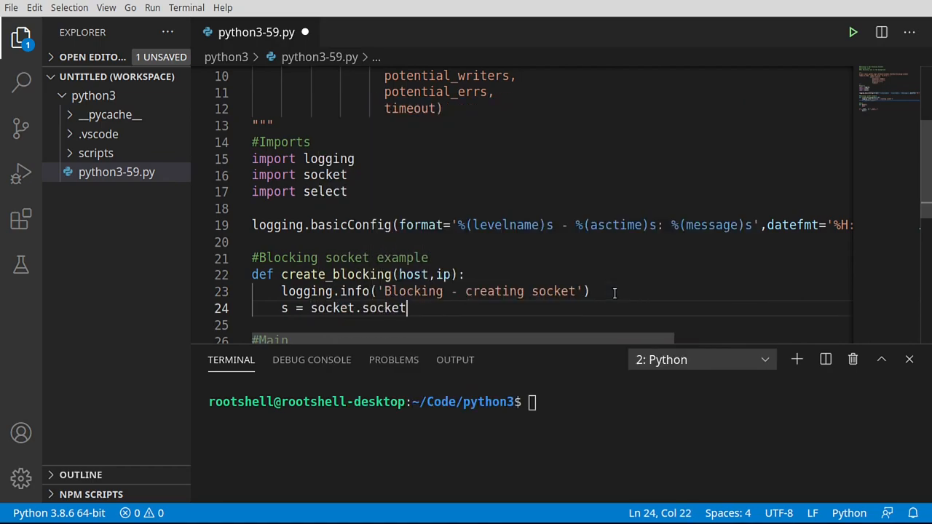
text((socket.)
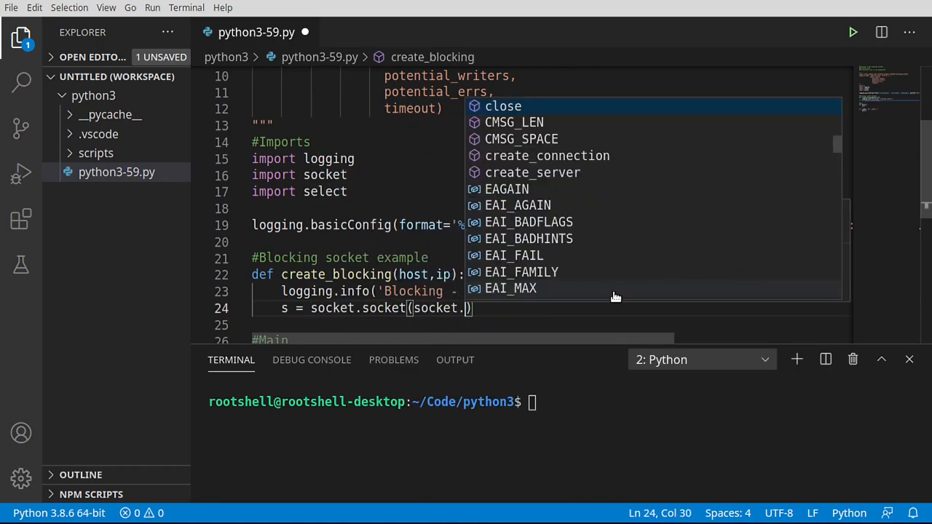
text(AF_INET)
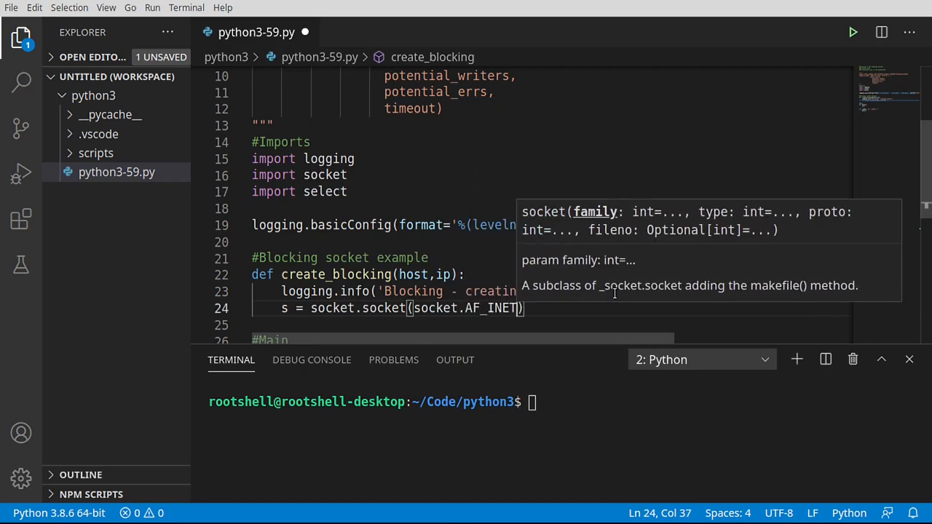
text(,)
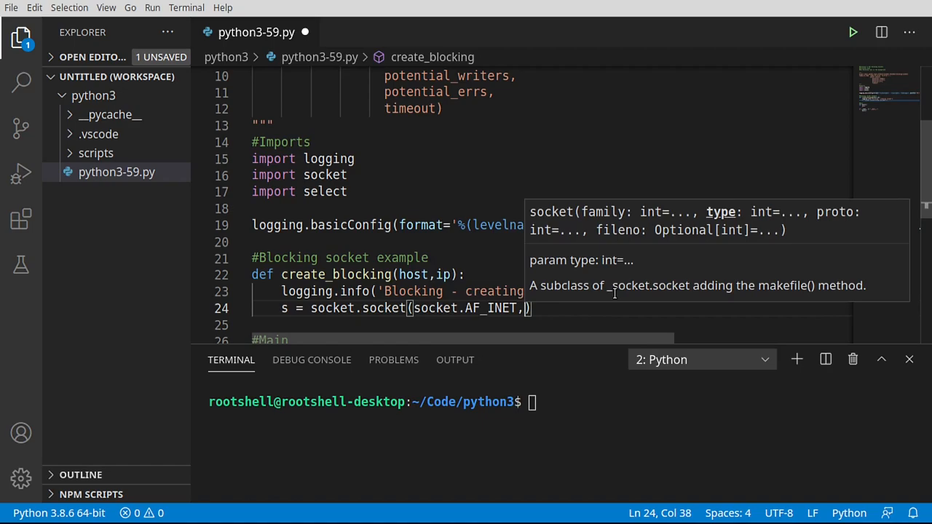
text(socket)
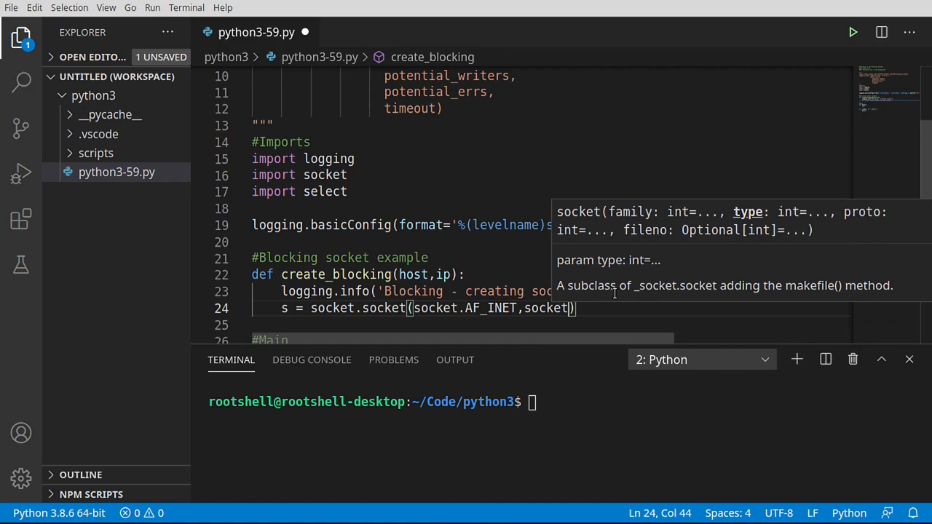
text(.SOCK_STREAM)
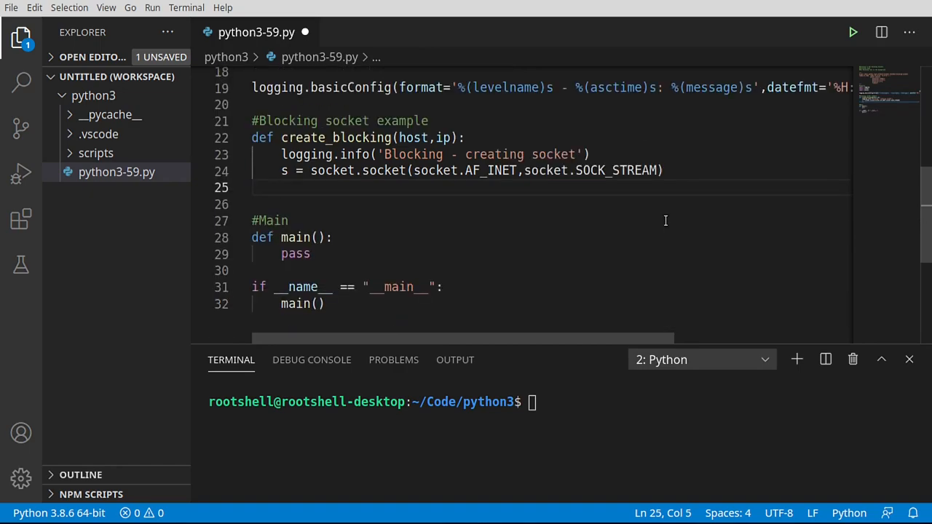
key(enter)
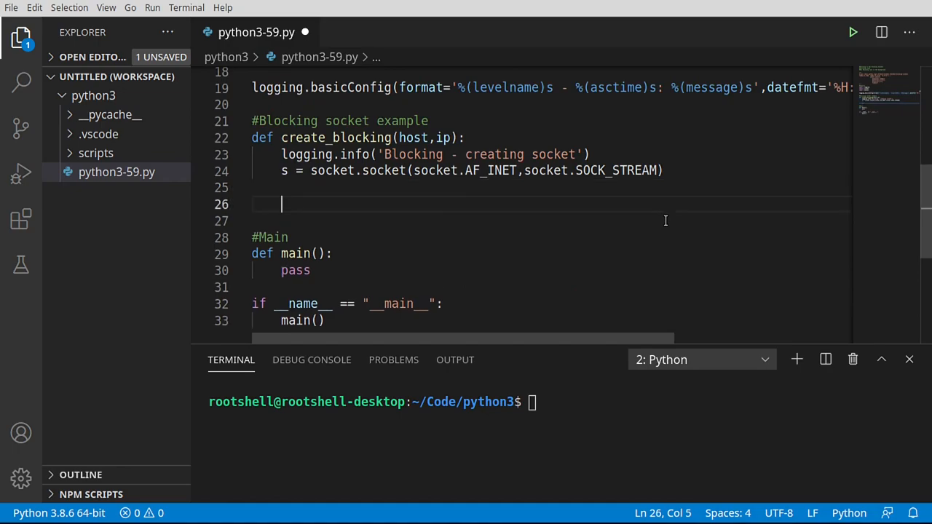
Step: Log 'Blocking - connecting' and connect s to (host, ip)
text(logging.info('Blocking - creating socket'))
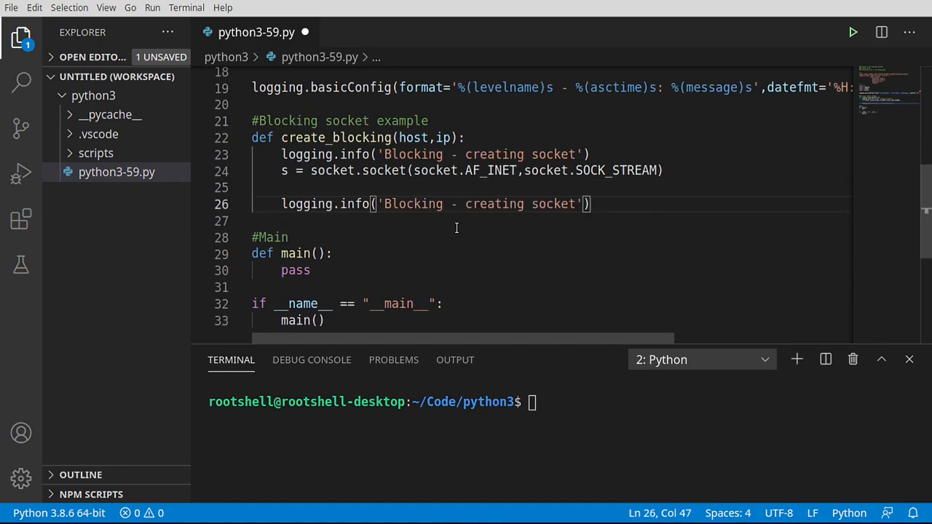
drag(465, 204, 566, 204)
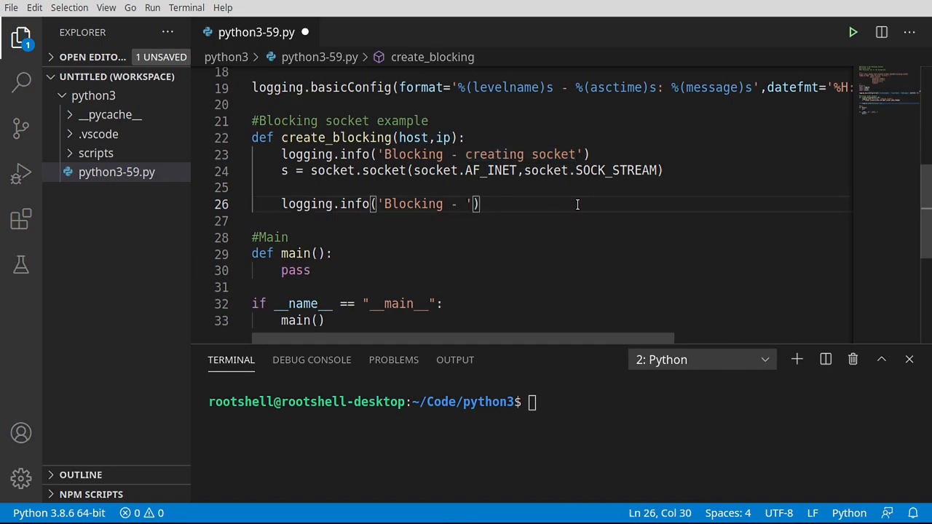
text(connecting)
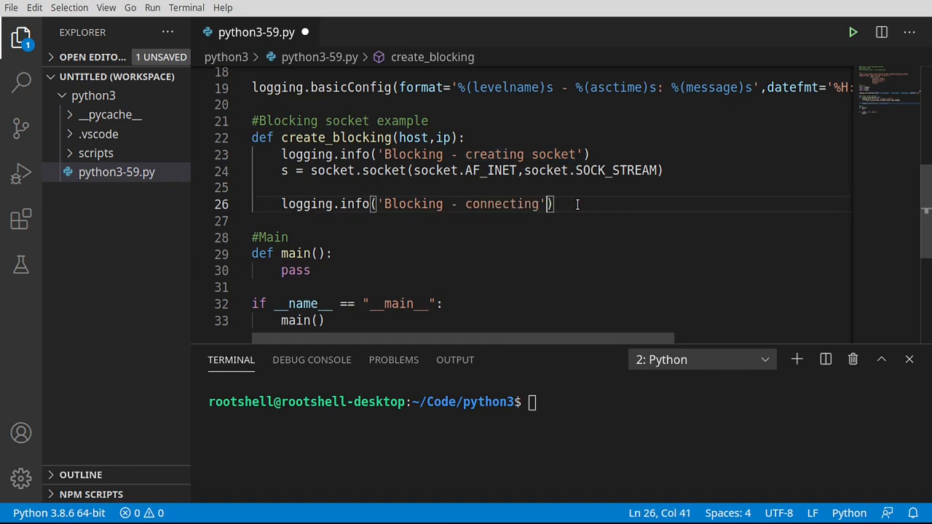
text(s)
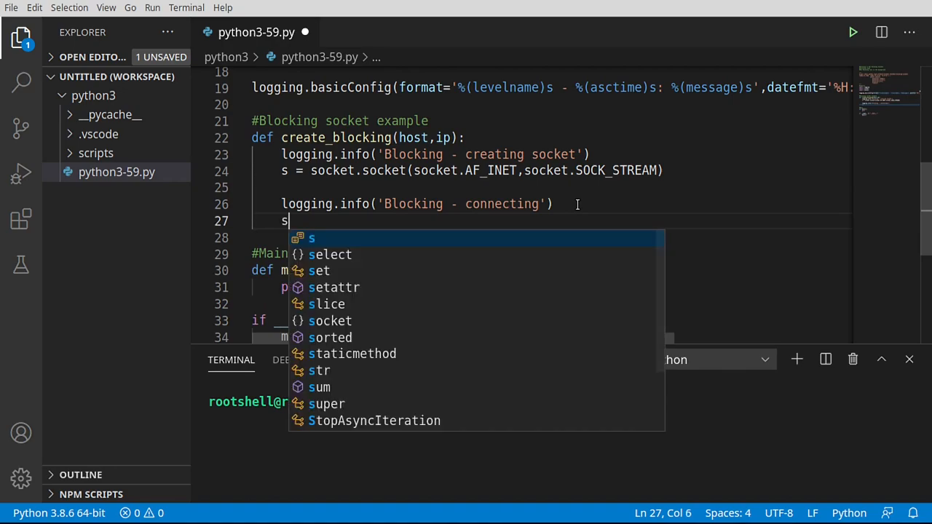
text(.connect()
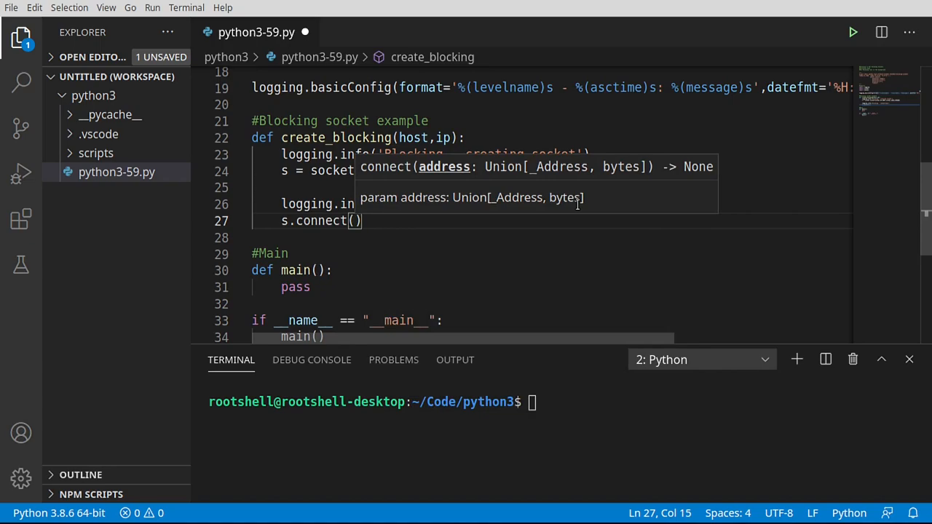
text(()
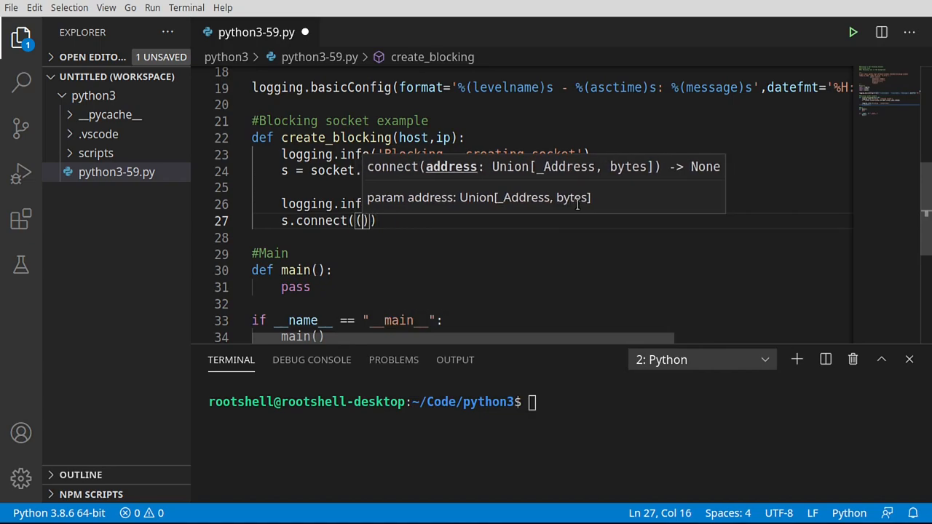
text(host,ip)
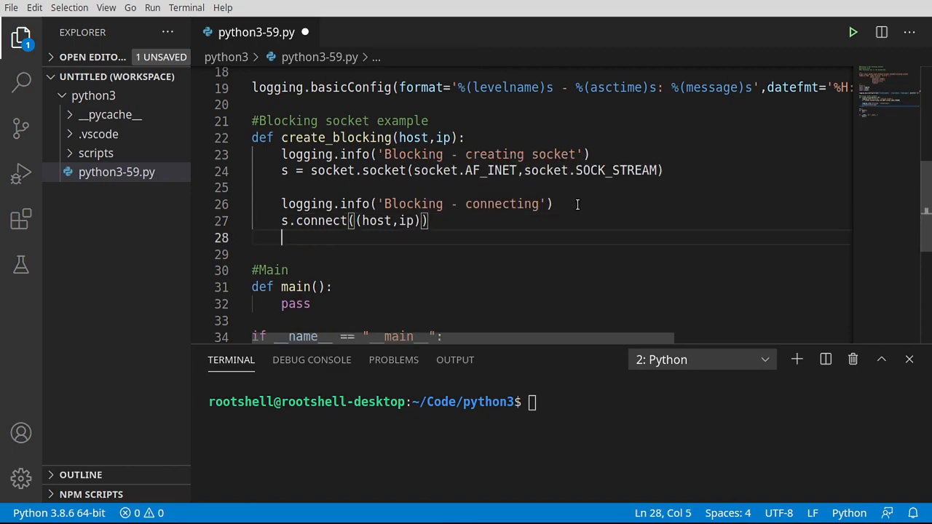
Step: Log connected and sending, then send b'hello\r\n'
text(logging.info('Blocking - creating socket'))
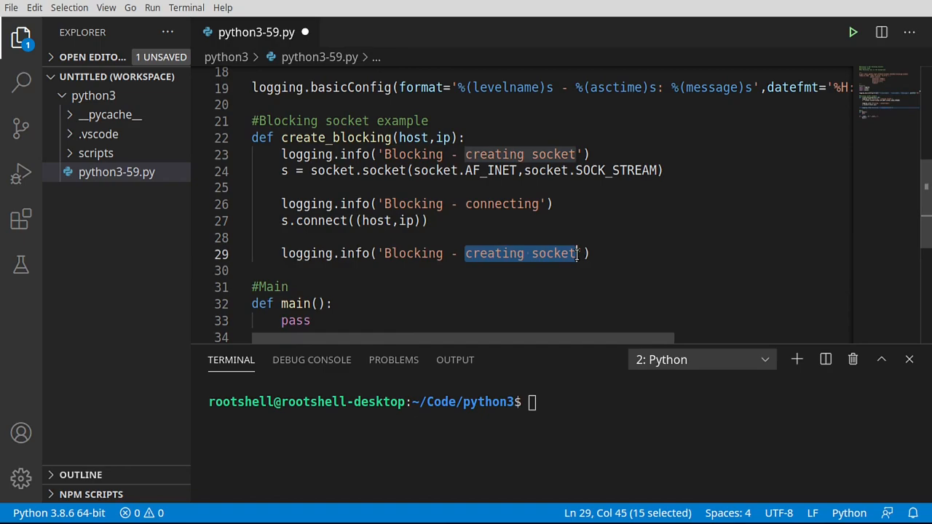
text(connected)
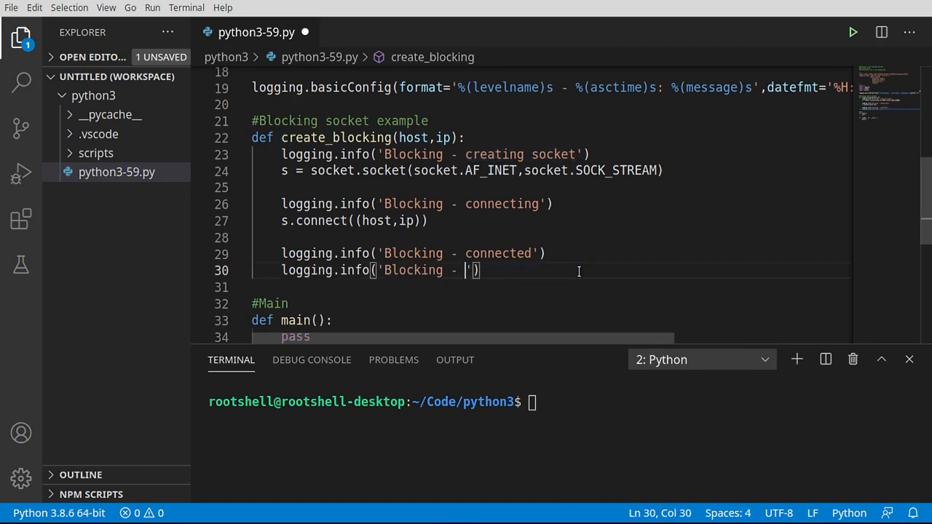
text(sending...)
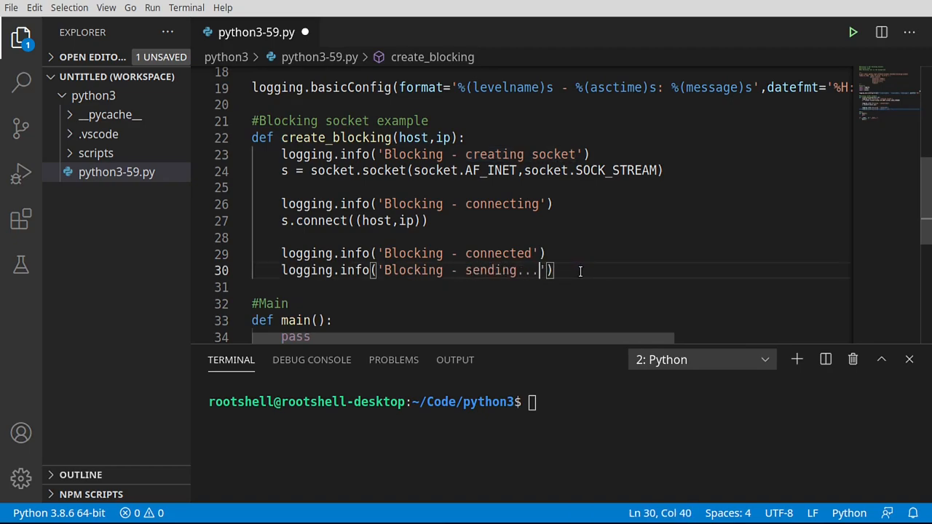
key(enter)
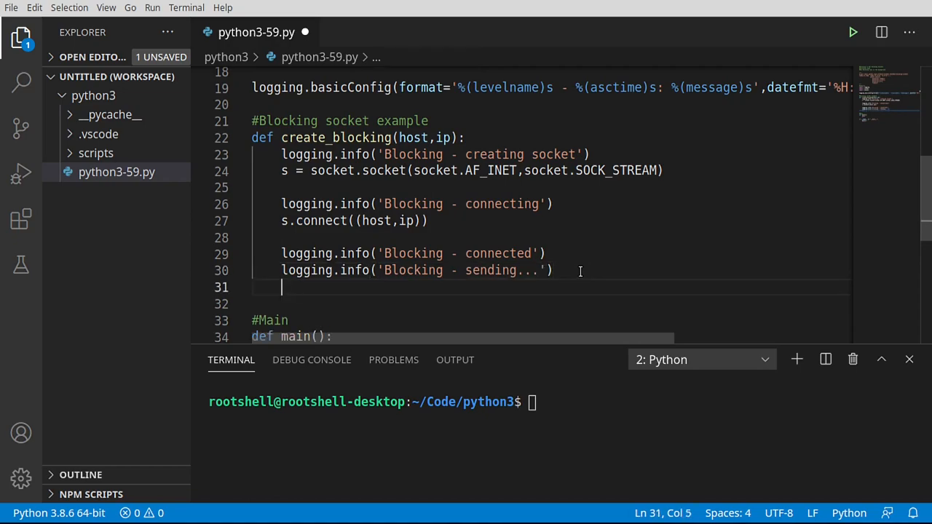
text(s.send(b'hello)
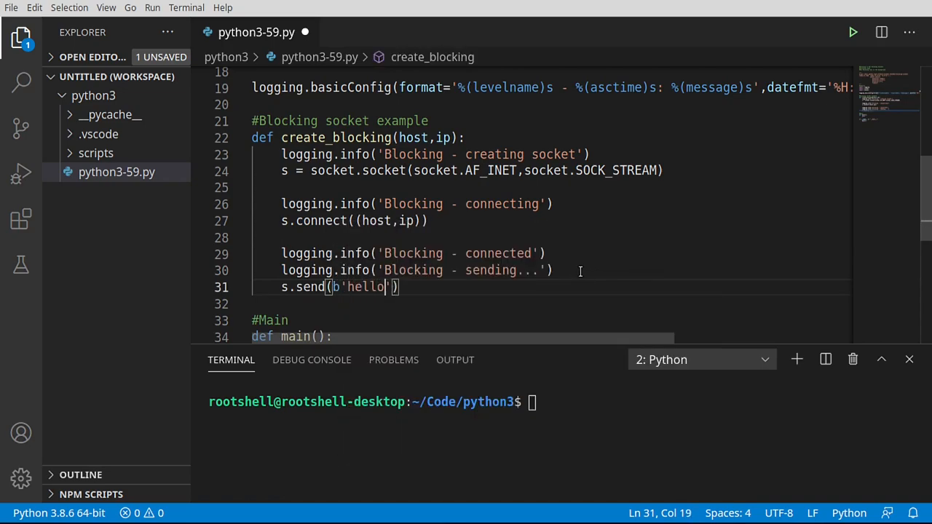
text(\r\n)
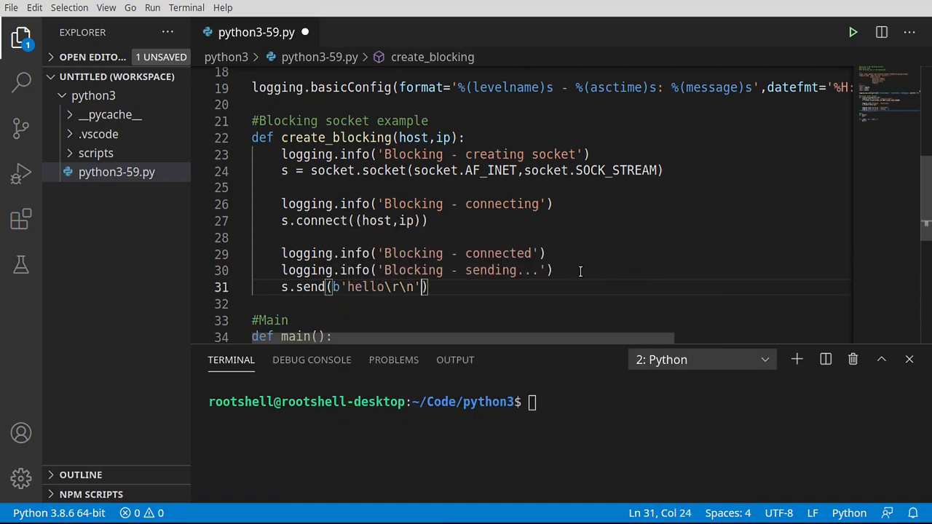
key(Enter)
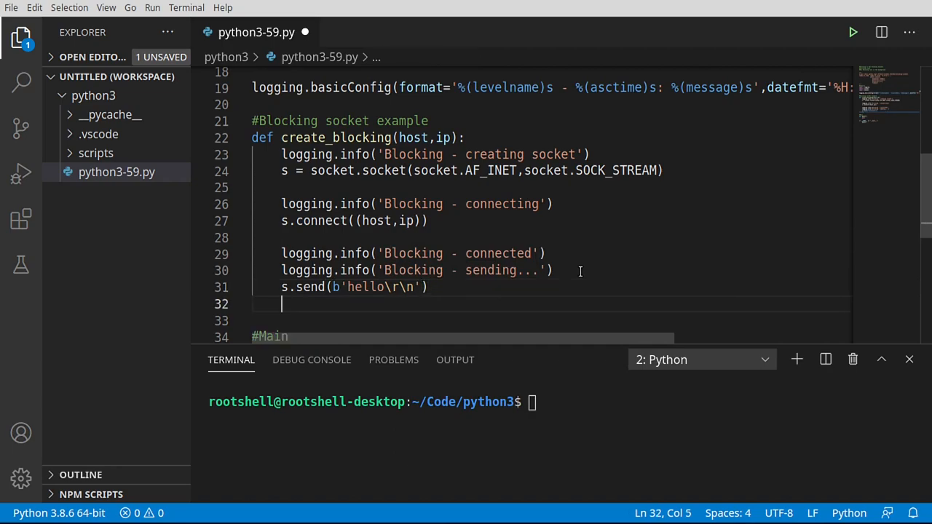
key(Enter)
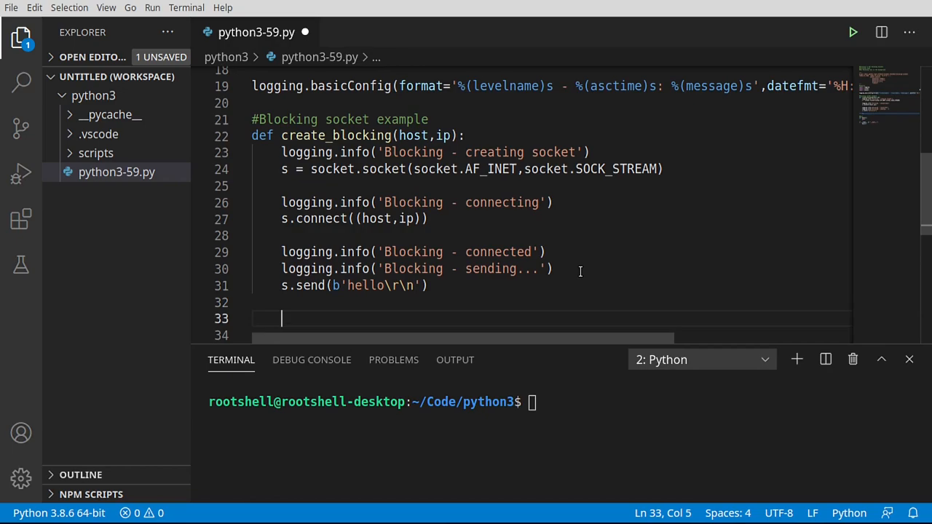
Step: Log 'waiting on response...' and receive up to 1024 bytes into data
scroll(down, 3)
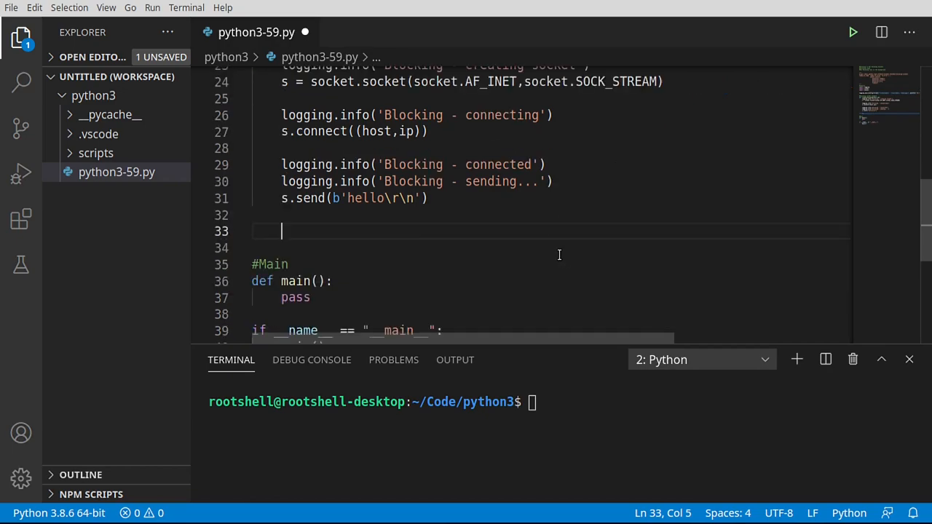
text(logging.info('Blocking - creating socket'))
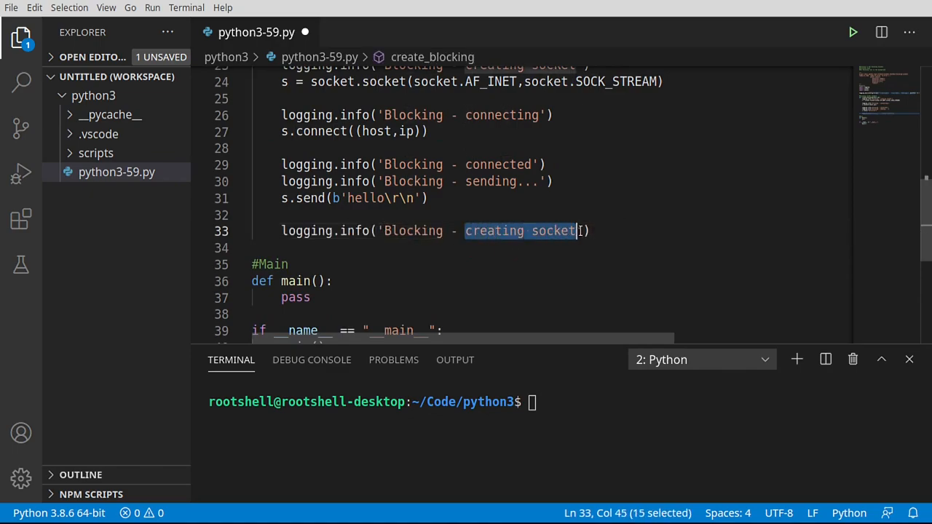
text(waiting on)
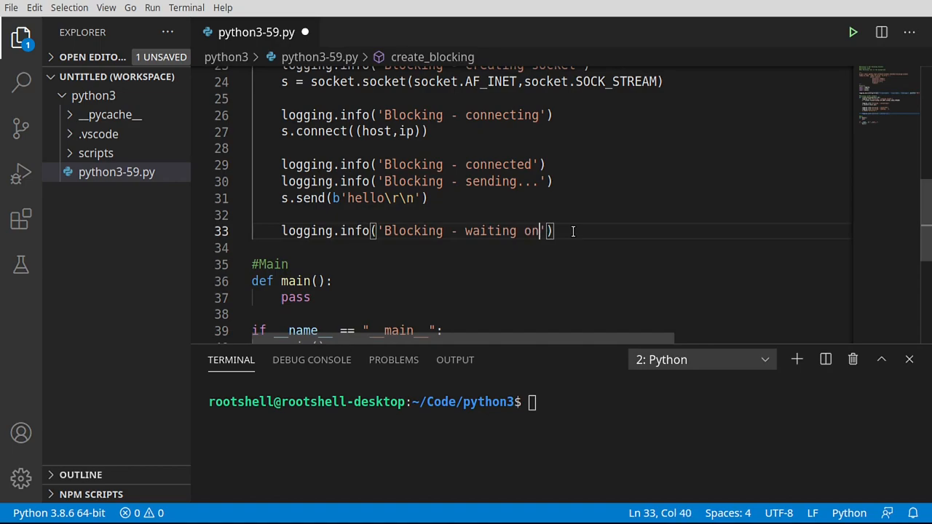
text(response)
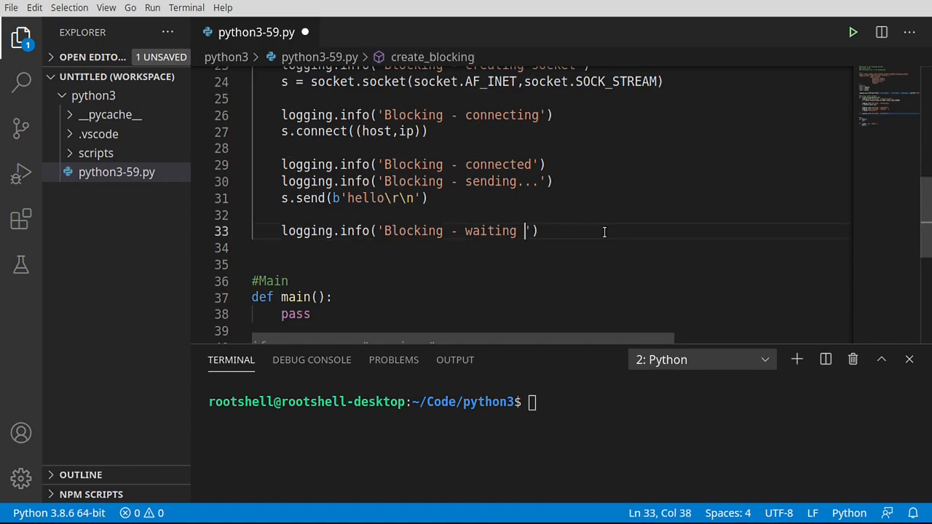
text(...)
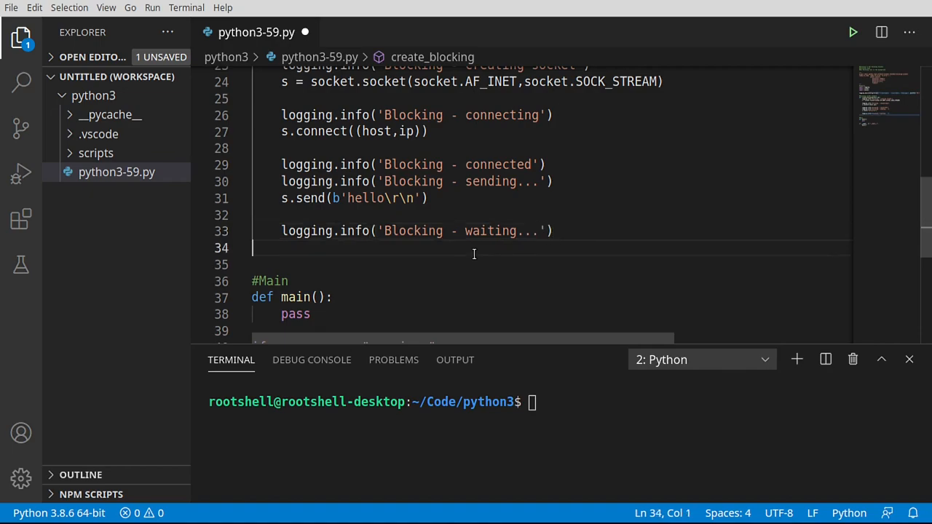
text(data =)
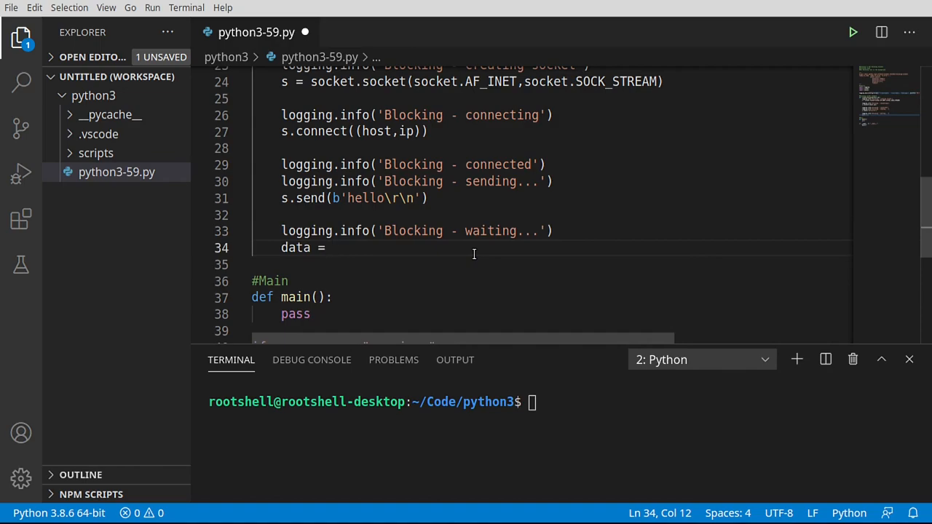
text(s.recv()
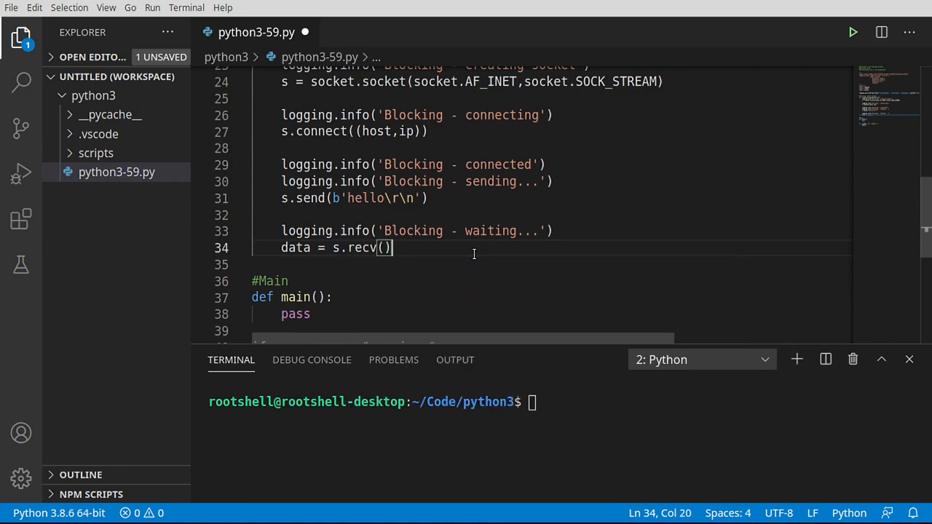
click(385, 247)
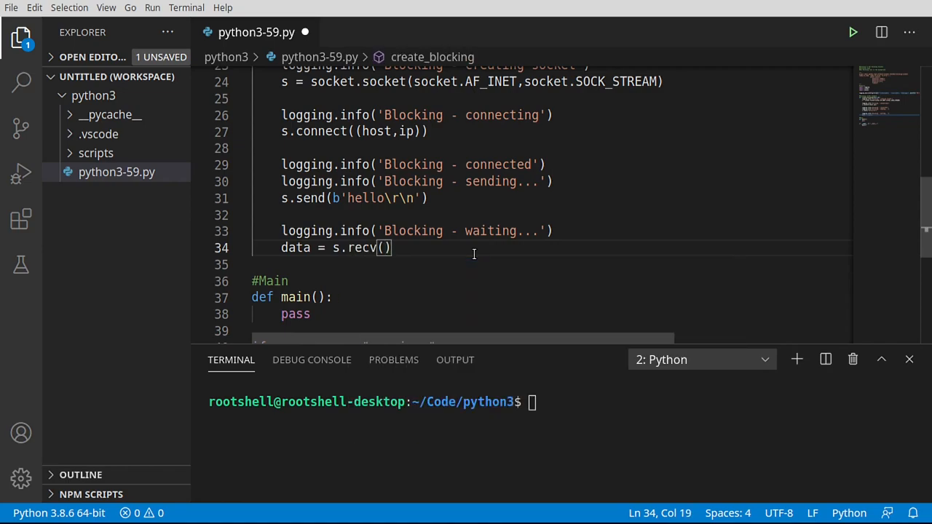
text(1024)
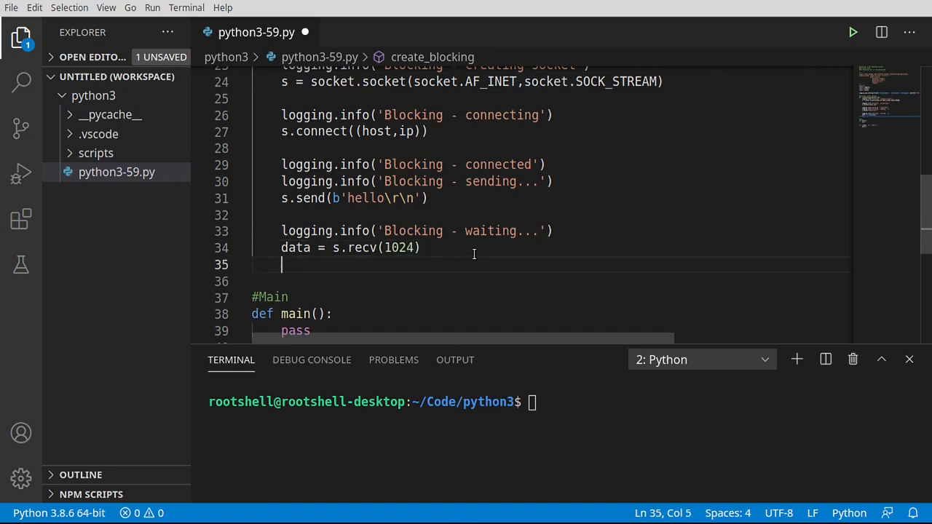
Step: Log the data length with an f-string, log closing, and call s.close()
text(logging.info('Blocking - creating socket'))
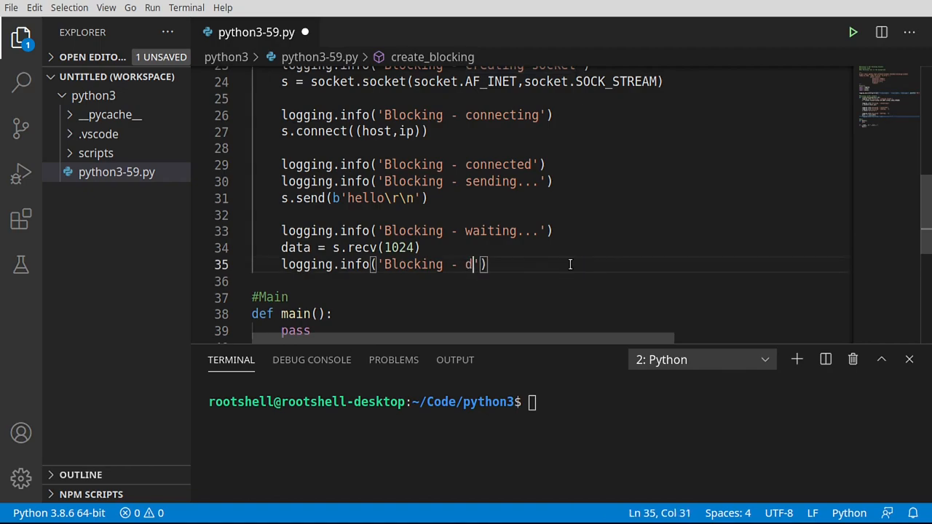
text(ata=)
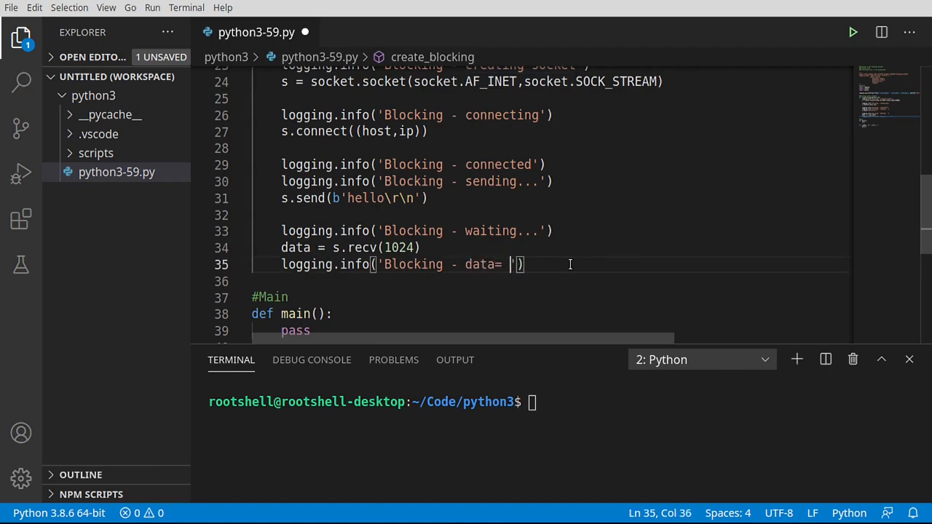
text({})
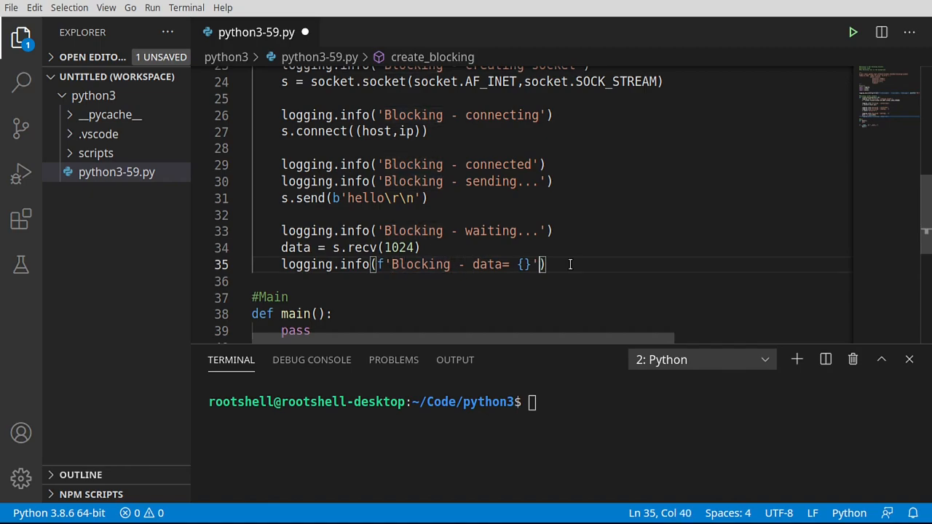
text(len(data)
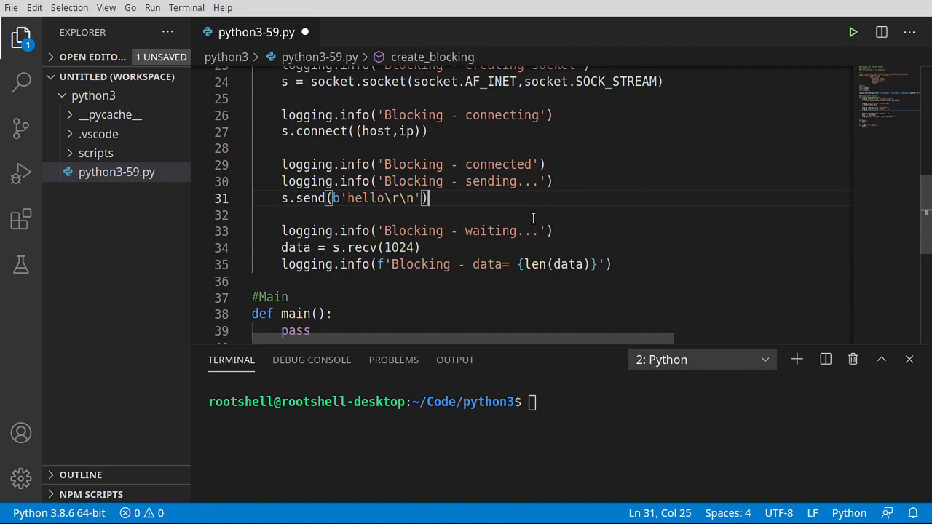
click(613, 264)
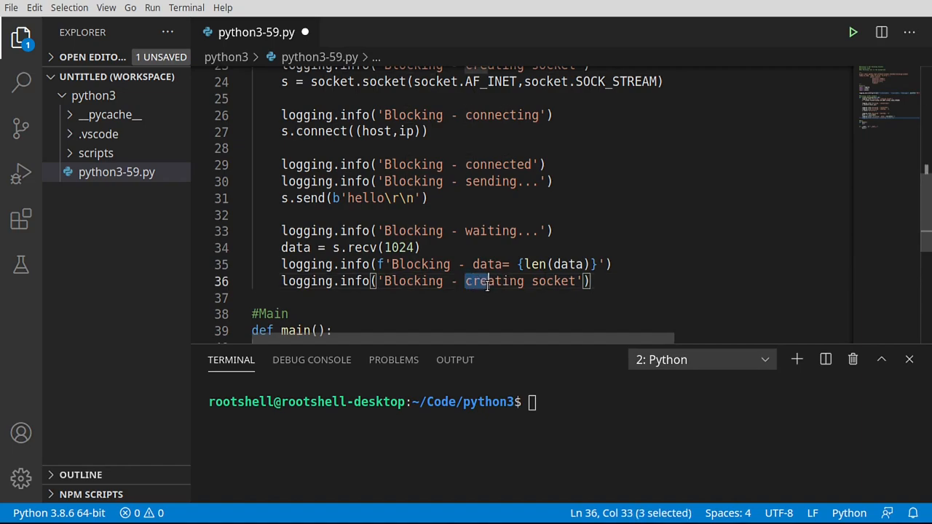
text(clos)
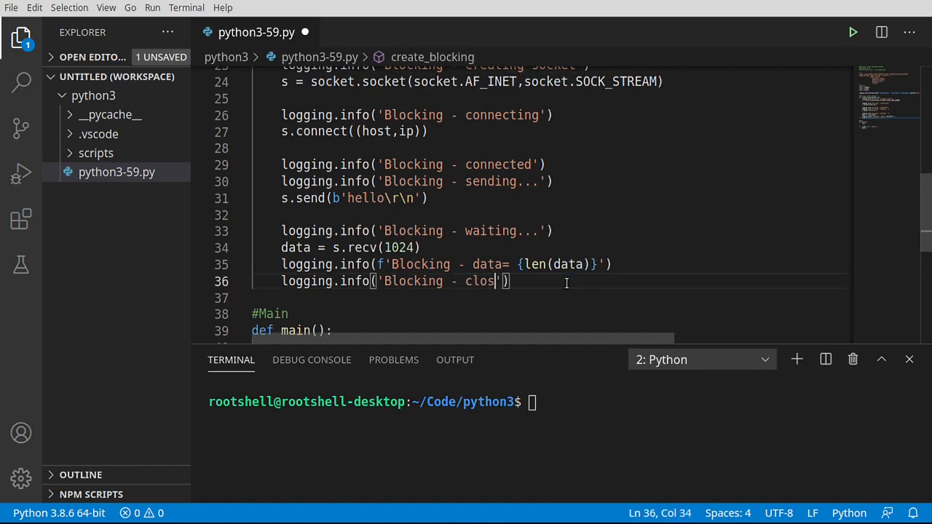
text(ing...)
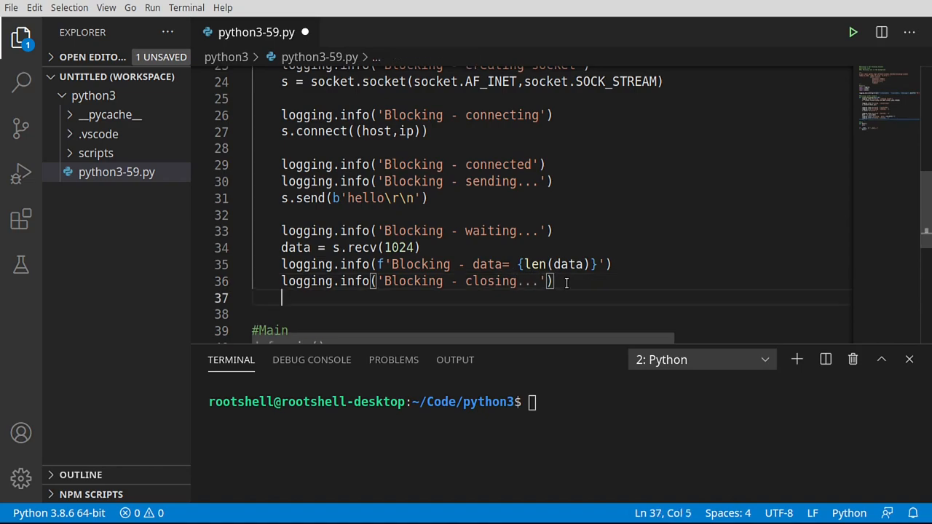
text(s.close)
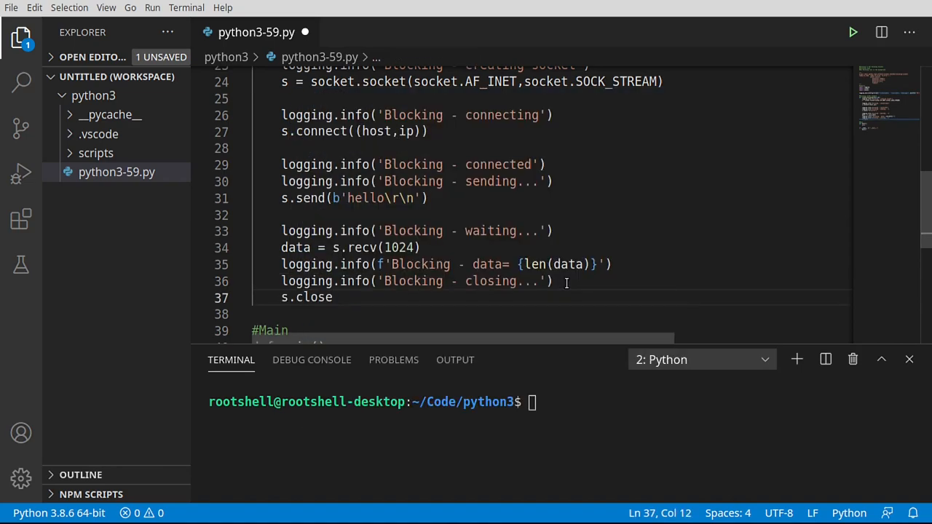
text(())
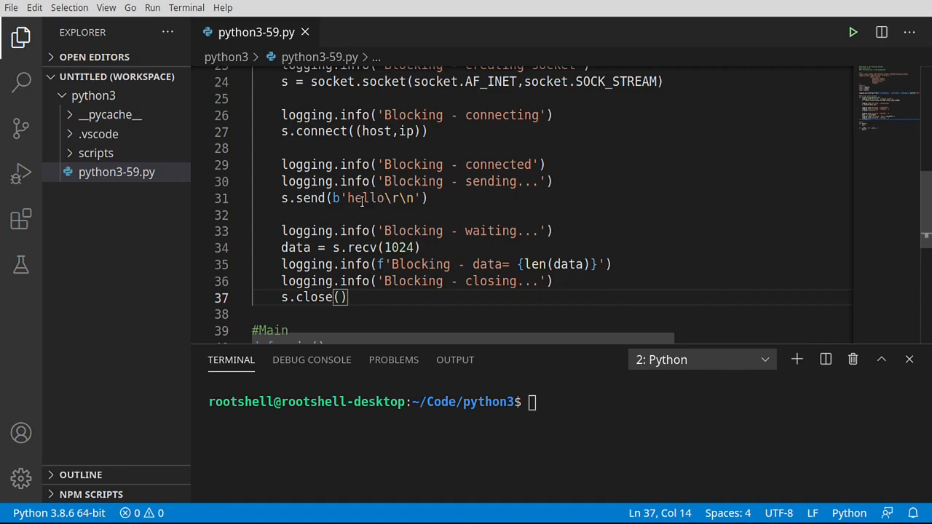
mouse_move(316, 297)
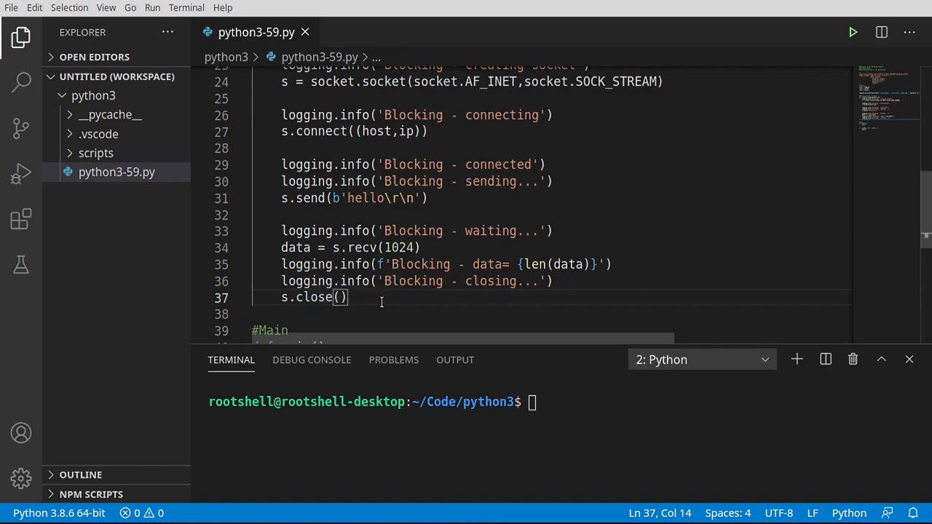
mouse_move(625, 301)
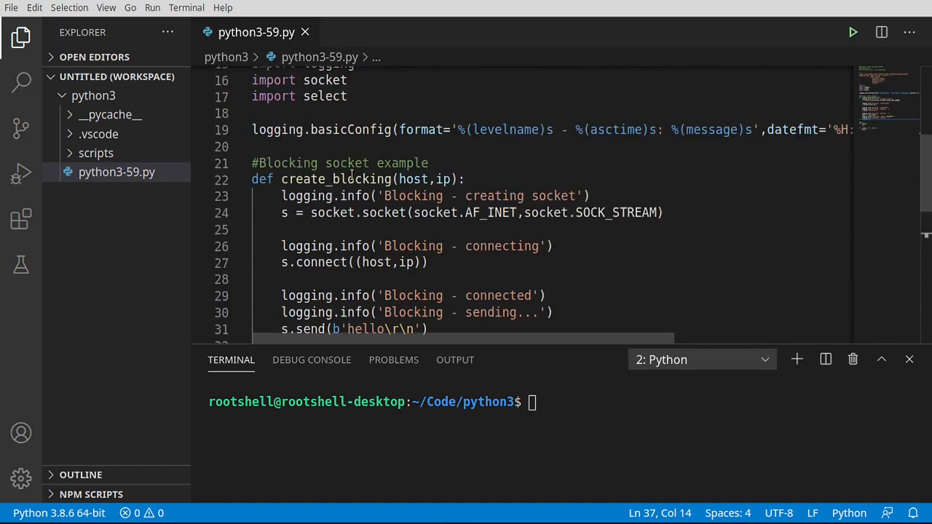
Step: Call create_blocking('voidrealms.com', 80) inside main()
double_click(335, 179)
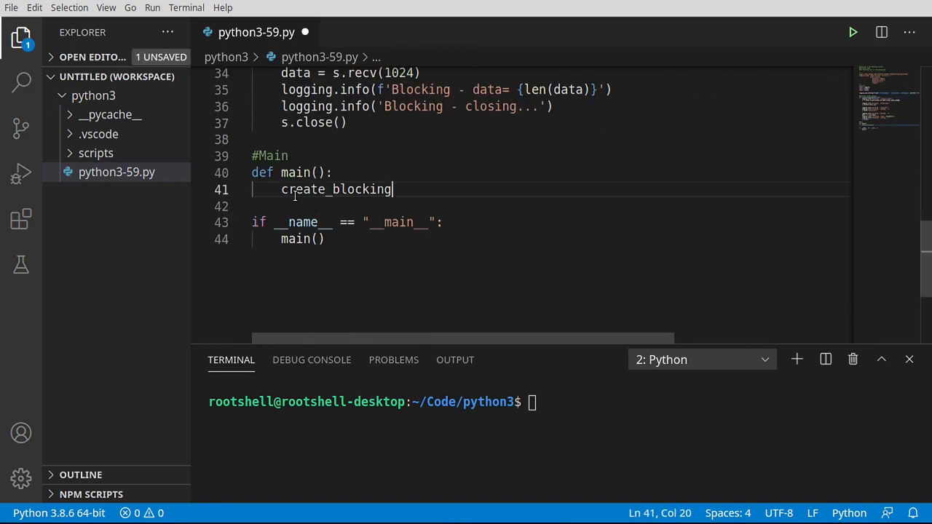
text(()
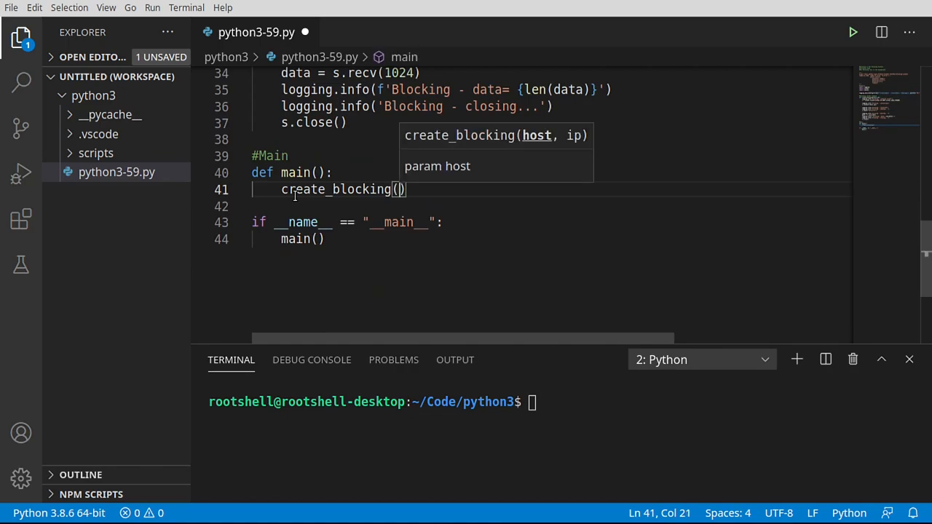
text('voidrealms.c)
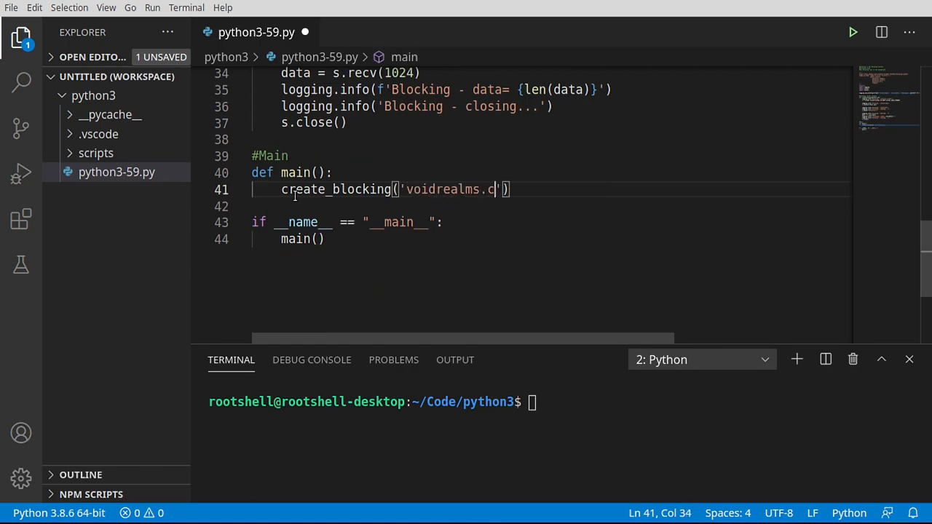
text(om)
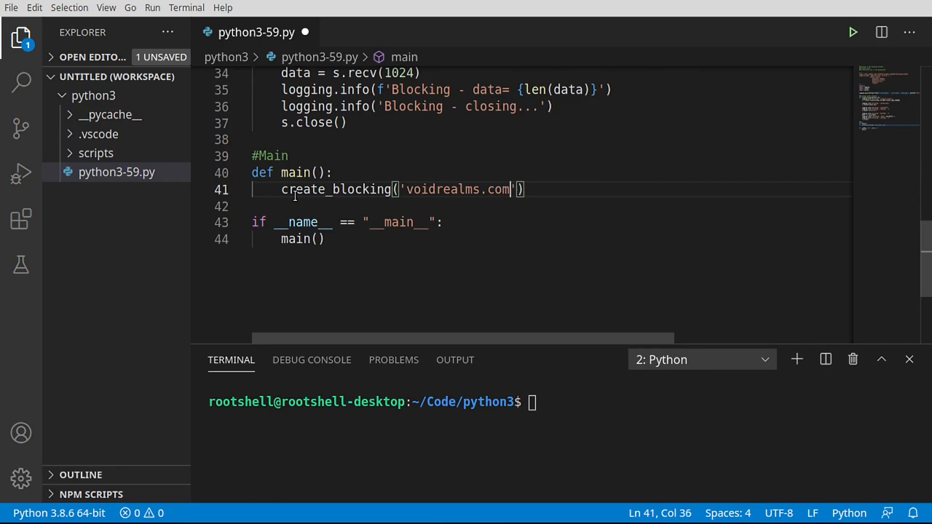
text(,80)
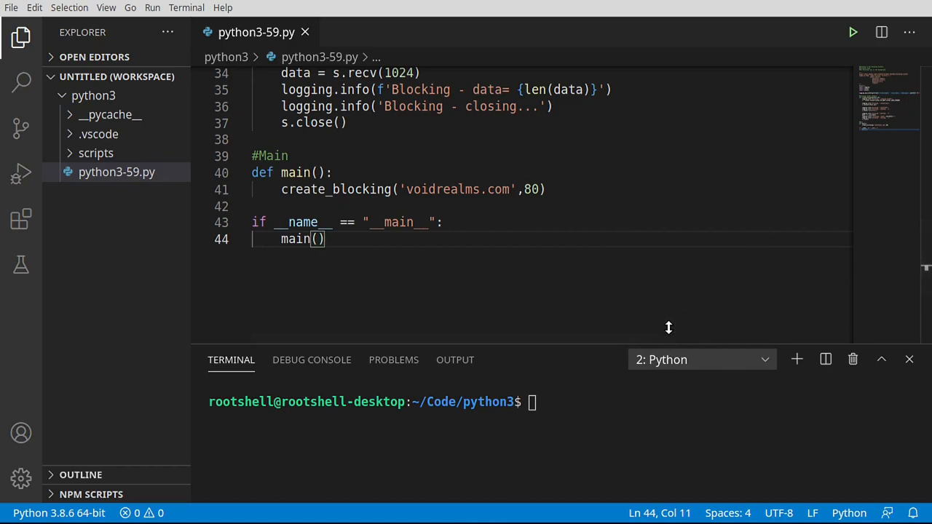
Step: Run python3-59.py with the Run Python File button
click(852, 32)
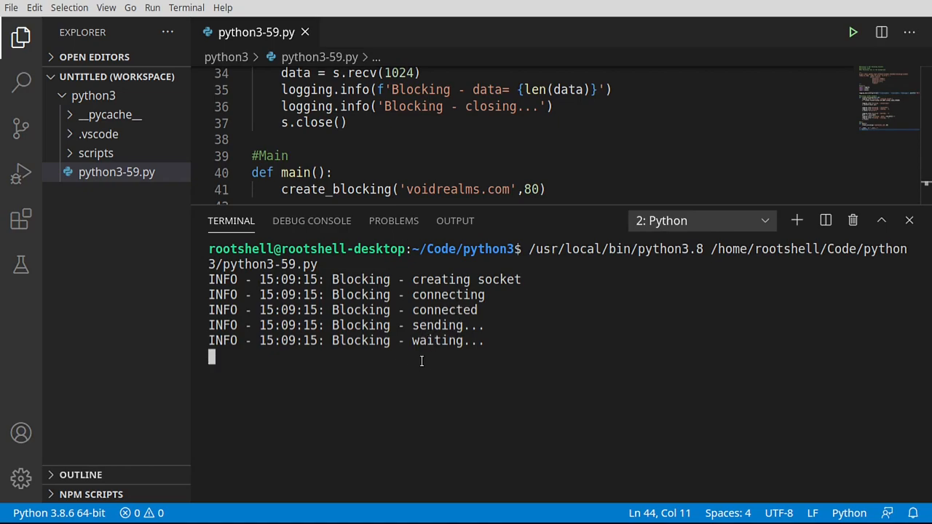
mouse_move(648, 392)
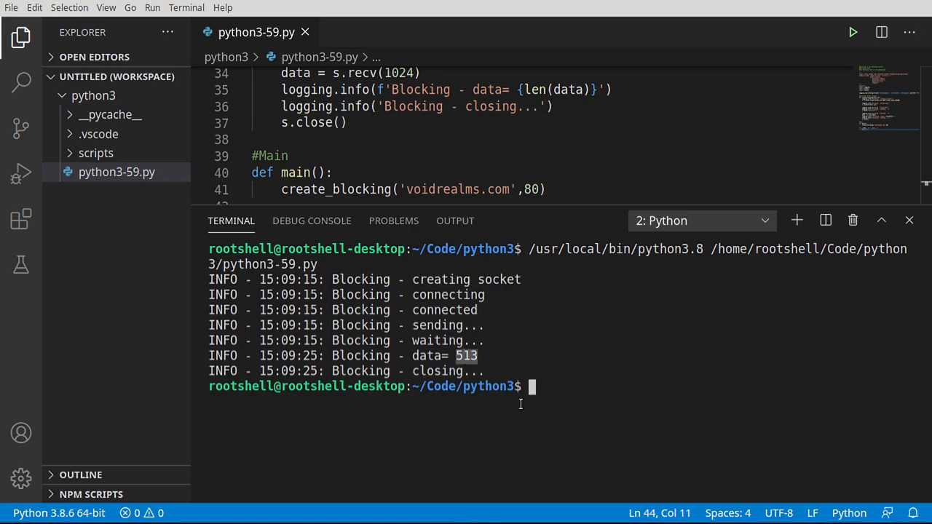
mouse_move(577, 356)
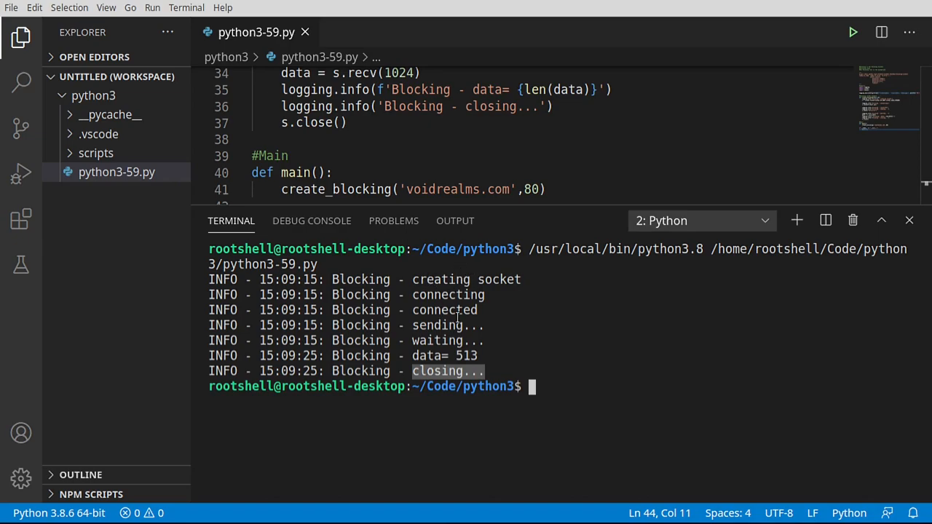
mouse_move(458, 367)
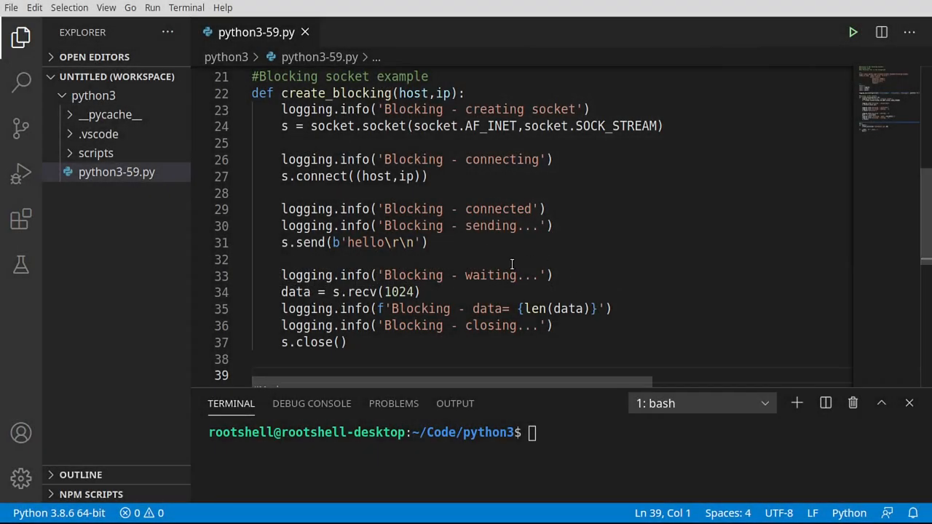
Step: Add the #Non Blocking socket example comment below create_blocking
scroll(down, 3)
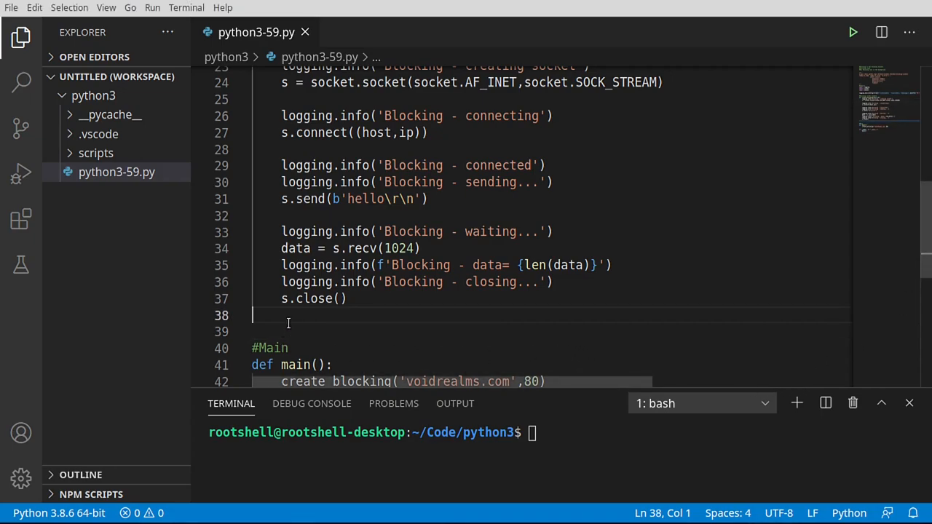
text(#Non Blocking socket example)
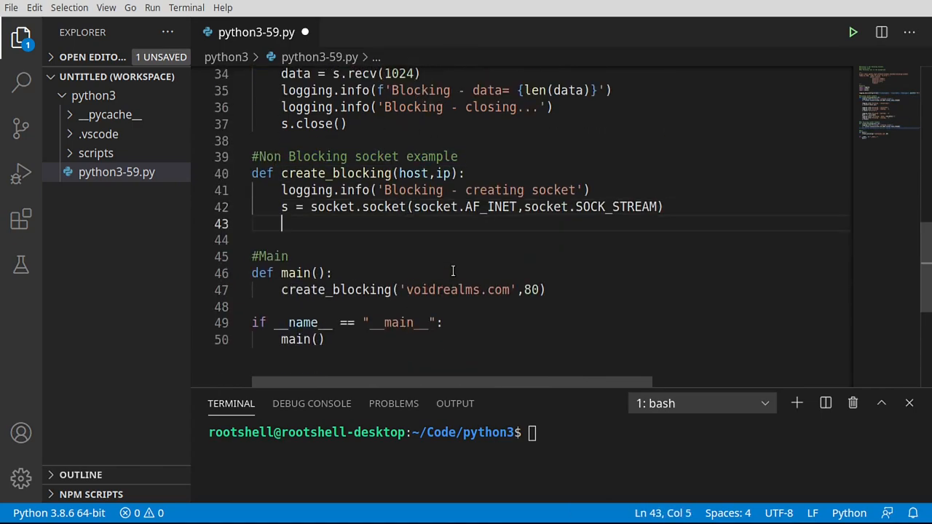
mouse_move(419, 243)
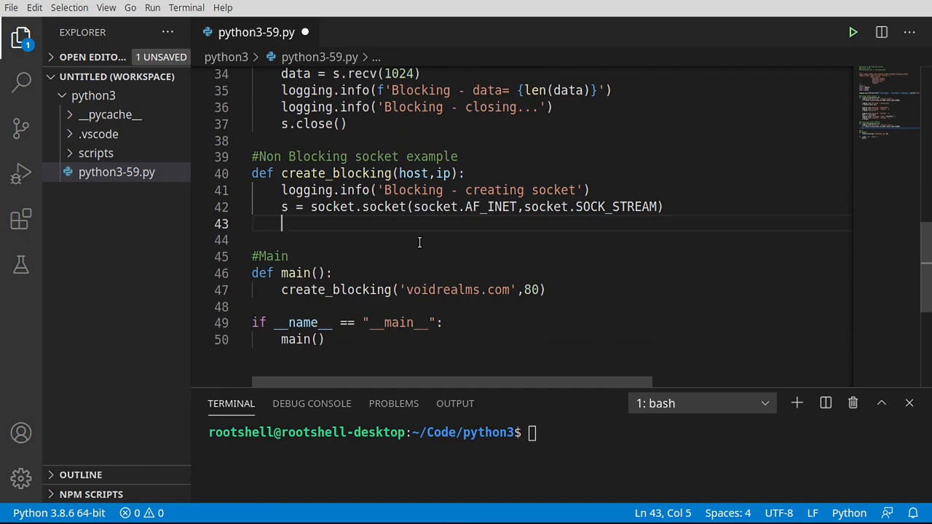
mouse_move(425, 233)
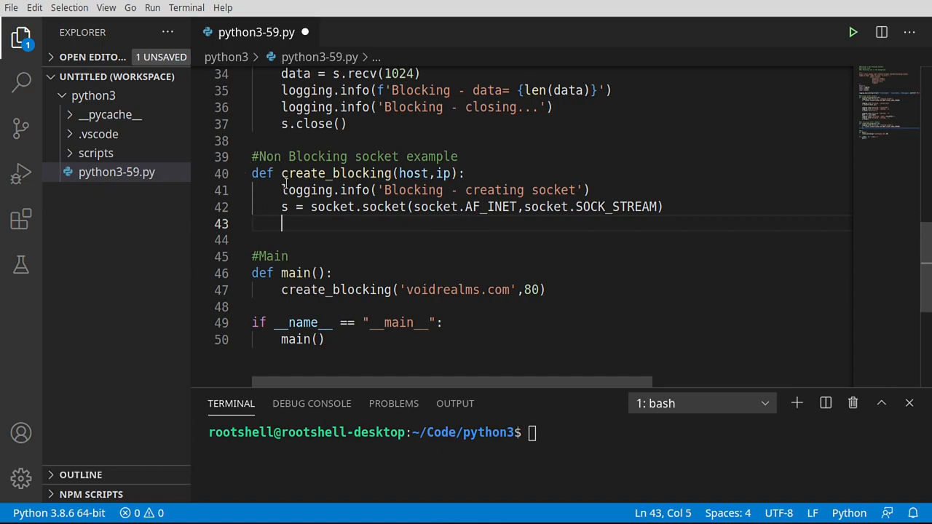
Step: Rename the copy to create_nonblocking and log 'Non Blocking - creating socket'
double_click(336, 173)
text(non)
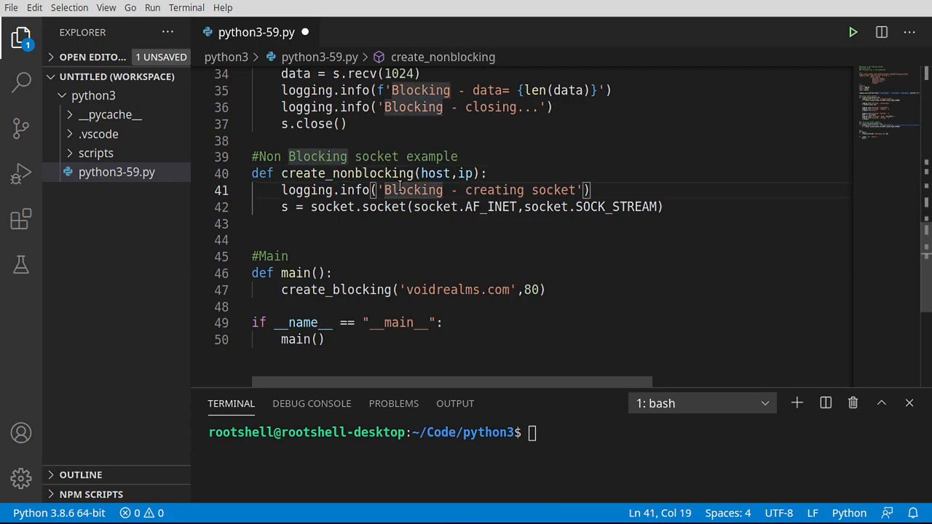
text(Non)
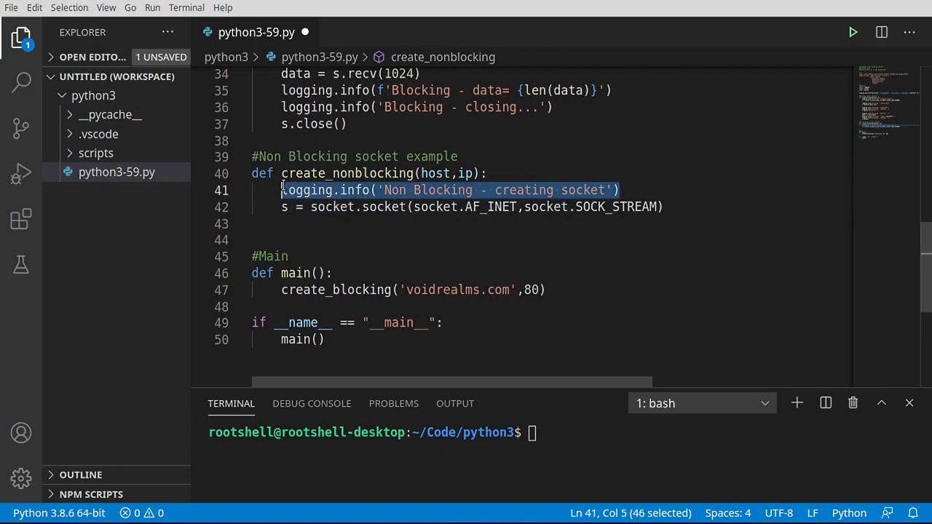
click(662, 206)
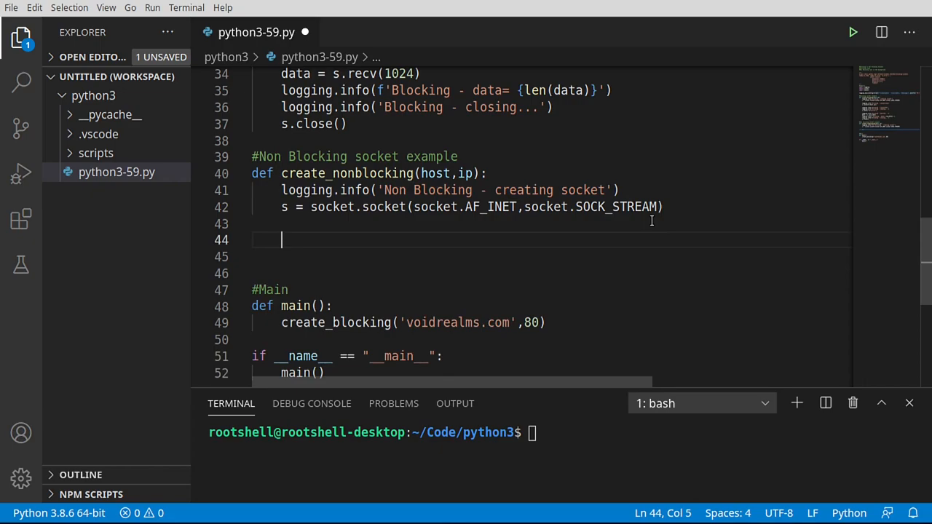
mouse_move(332, 207)
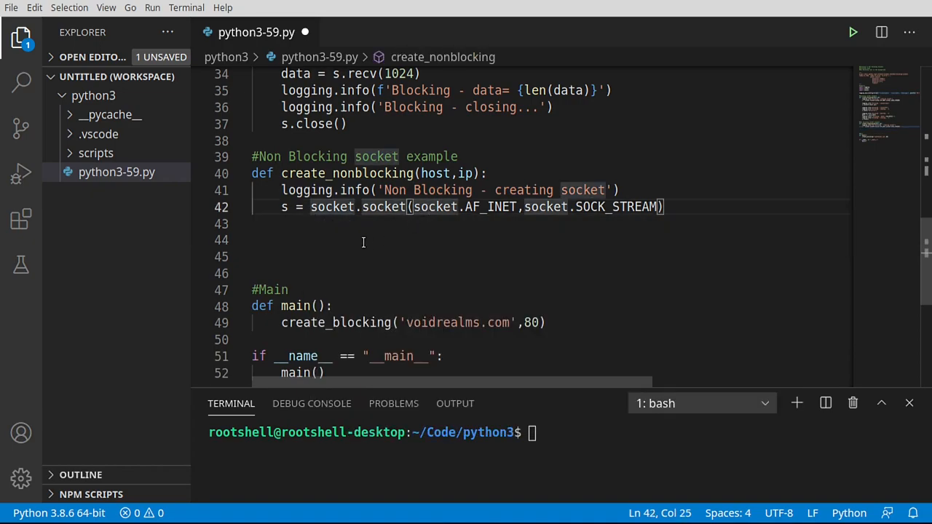
text(logging.info('Non Blocking - creating socket'))
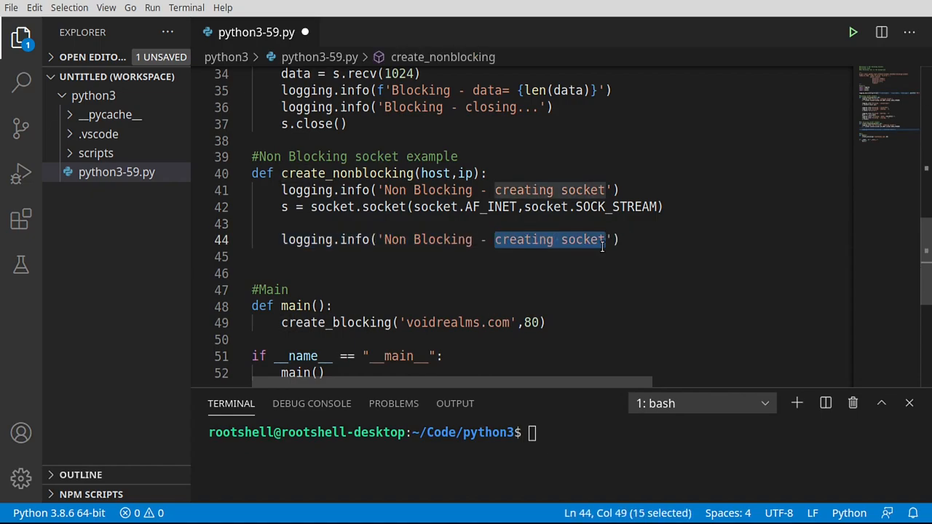
Step: Log connecting and add ret = s.connect_ex((host, port)) commented #BLOCKING
text(connecting)
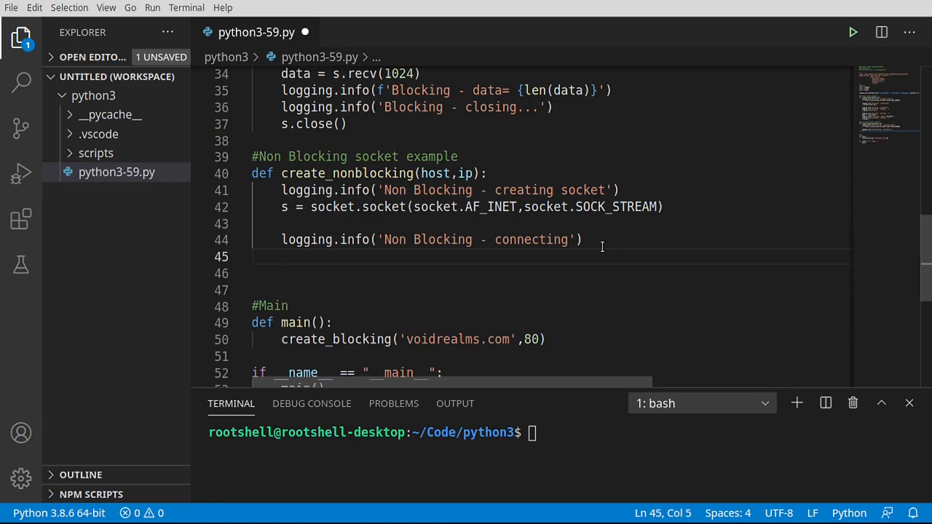
text(ret =)
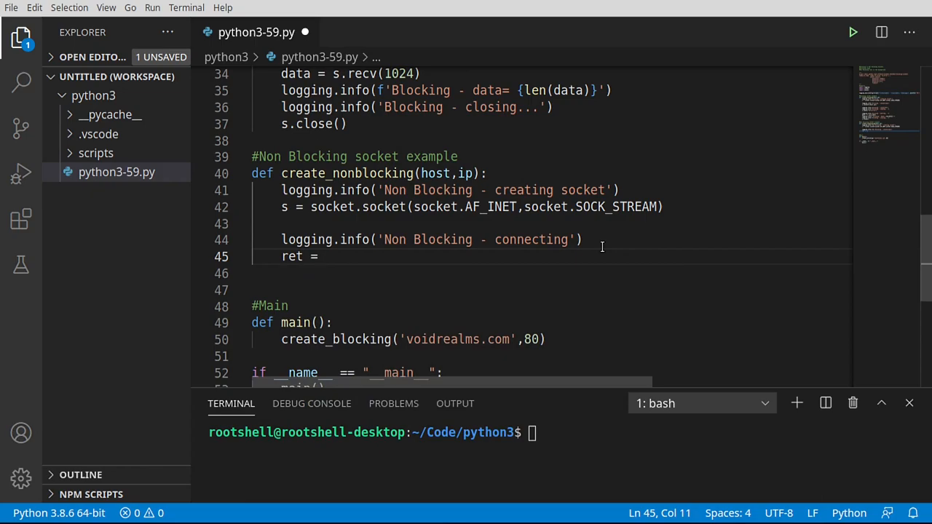
text(s.connect_ex()
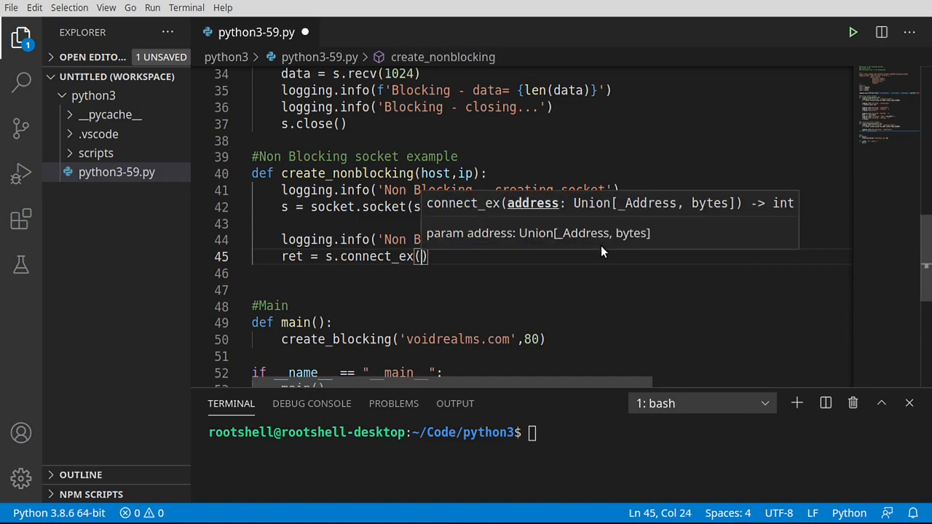
text((h)
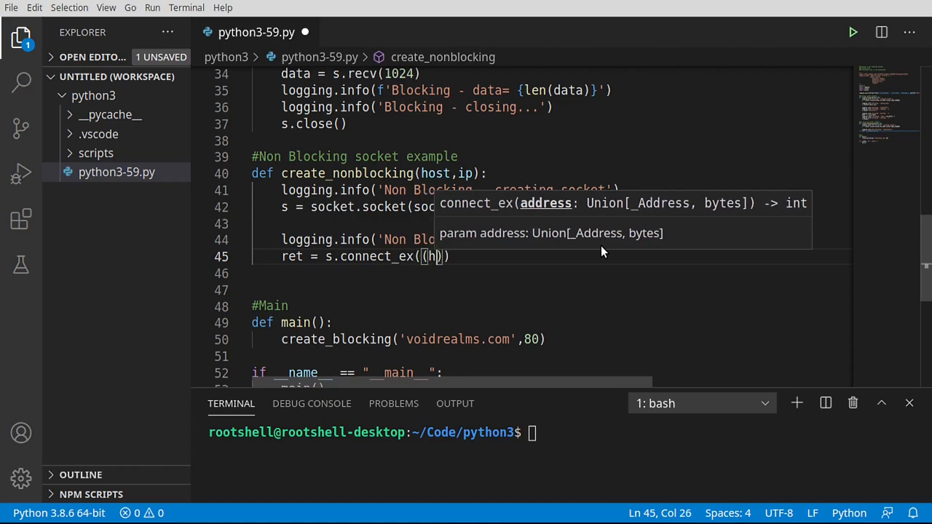
text(ost,port)
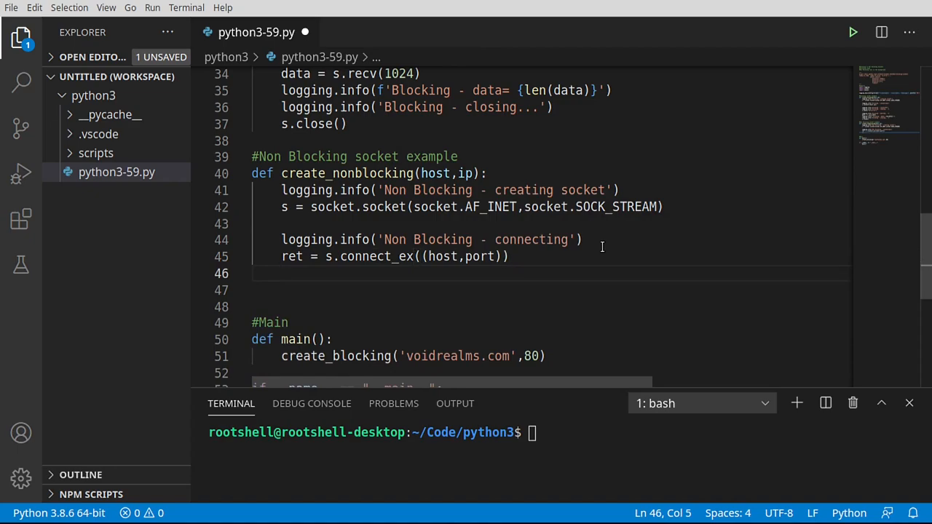
mouse_move(535, 257)
text( #)
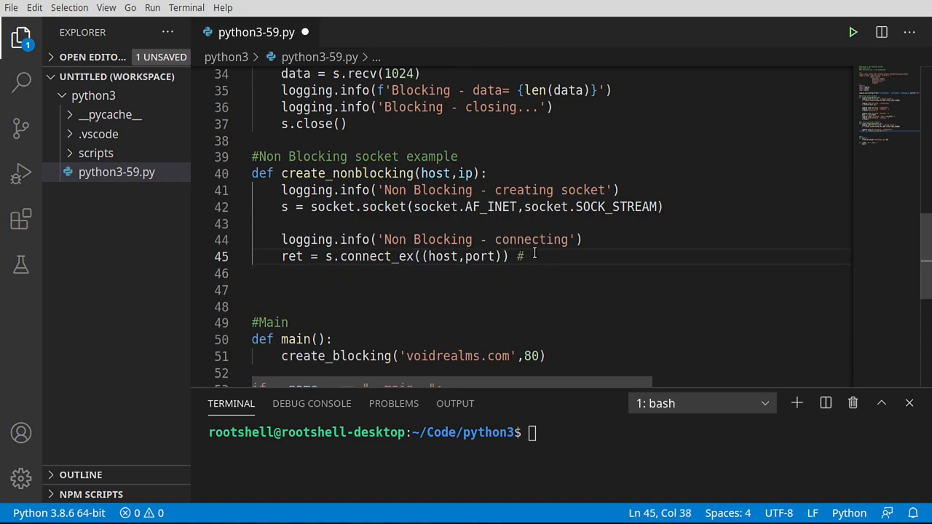
text(BLOC)
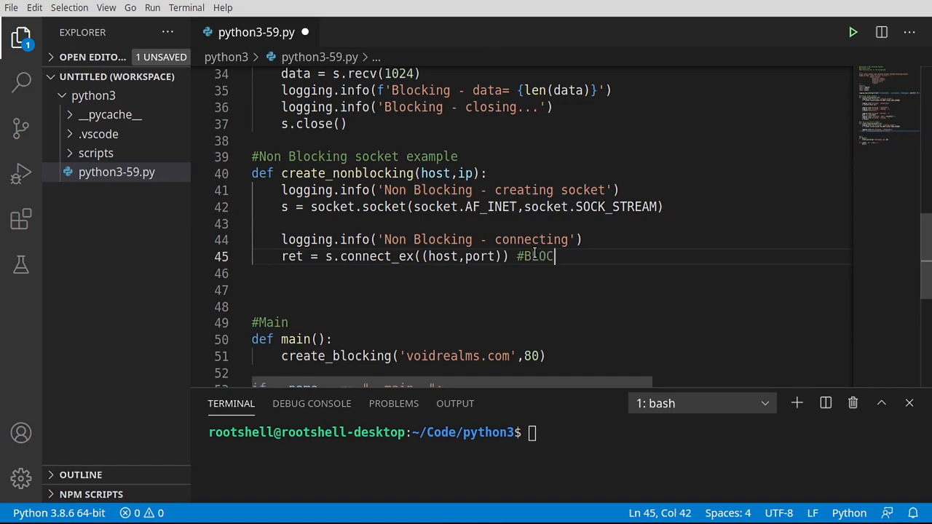
text(KING)
click(551, 290)
text(if ret !)
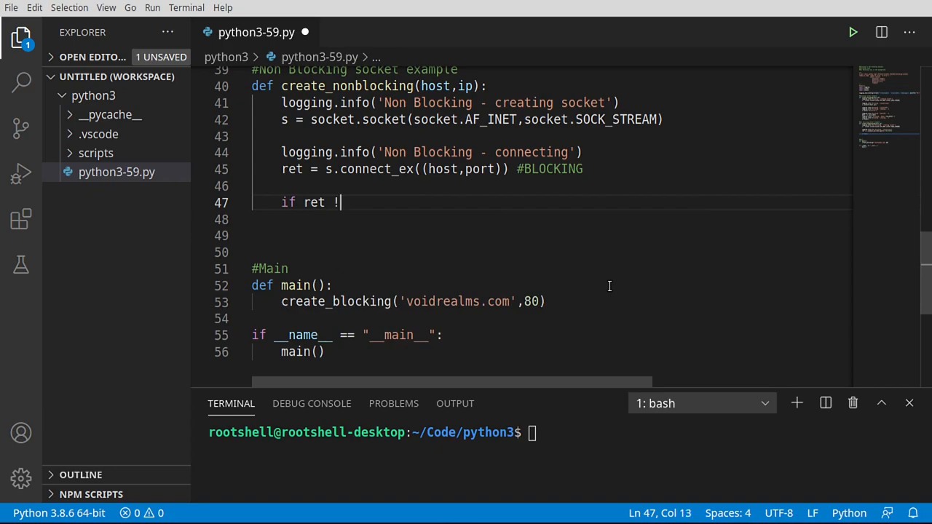
Step: Add an if ret != 0 block logging 'failed to connect!' and returning, log connected, and save
text(= 0:)
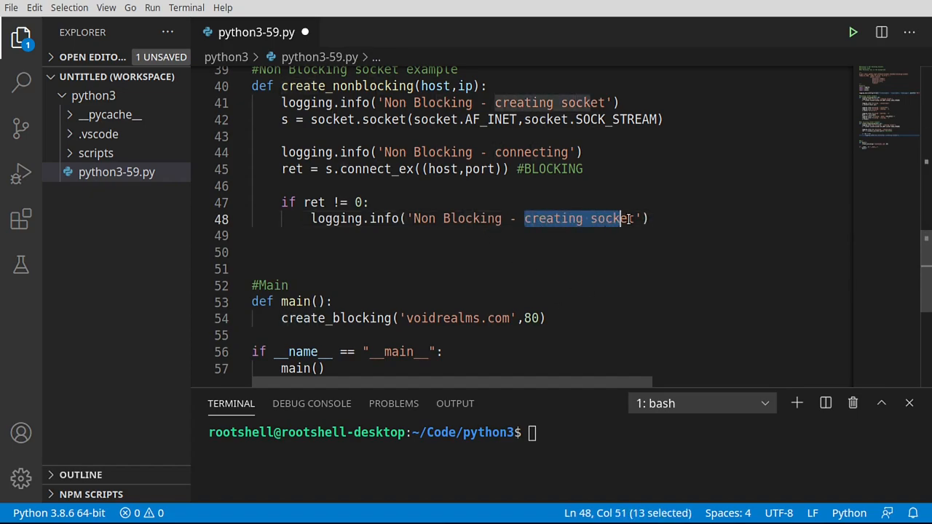
text(failed)
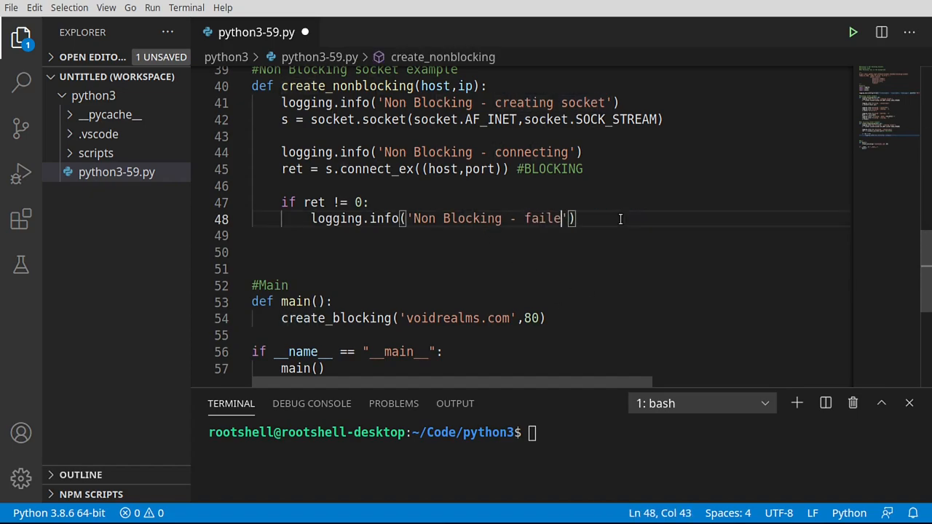
text(d to connect)
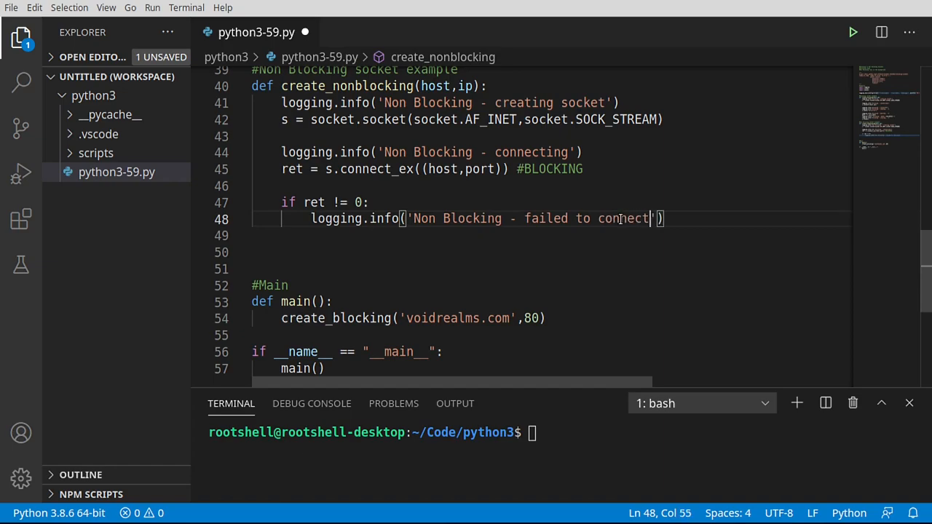
text(!)
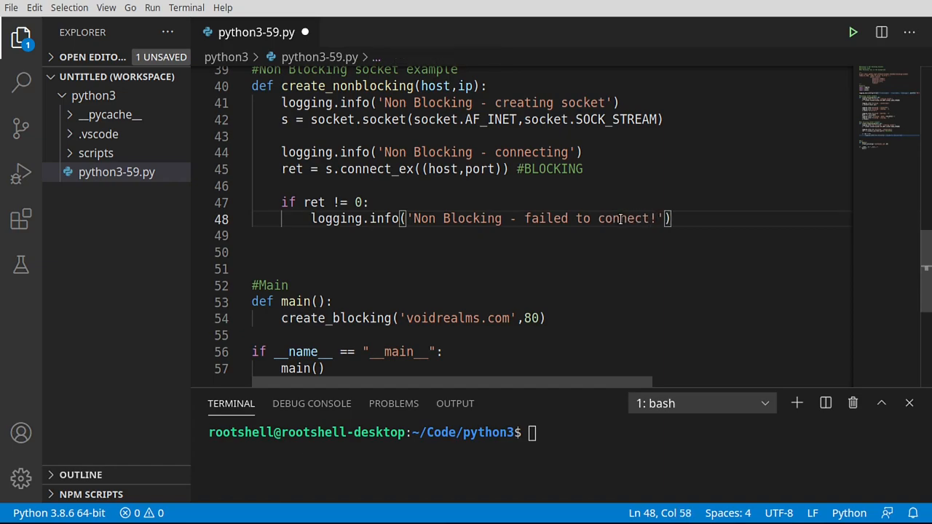
text(return)
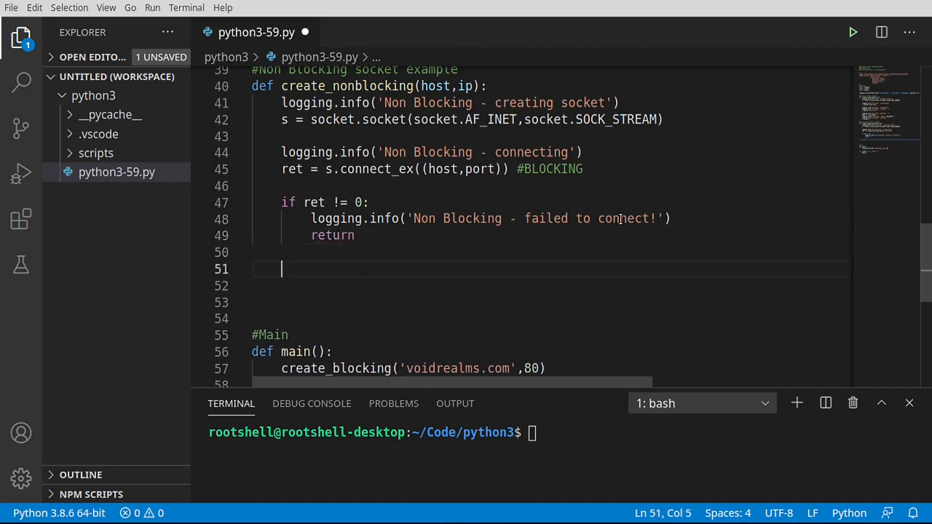
text(logging.info('Non Blocking - creating socket'))
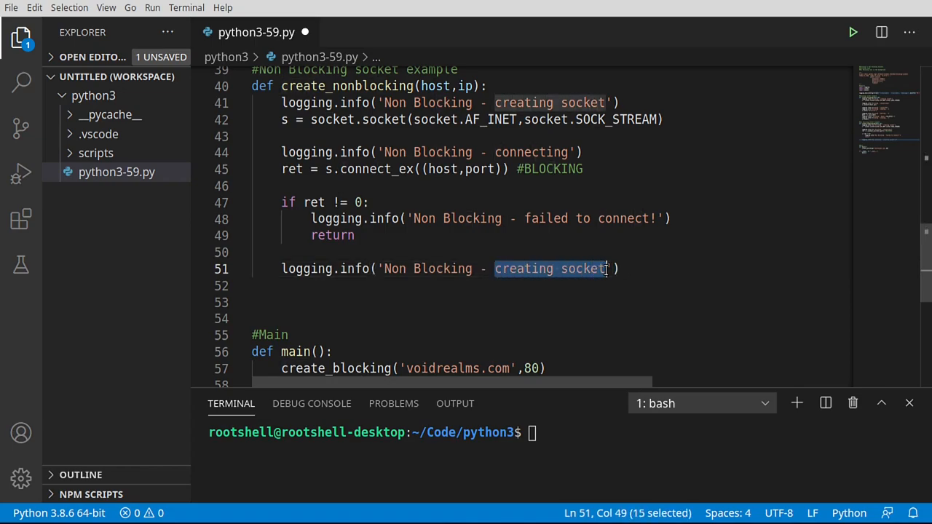
text(connected!)
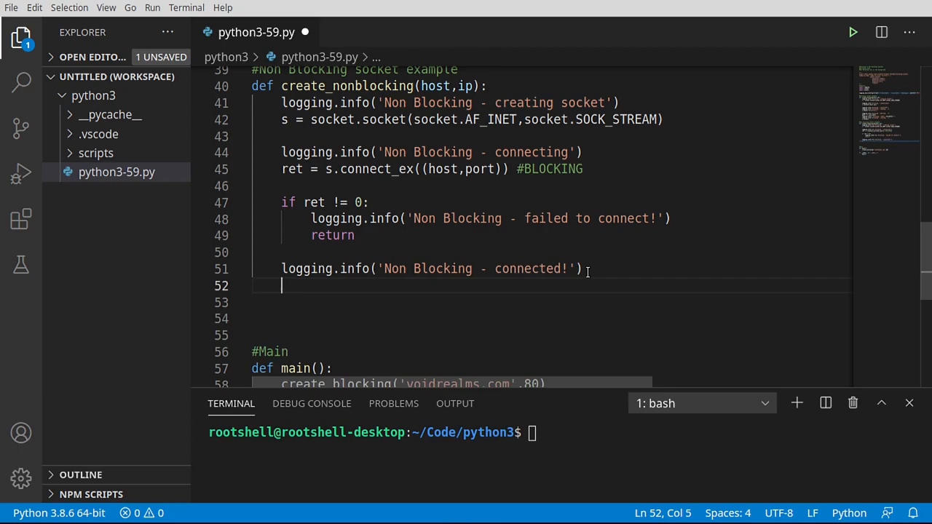
key(ctrl+s)
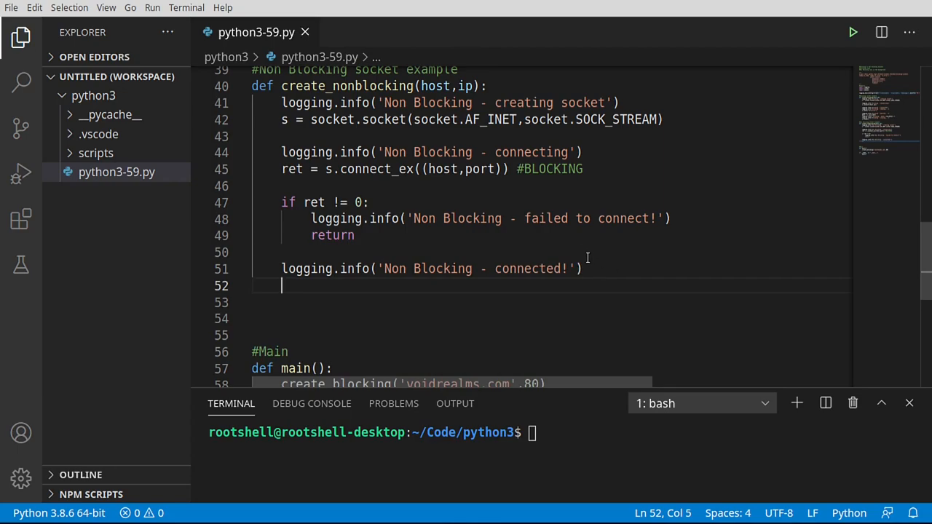
Step: Make the socket non-blocking with s.setblocking(False)
scroll(down, 3)
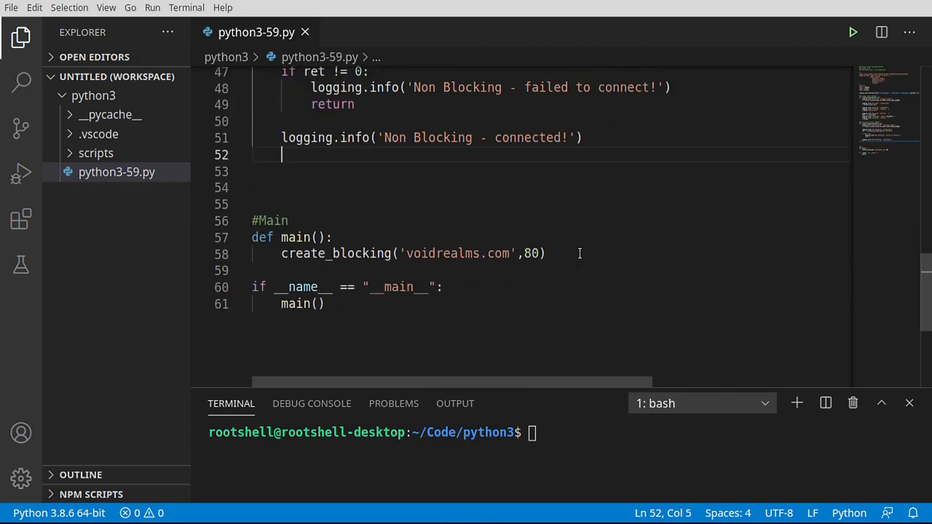
text(s.)
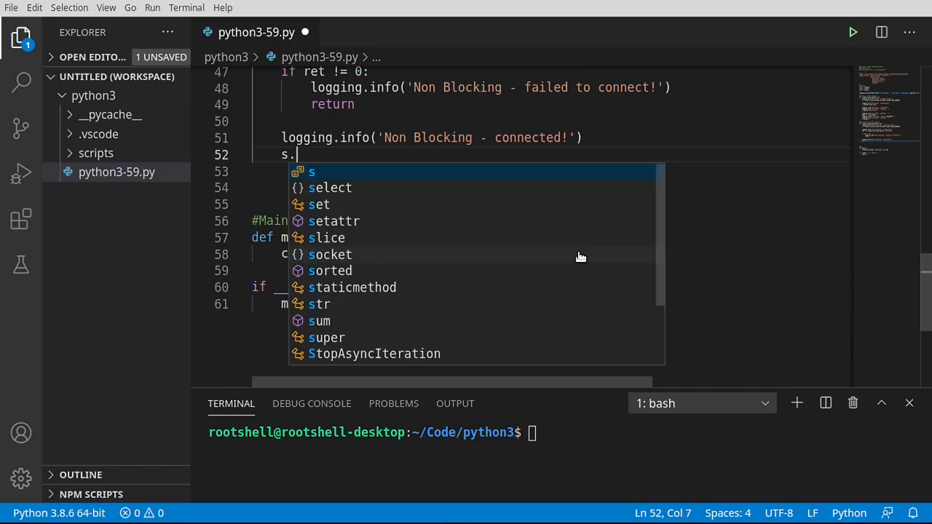
text(set)
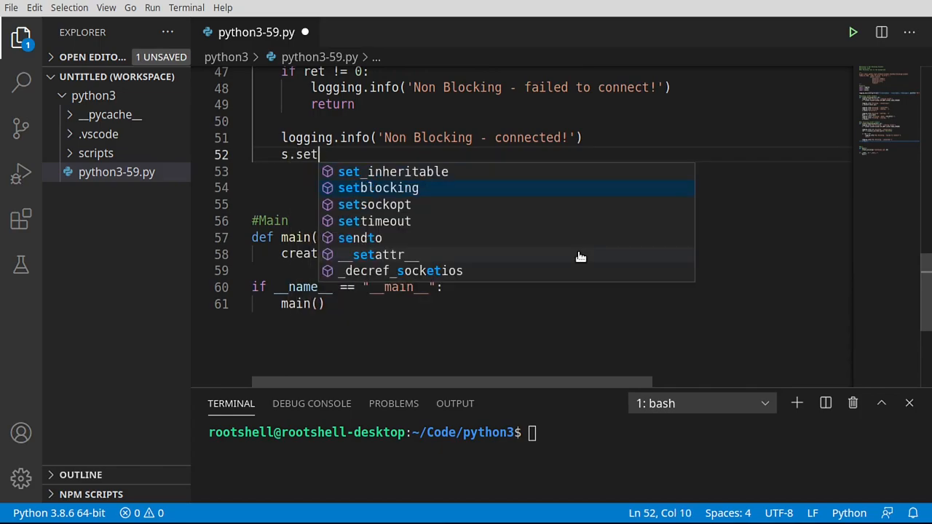
click(377, 188)
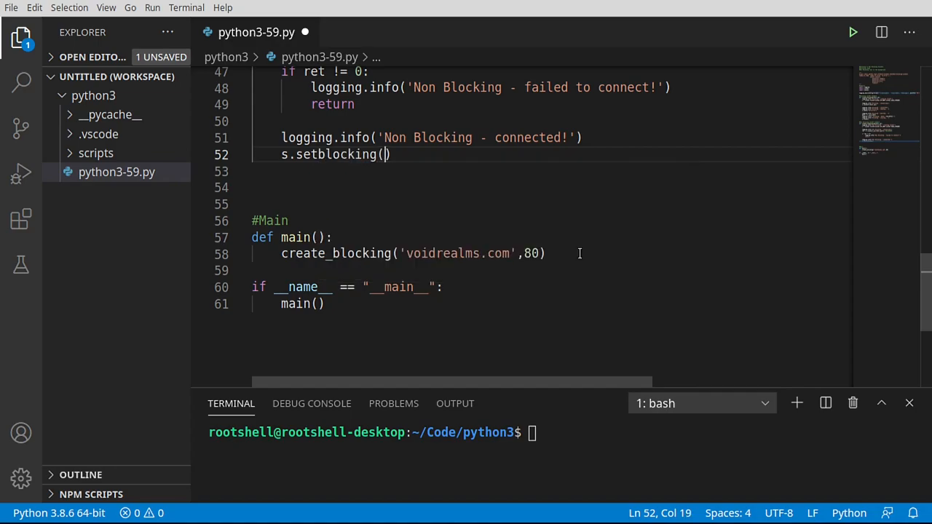
text(False)
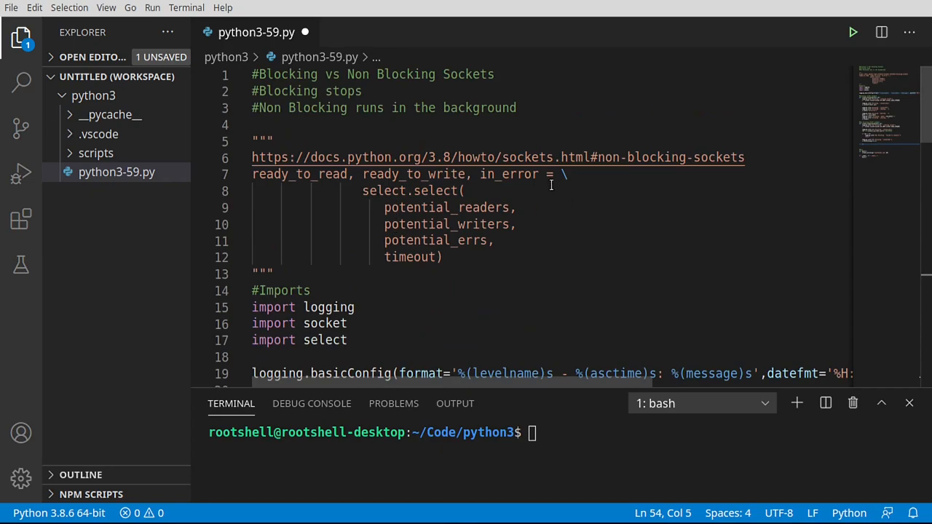
drag(252, 174, 534, 174)
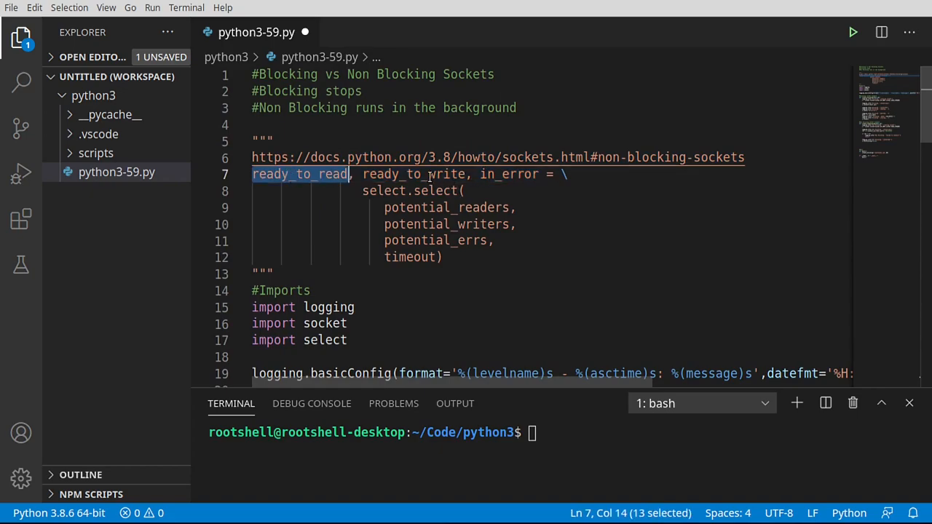
double_click(505, 173)
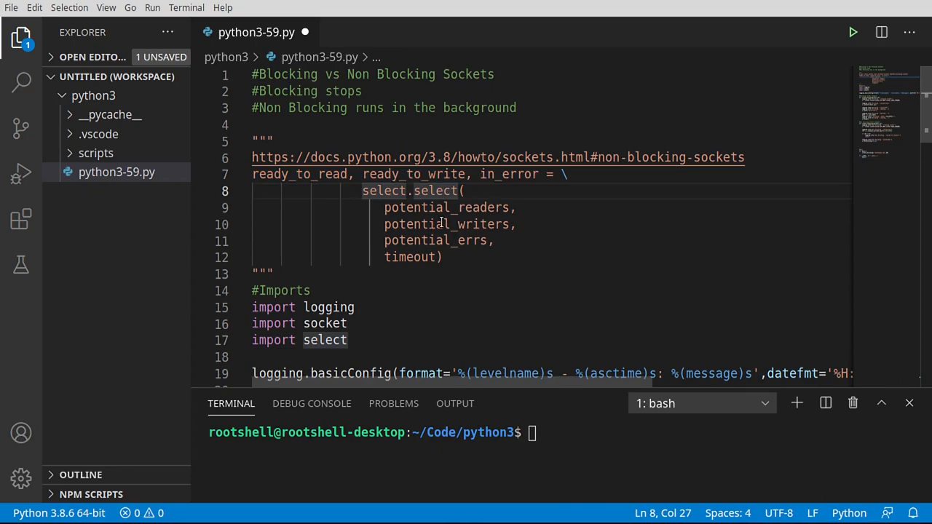
double_click(447, 207)
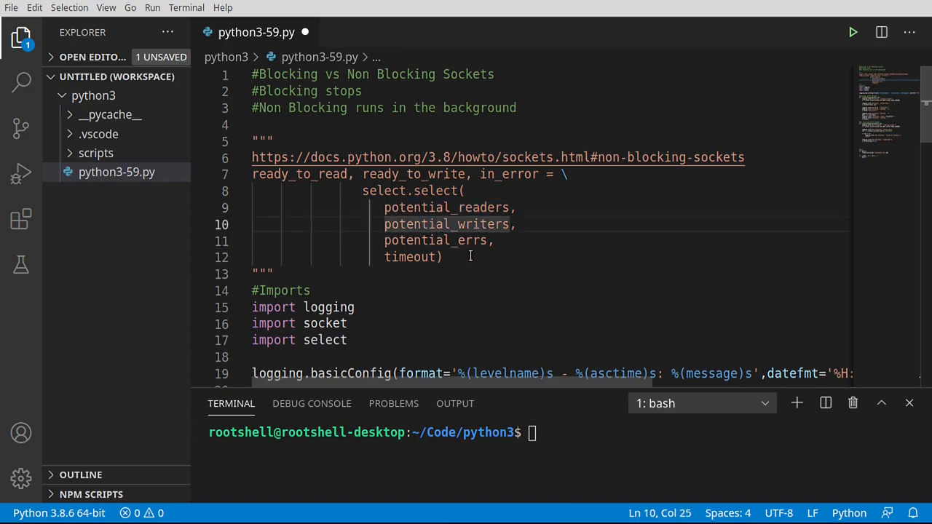
double_click(435, 240)
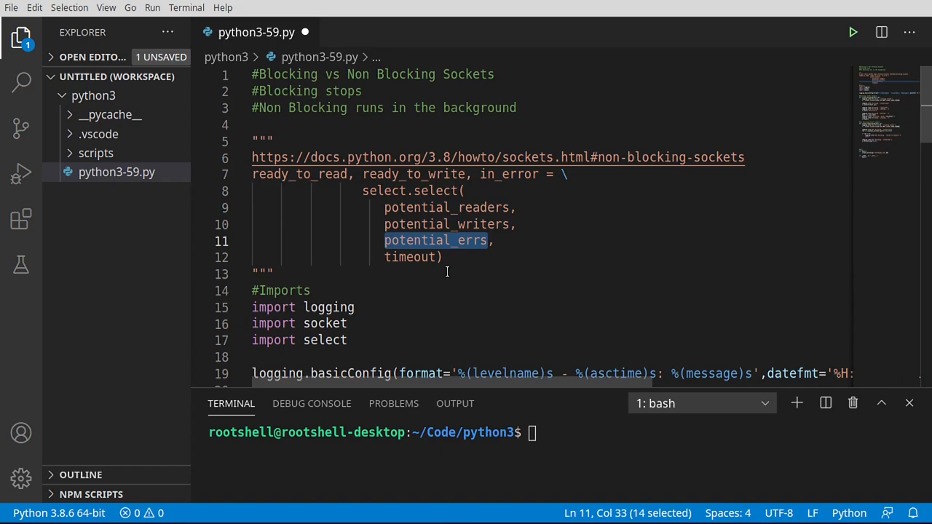
double_click(410, 257)
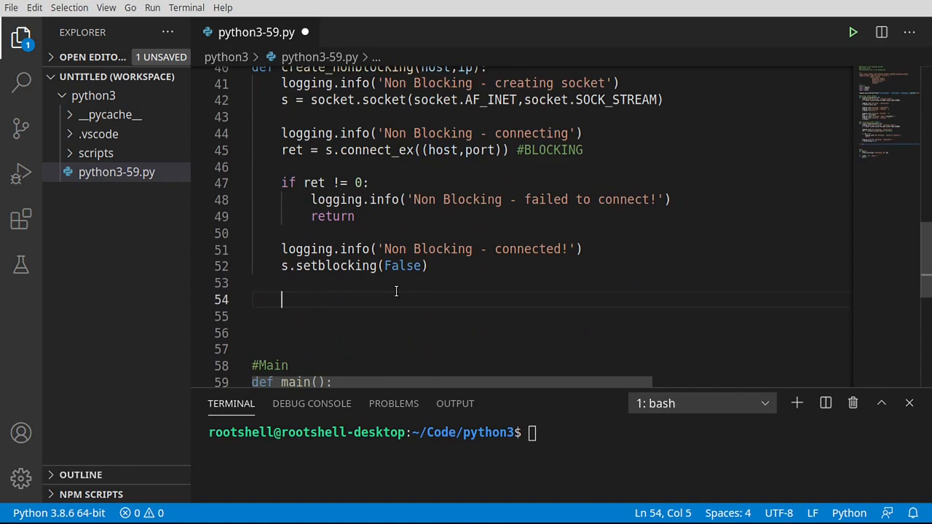
Step: Initialize inputs to [s] and outputs to an empty list
text(inputs =)
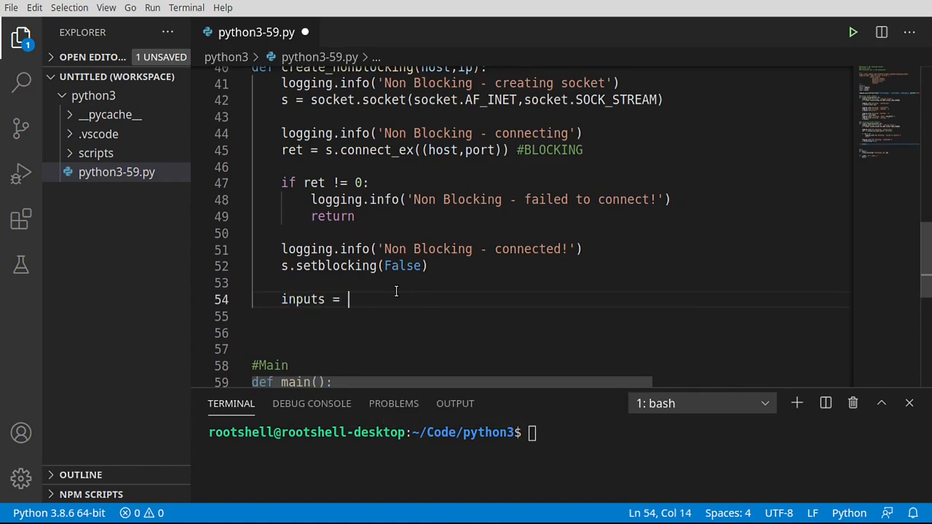
text([s)
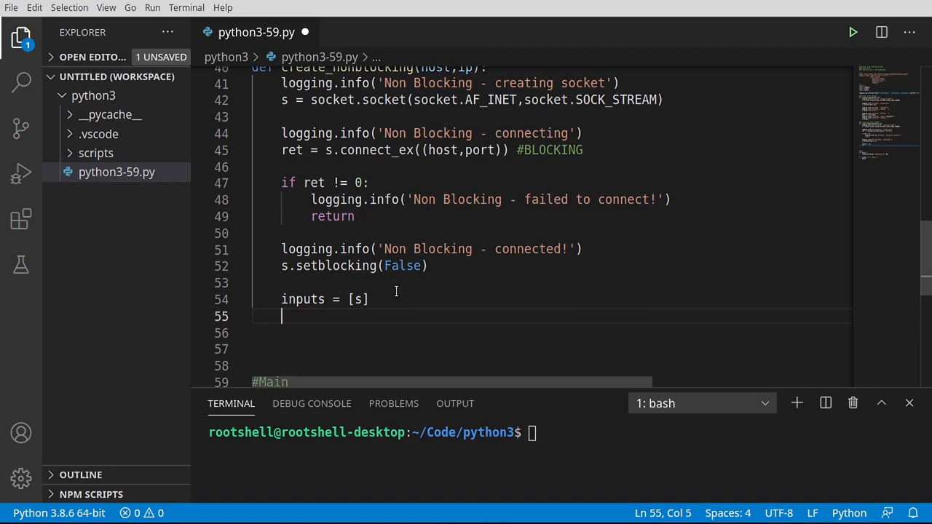
text(outputs)
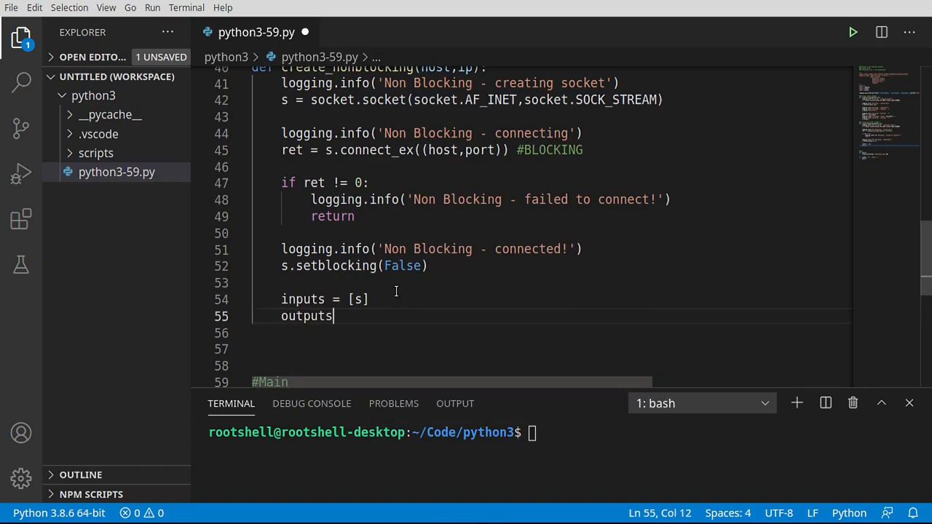
text(= [])
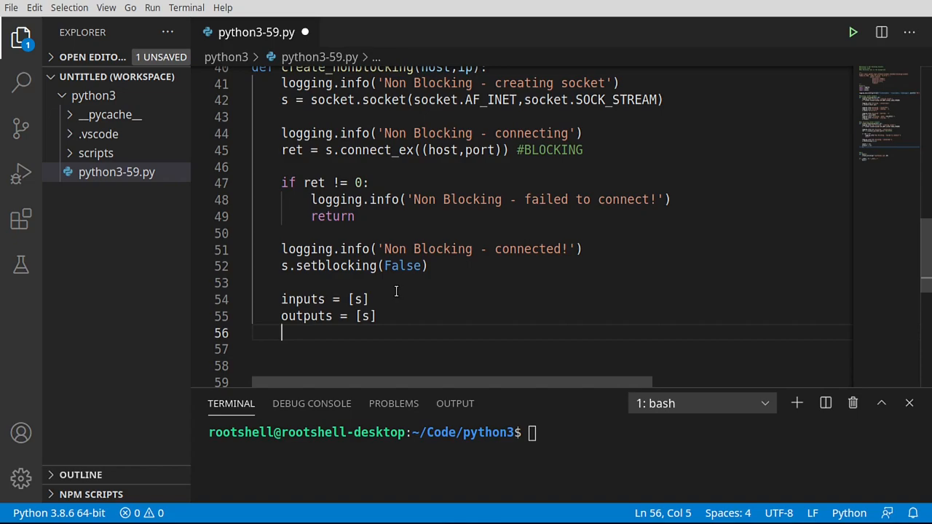
Step: Add a while inputs loop whose log message reads 'Non Blocking - waiting...'
text(while)
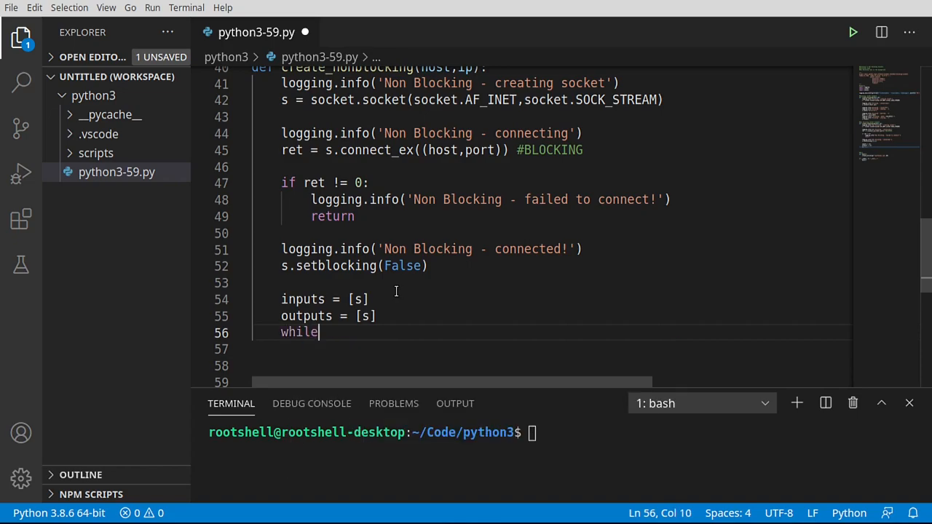
text(inputs:)
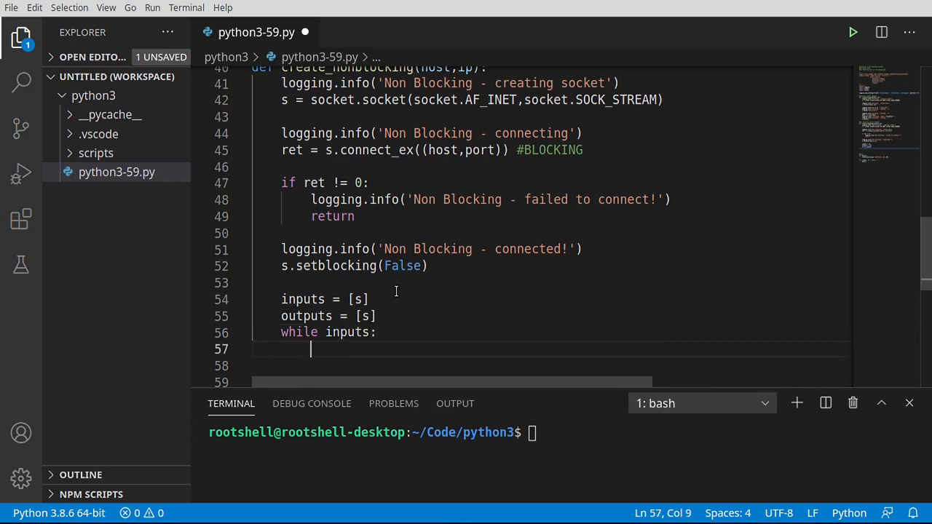
scroll(down, 3)
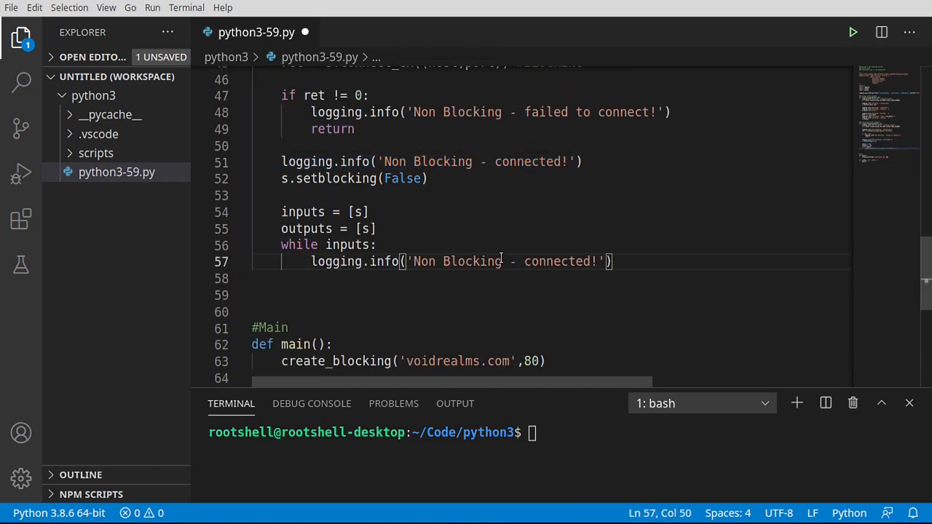
double_click(558, 261)
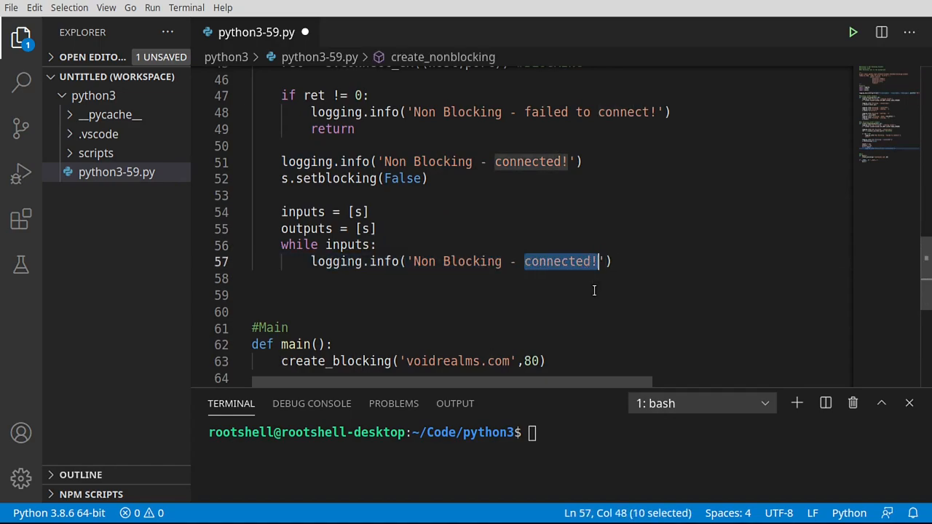
text(wat)
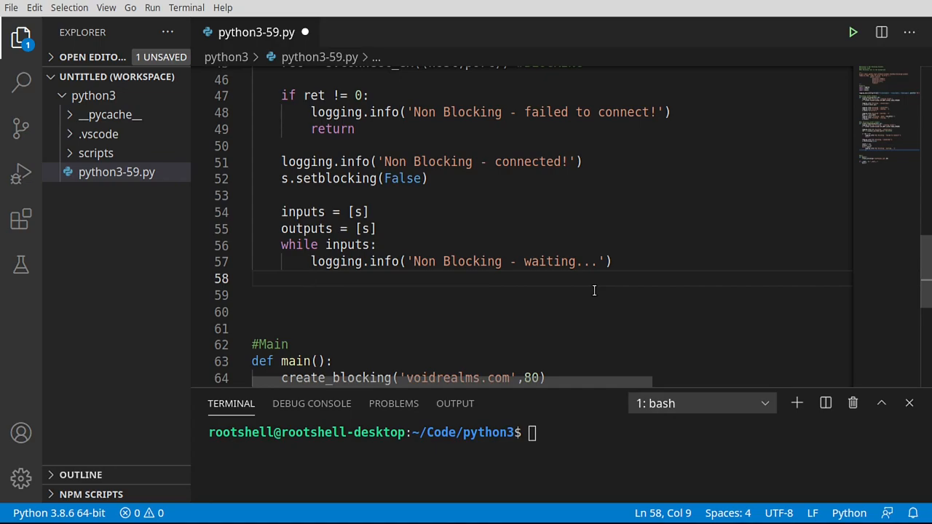
text(readable,w)
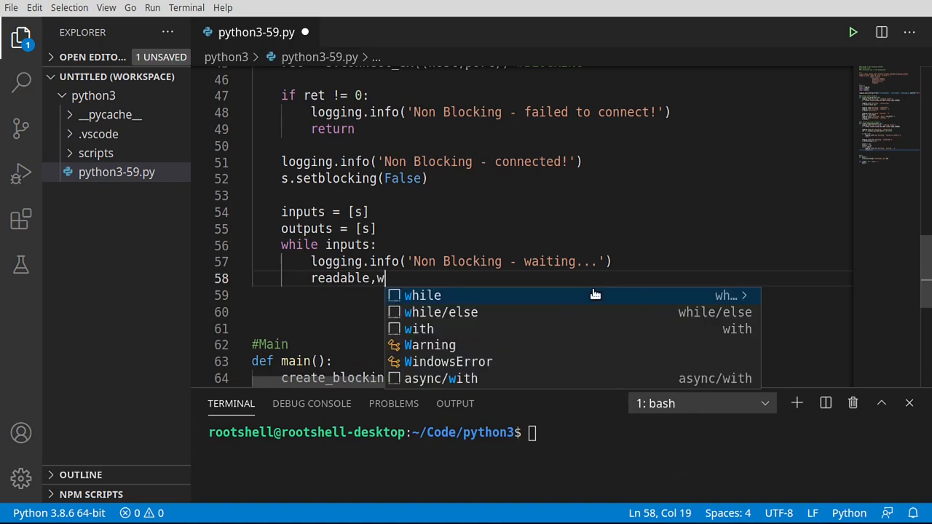
Step: Start a loop line assigning readable, writable, errors
text(rit)
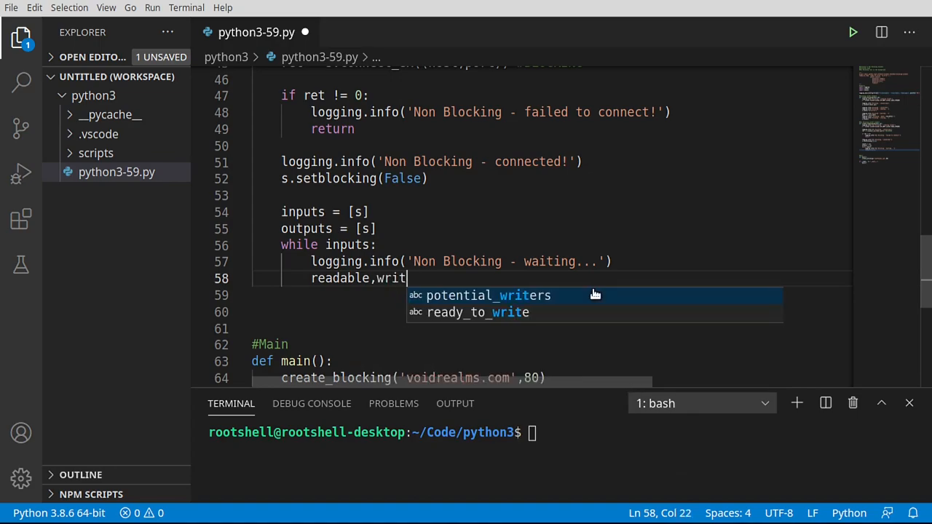
text(eab)
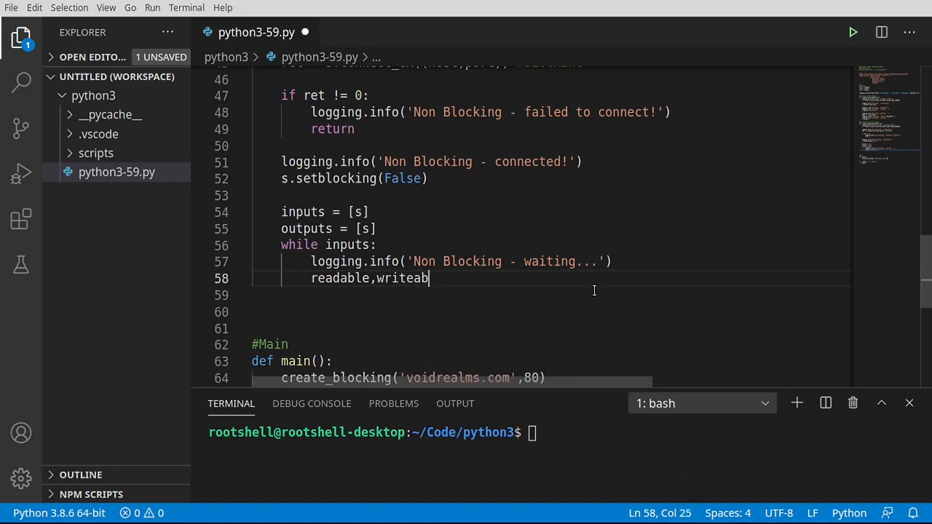
key(BackSpace)
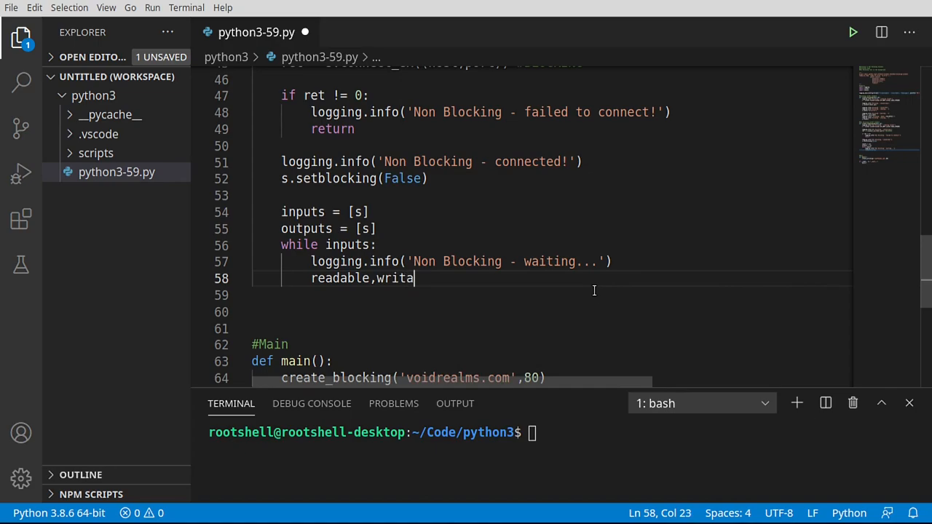
text(ble,)
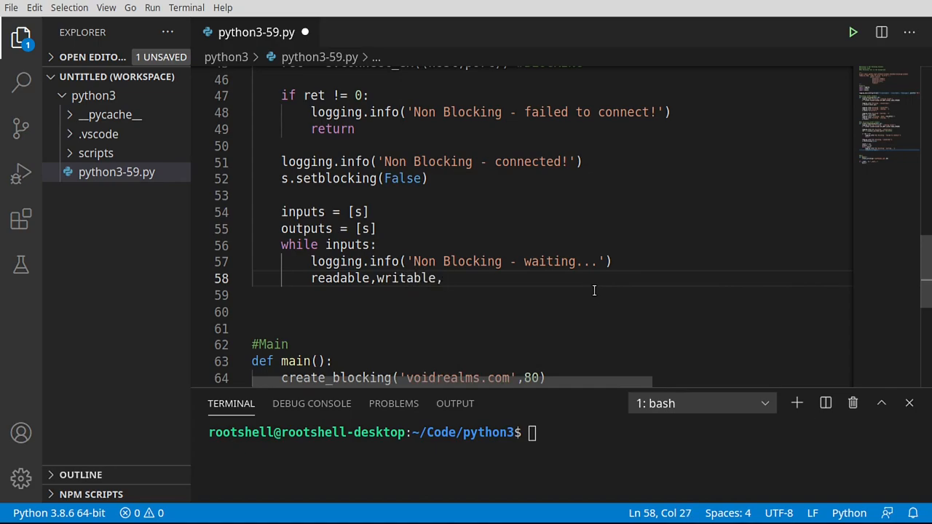
text(e)
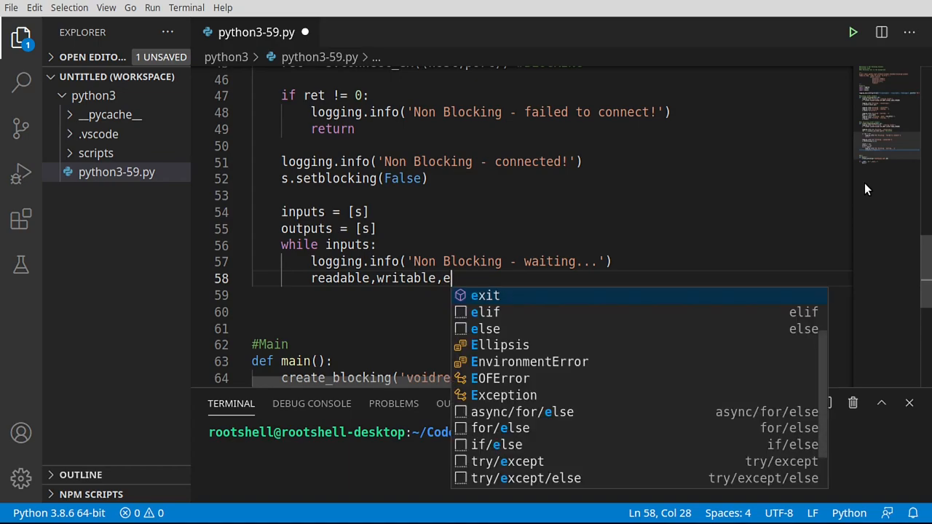
text(rr)
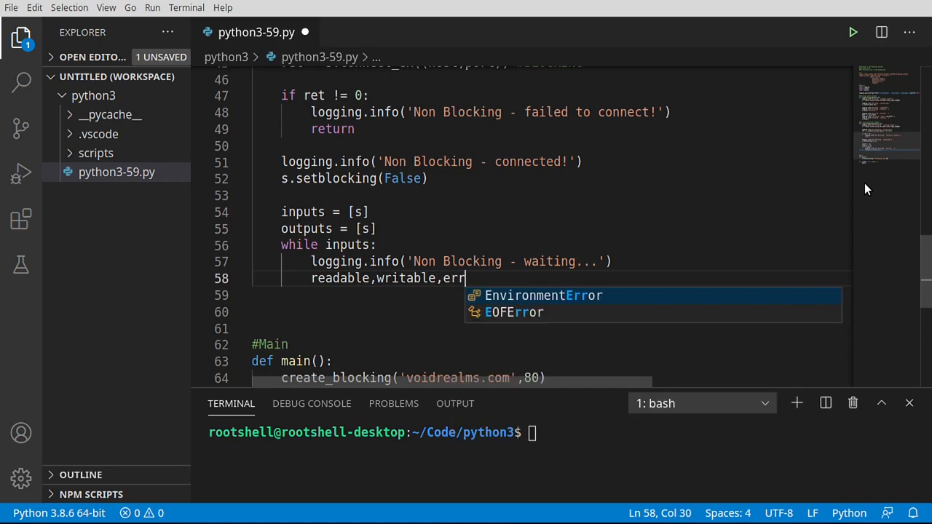
text(ors)
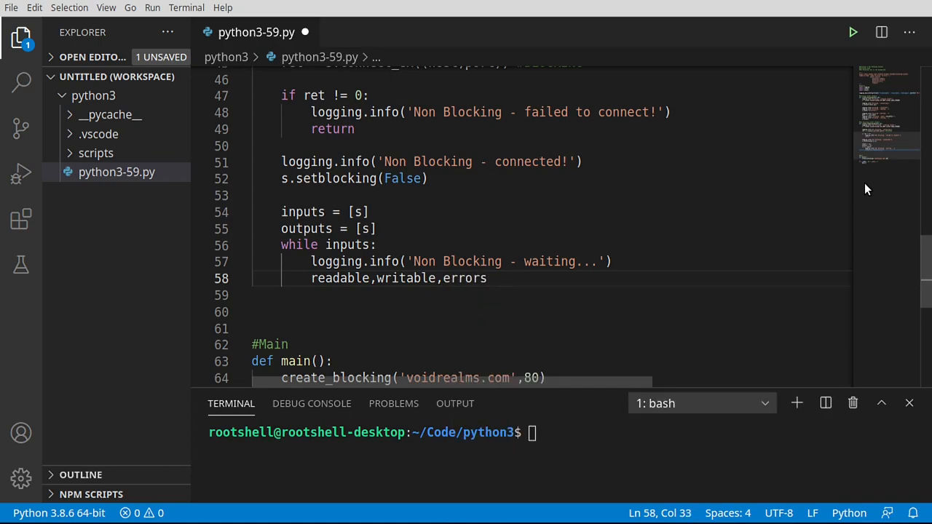
text(=)
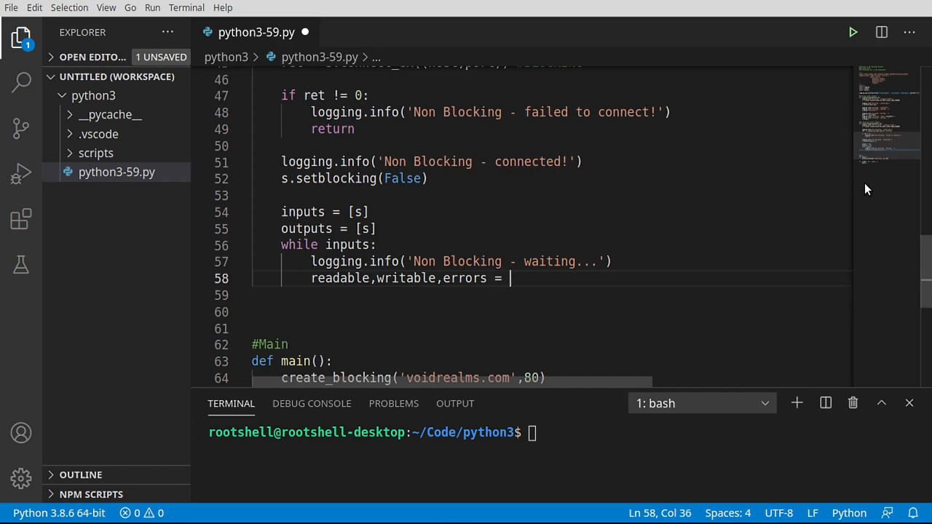
Step: Assign them from select.select(inputs, outputs, inputs) with a 0.5 timeout
text(select.sel)
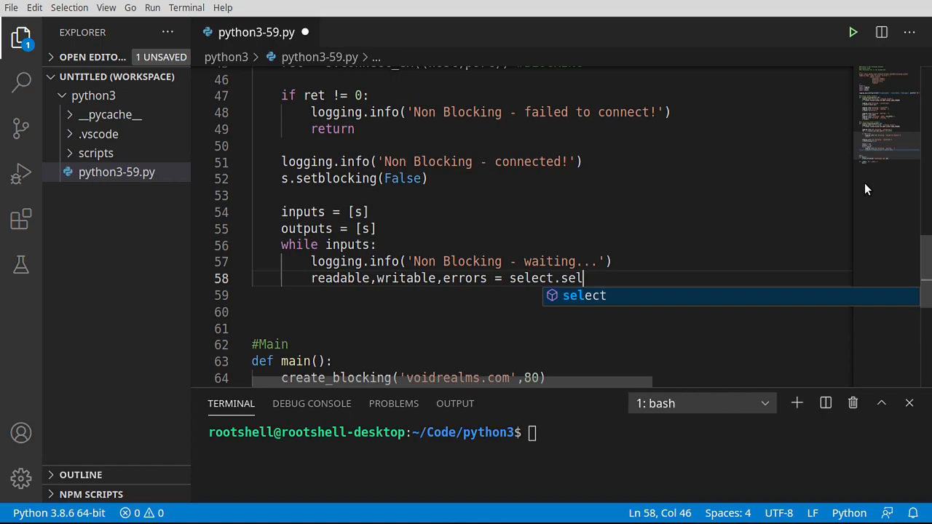
text(ect)
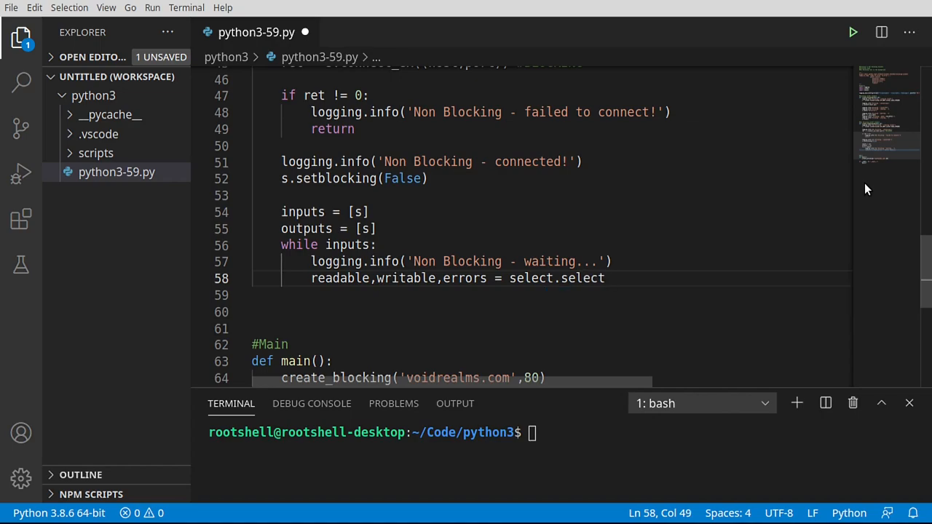
text((inputs)
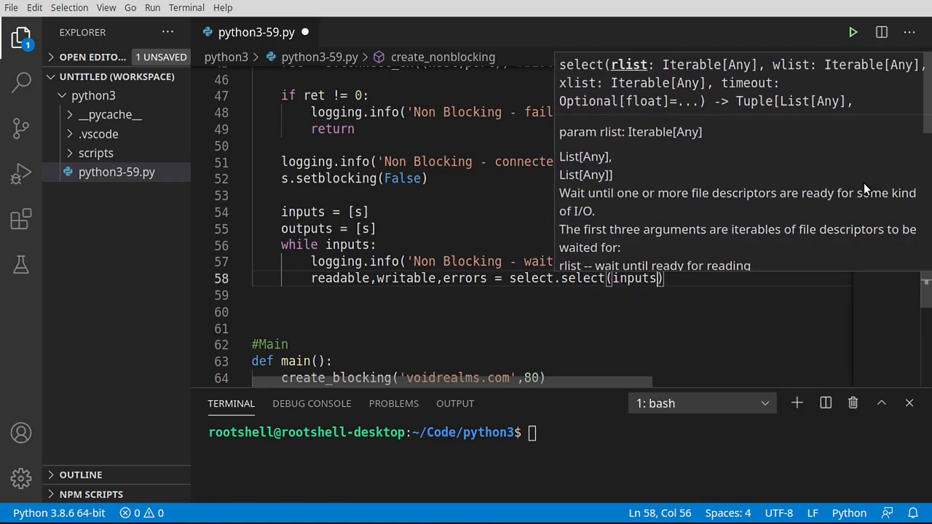
text(,)
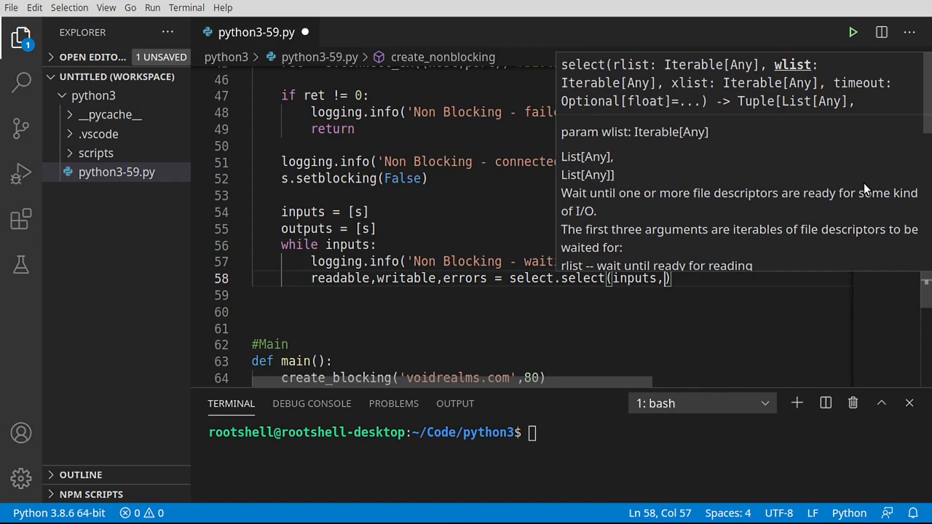
text(outputs)
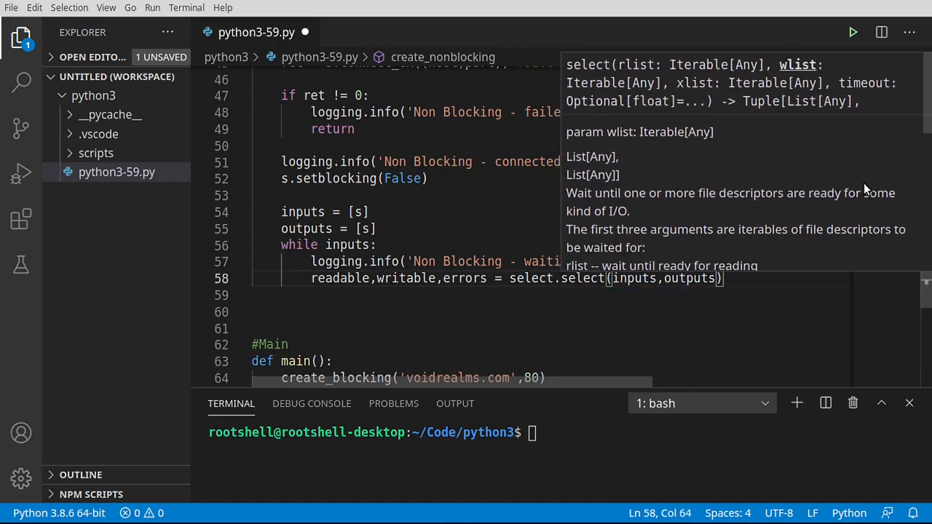
text(,)
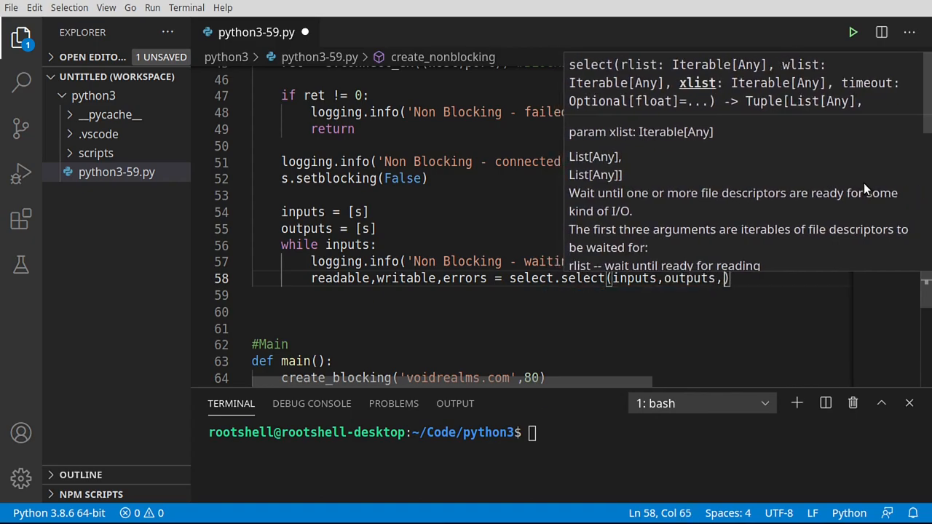
text(inputs)
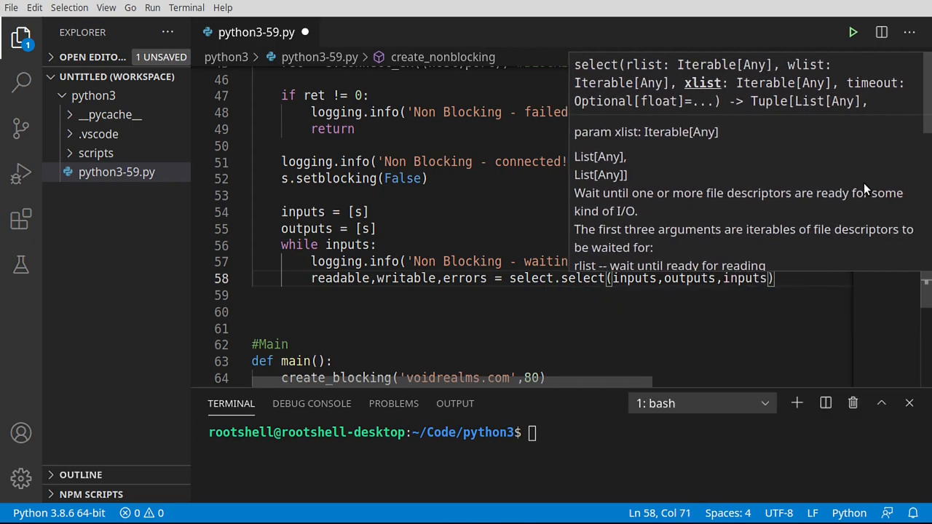
mouse_move(636, 286)
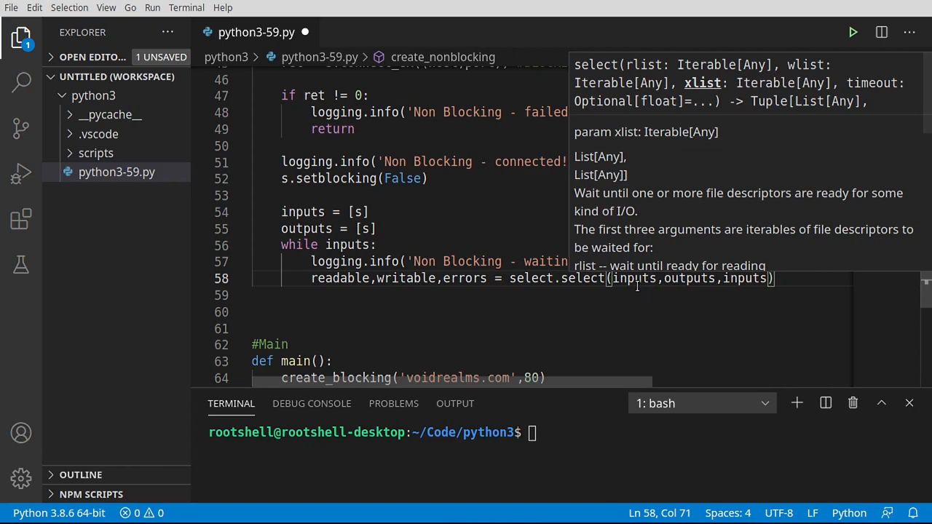
double_click(633, 278)
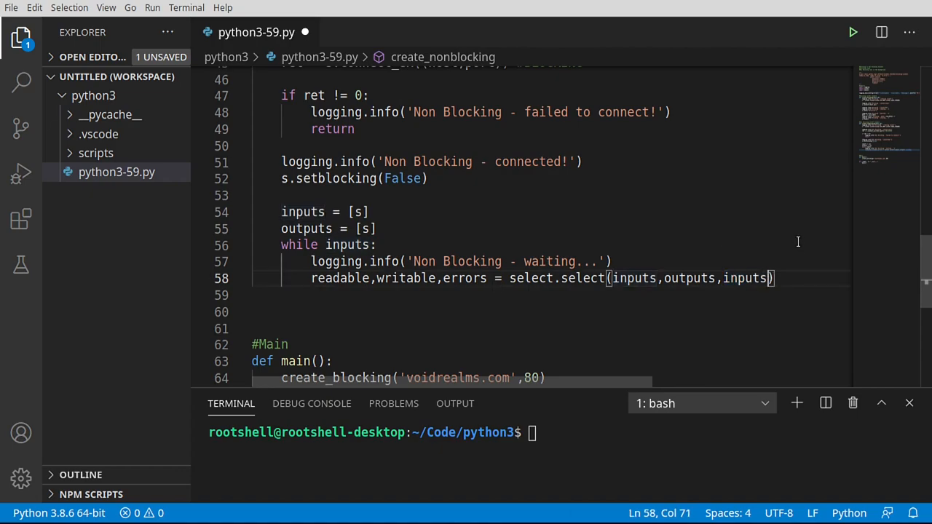
text(,0.5)
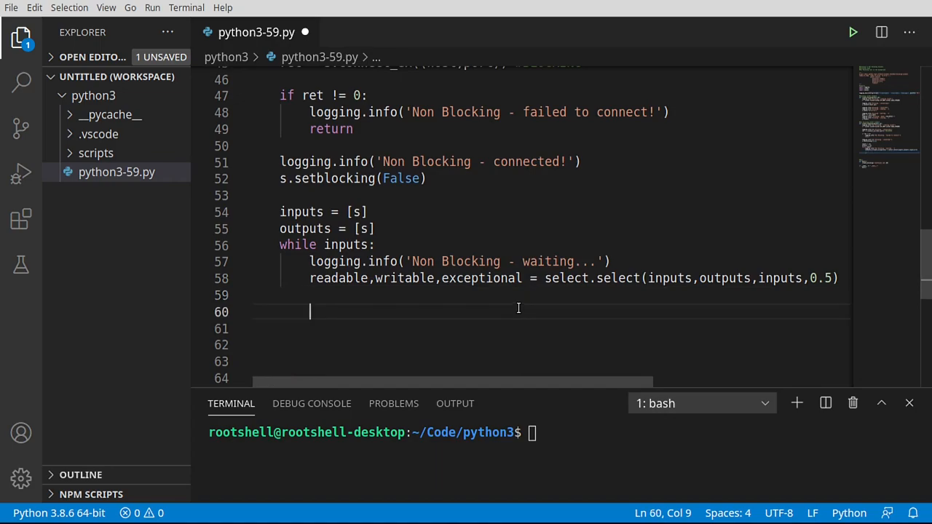
mouse_move(608, 325)
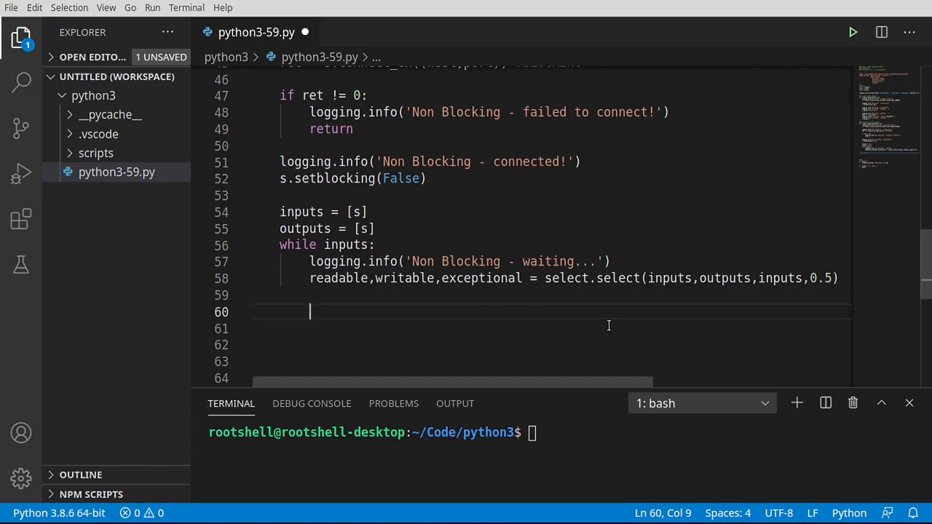
Step: Review the 0.5 timeout and third inputs argument, then begin a for loop on line 60
double_click(821, 278)
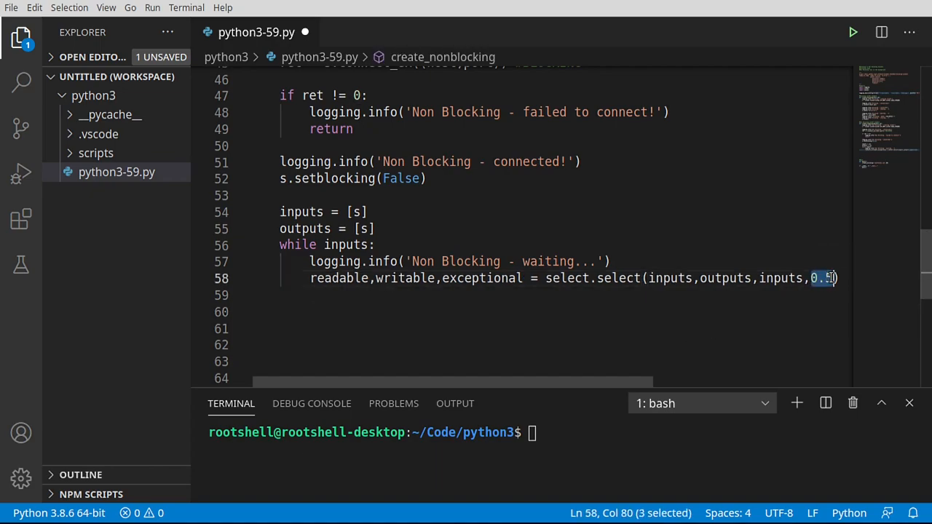
mouse_move(823, 278)
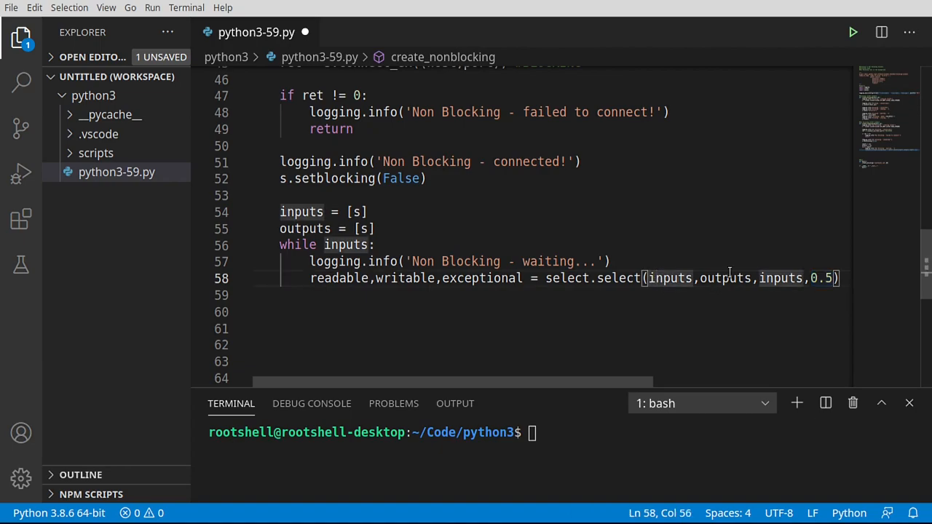
double_click(781, 278)
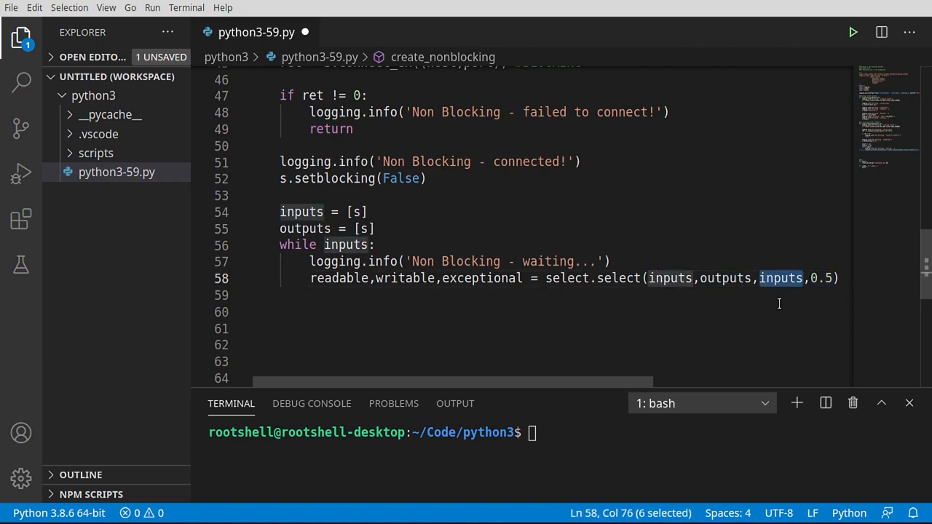
mouse_move(373, 299)
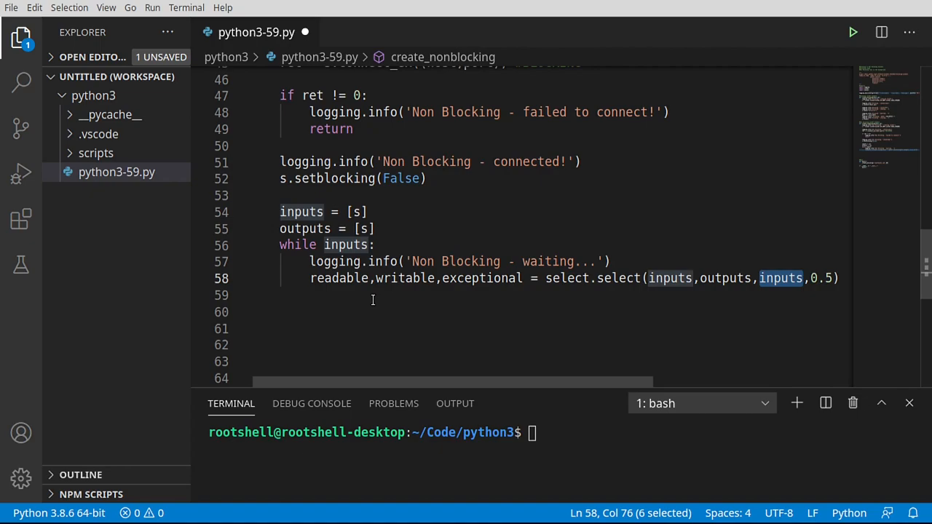
click(355, 311)
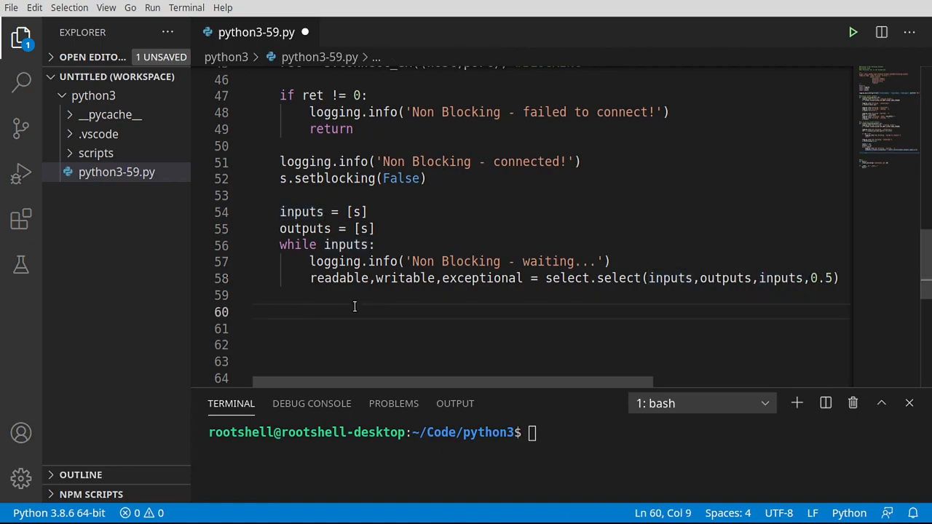
text(for)
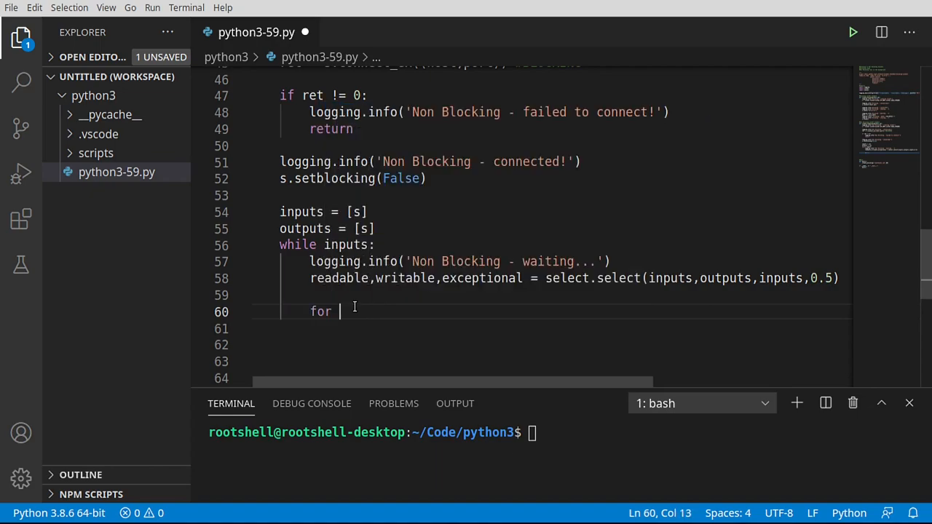
Step: Add 'for s in writable' and 'for s in exceptional' loops, each with a pass body
text(s in writable:)
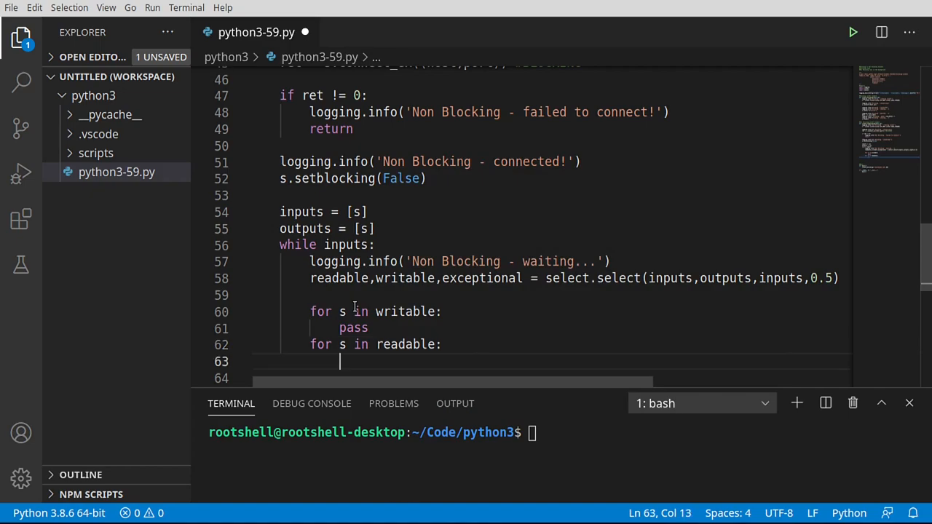
text(pass)
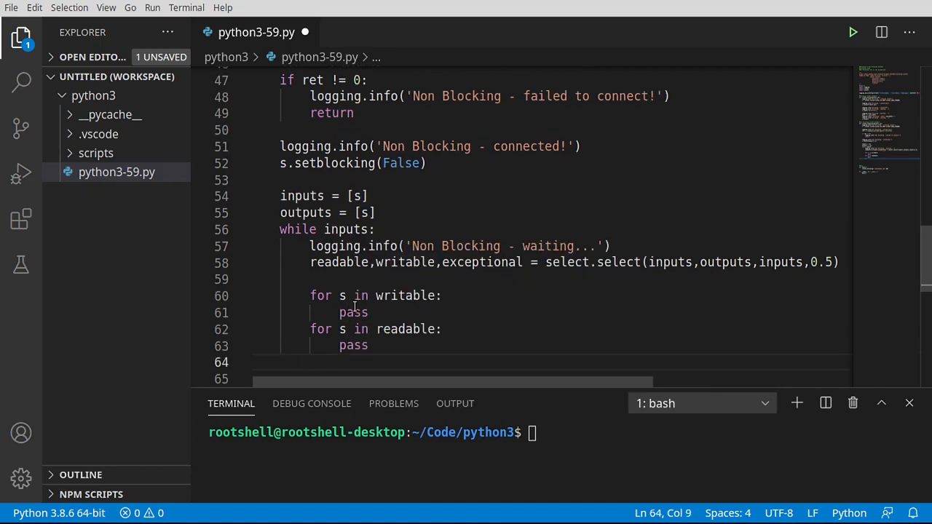
text(for s in)
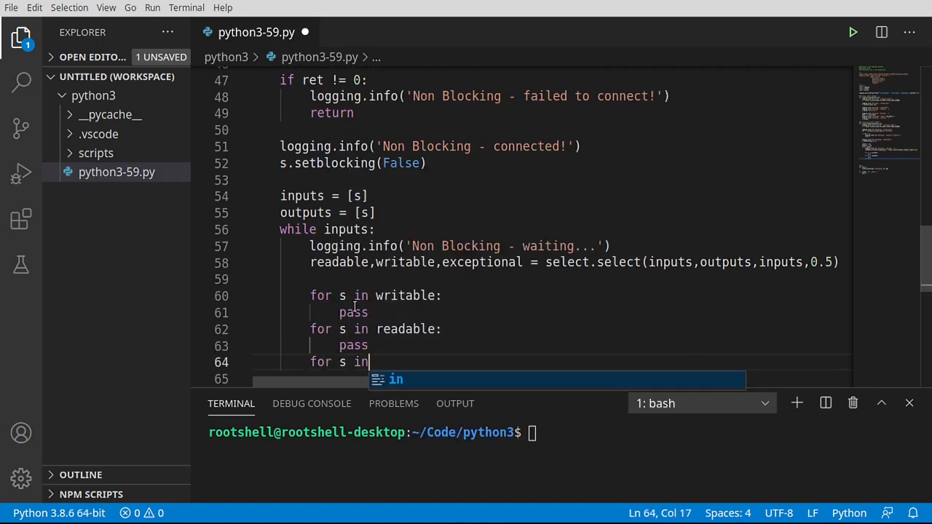
text(exceptional:)
text(pass)
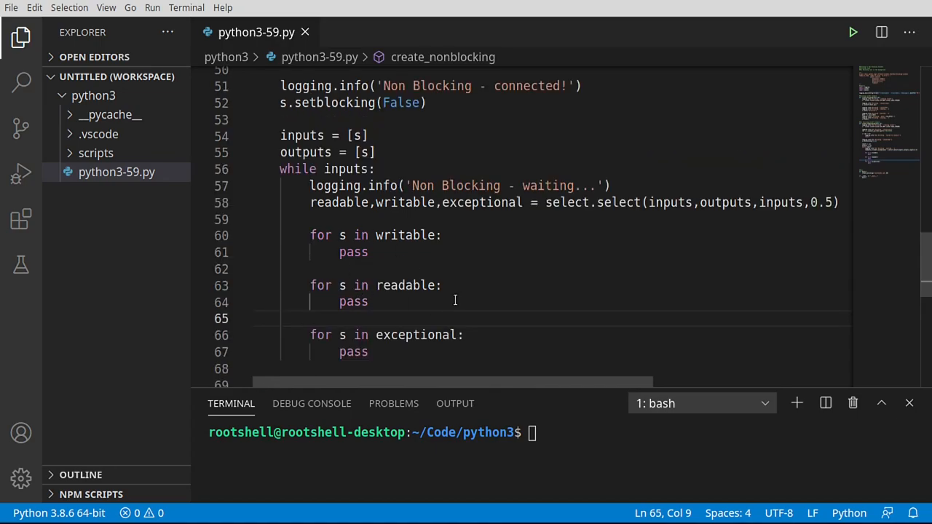
Step: Check the writable and inputs variables while placing the waiting log inside the writable loop
double_click(405, 234)
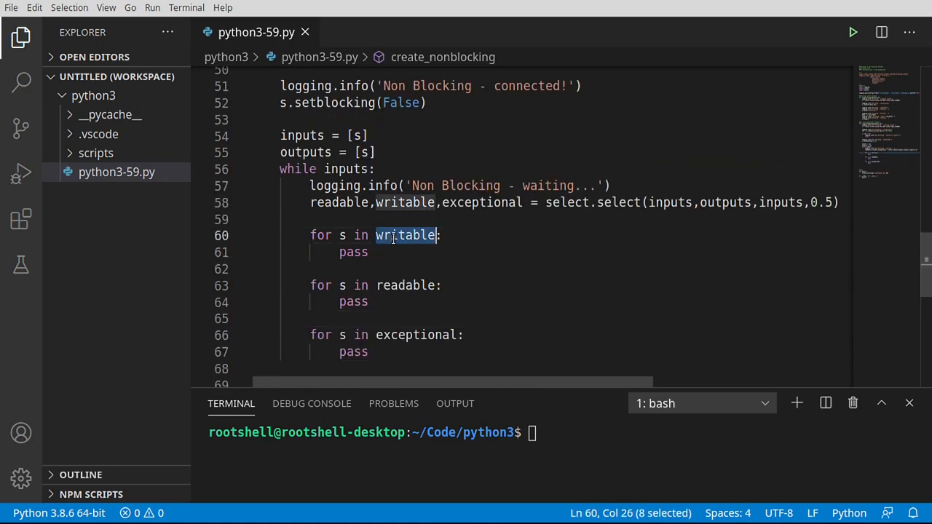
mouse_move(404, 236)
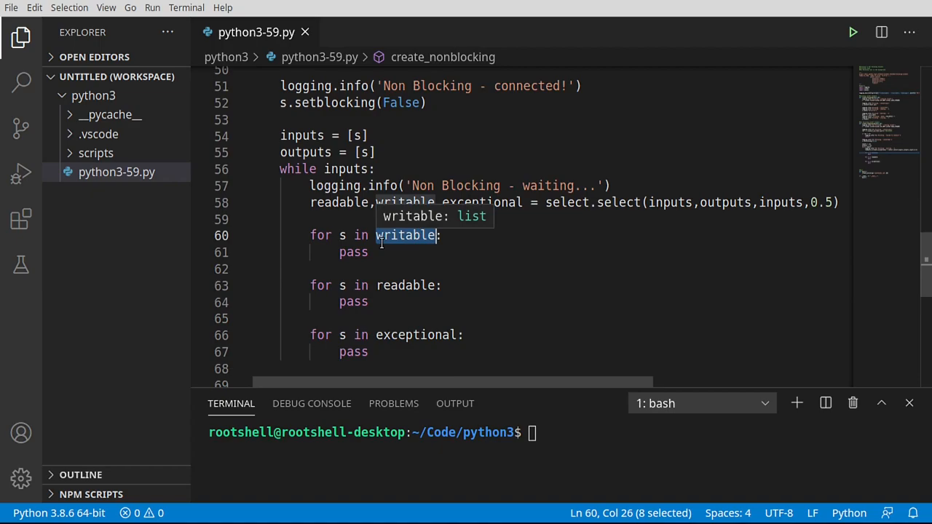
mouse_move(391, 242)
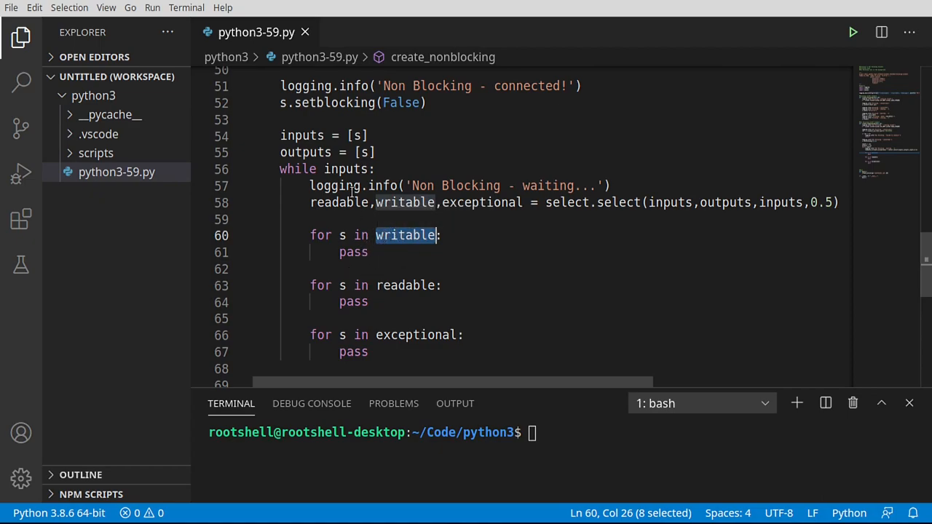
double_click(301, 136)
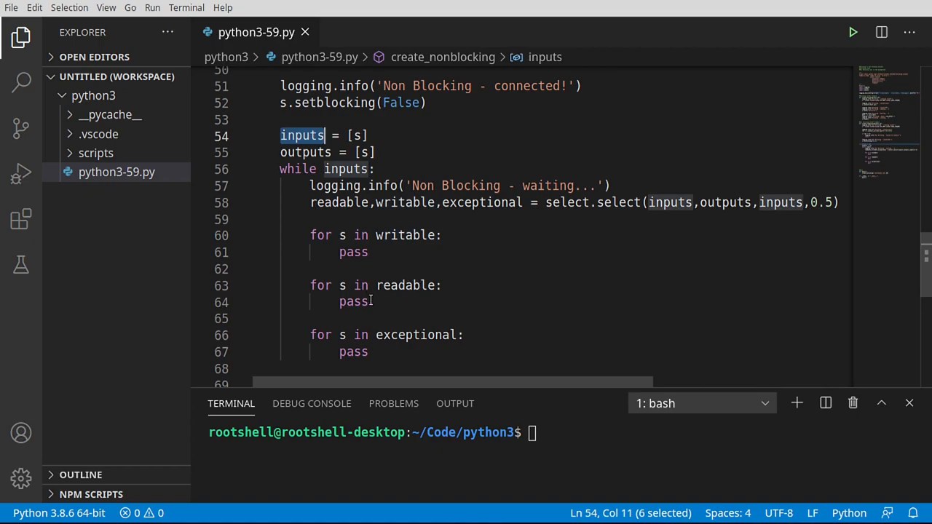
mouse_move(408, 285)
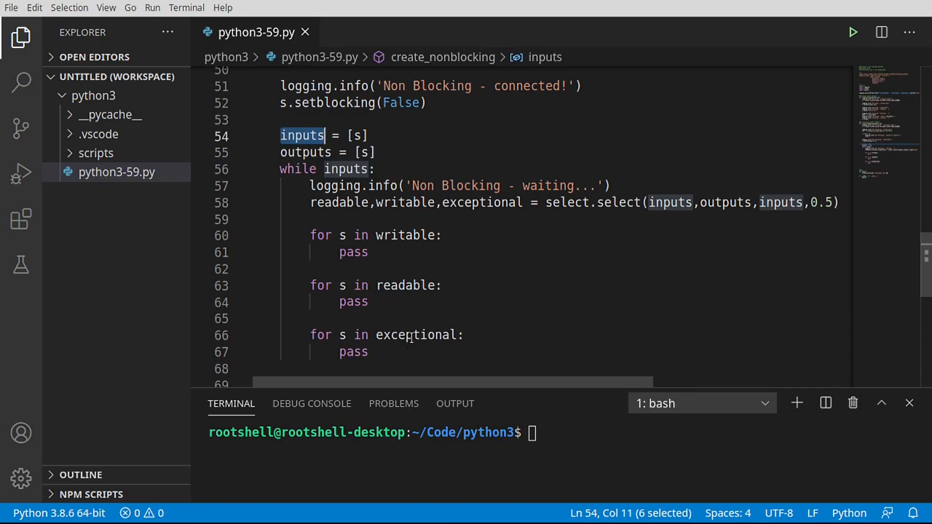
mouse_move(420, 335)
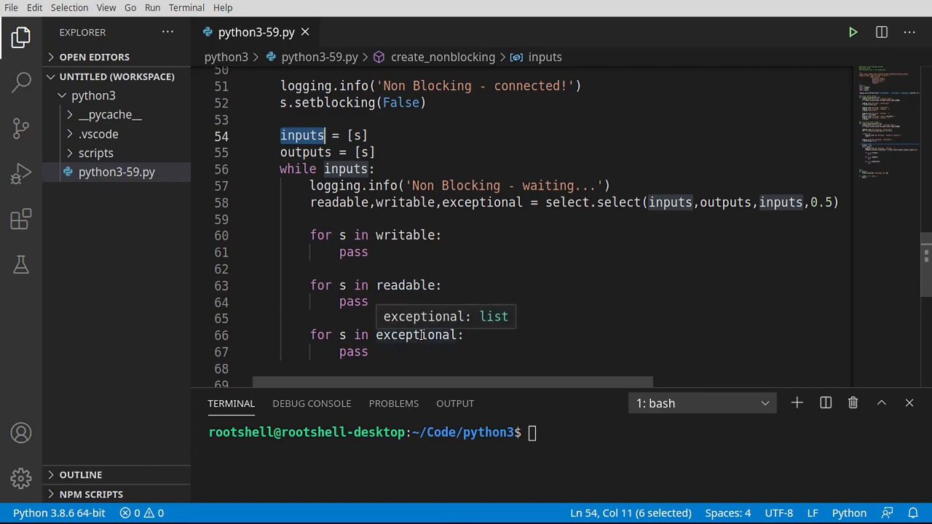
click(443, 235)
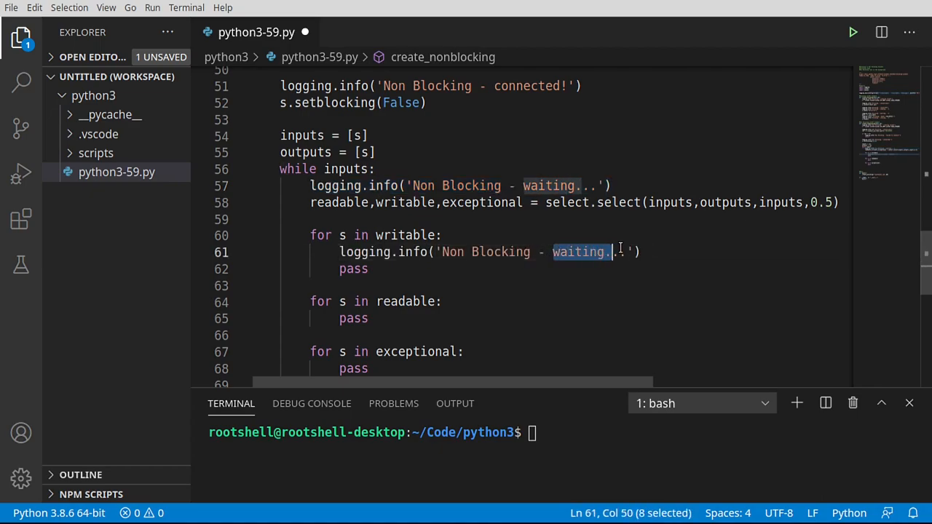
Step: Log sending and send b'hello\r\n' via data = s.send(...)
text(sen)
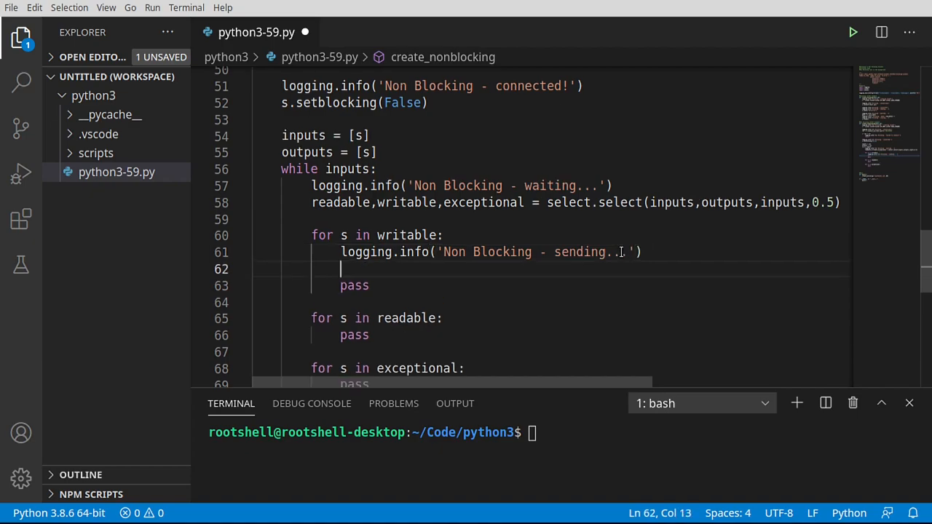
text(data =)
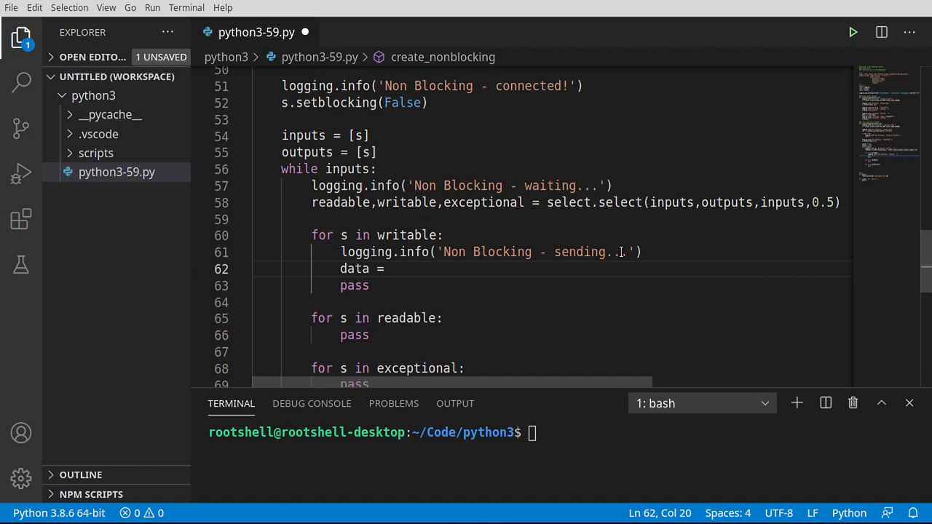
text(s.send()
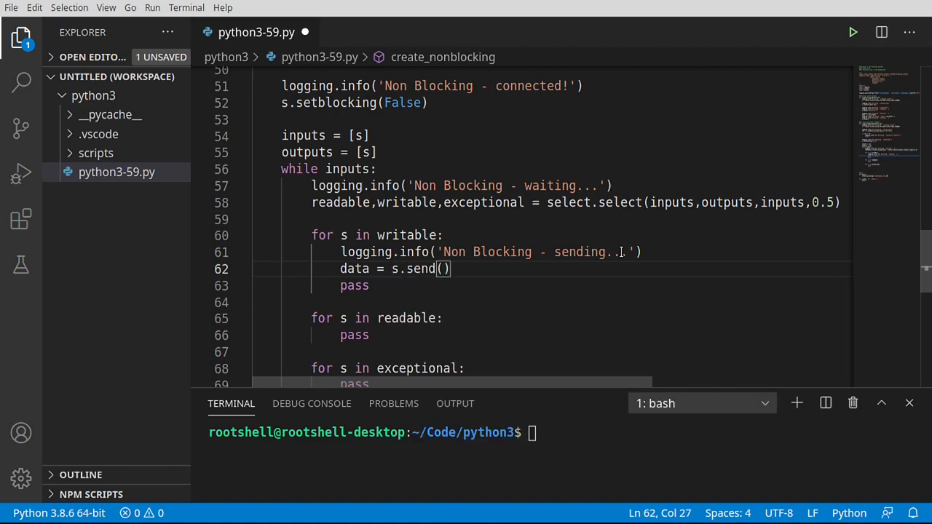
text(b)
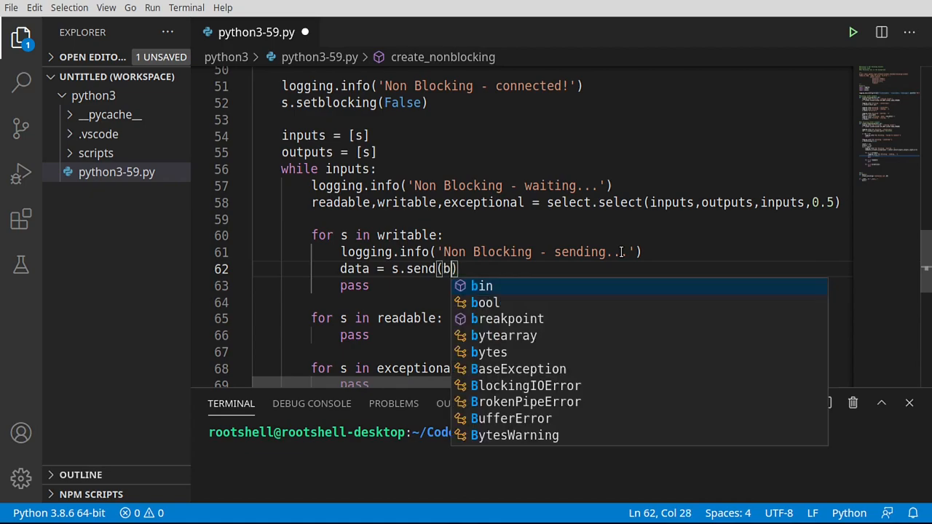
text('h')
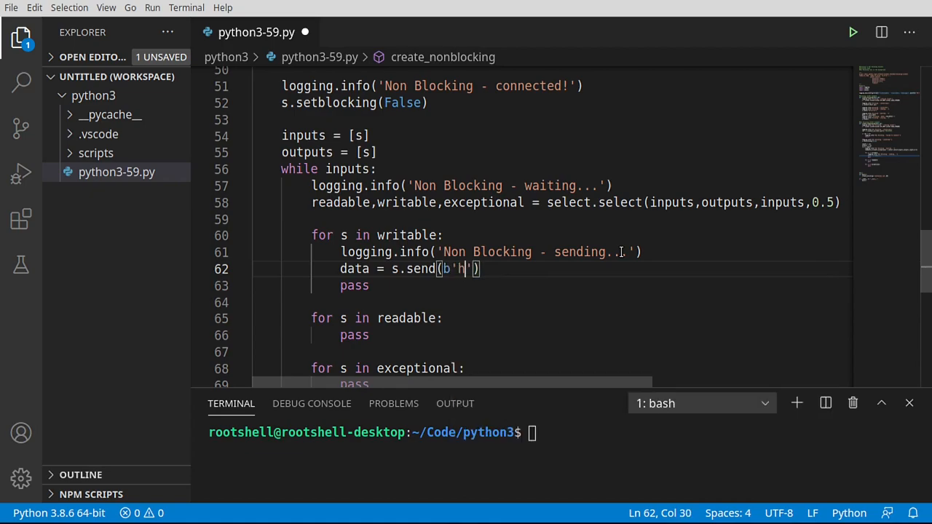
text(ello\r\n)
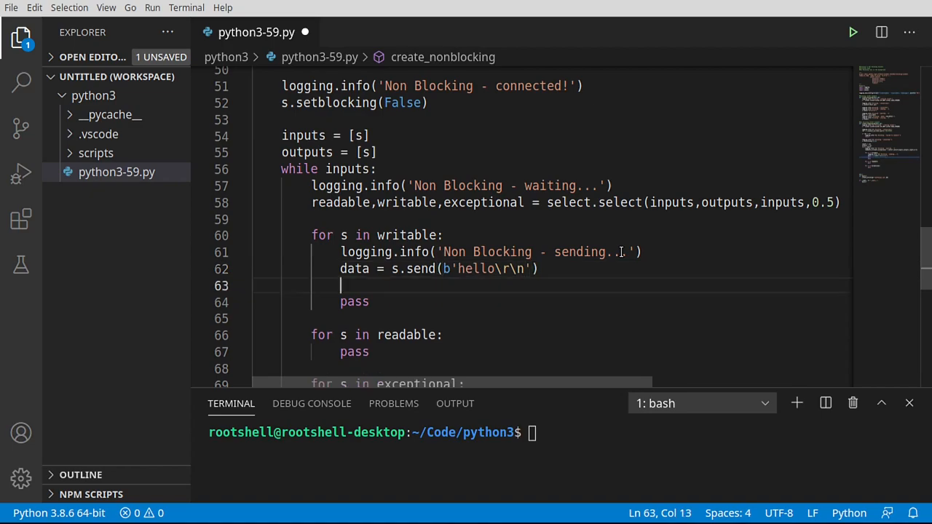
Step: Log the sent length with an f-string of len(data), remove s from outputs, delete pass
text(logging.info('Non Blocking - waiting...'))
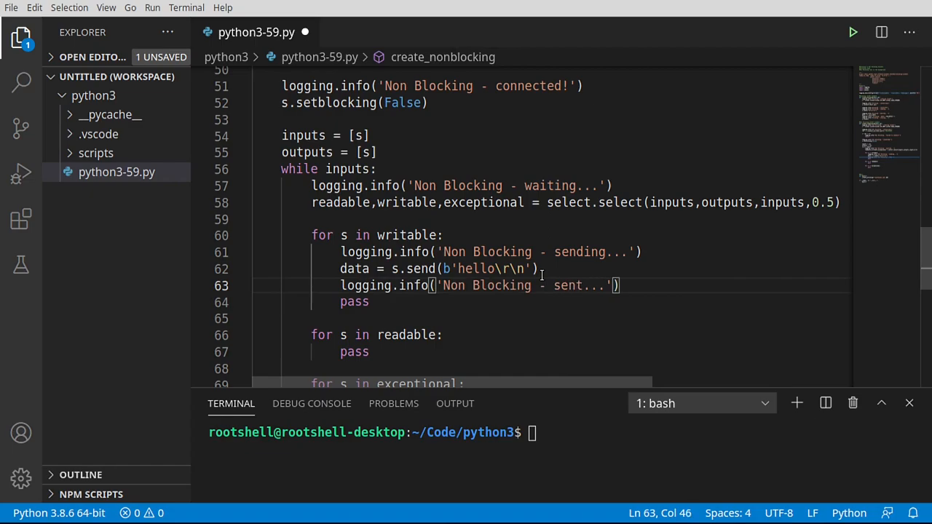
key(BackSpace)
text(f)
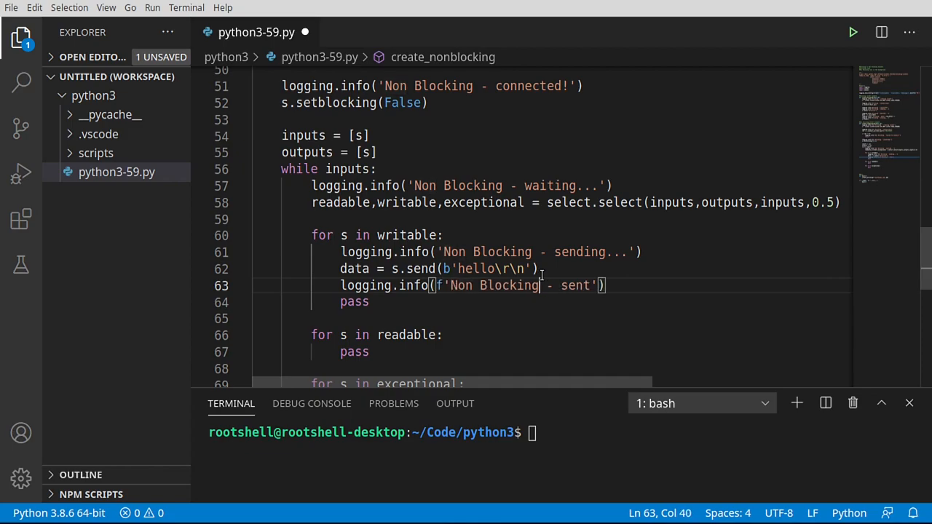
text(: {})
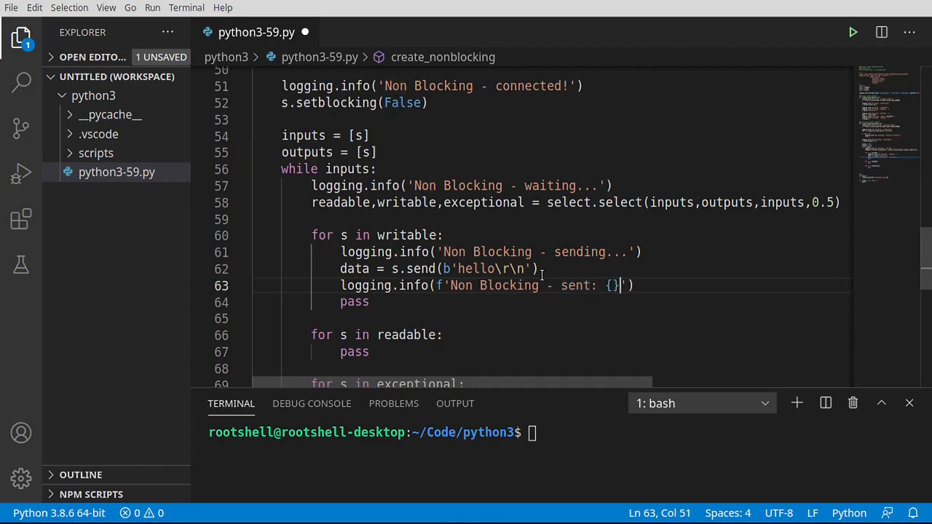
text(len(sd)
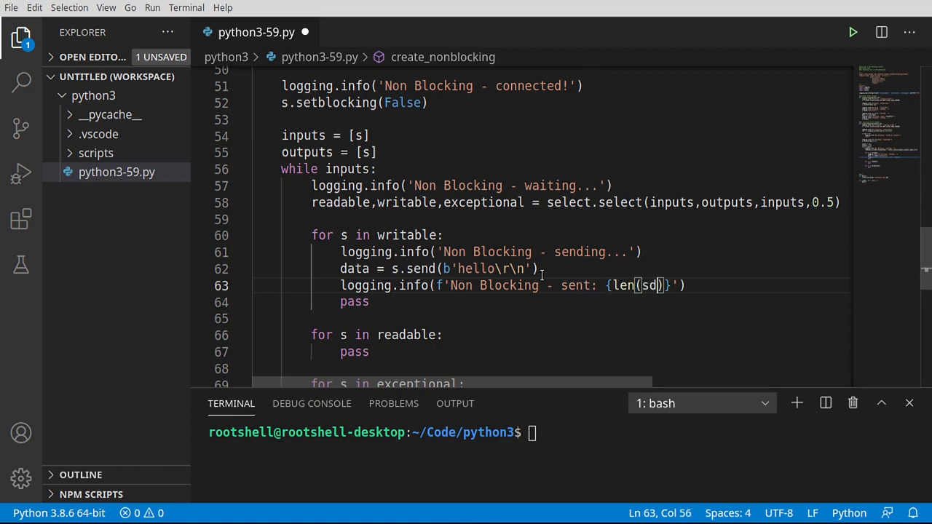
text(ata)
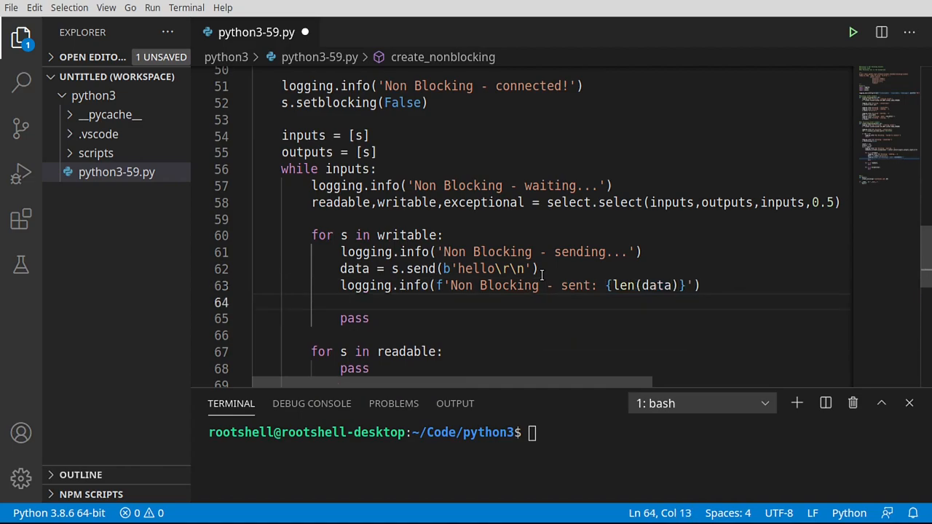
text(outputs.remove()
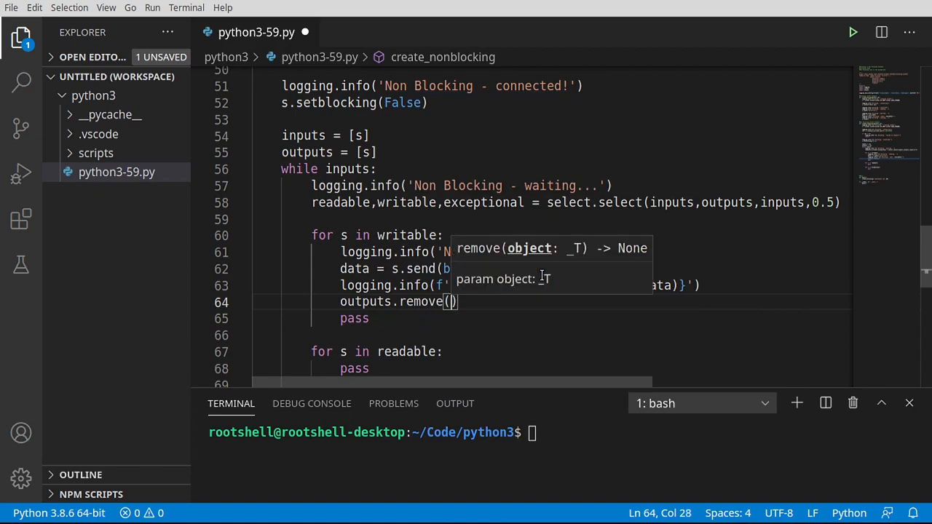
text(s)
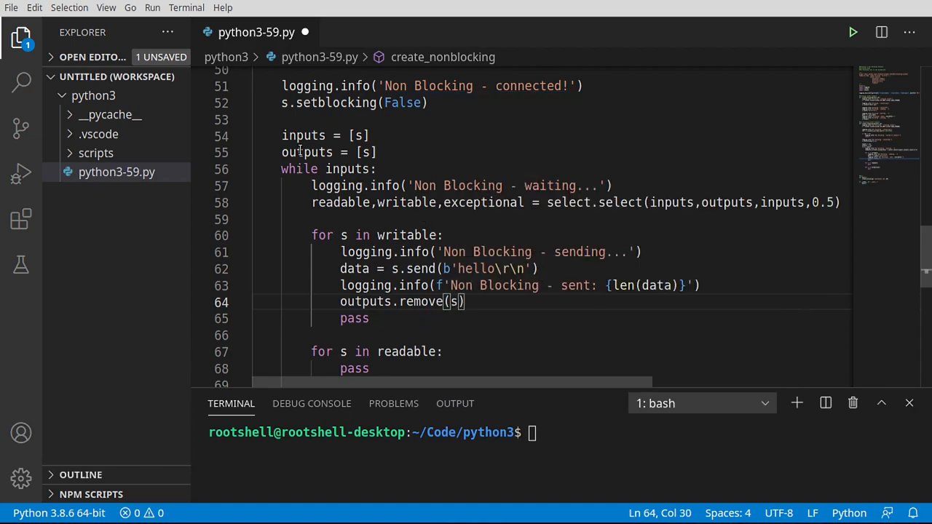
double_click(726, 203)
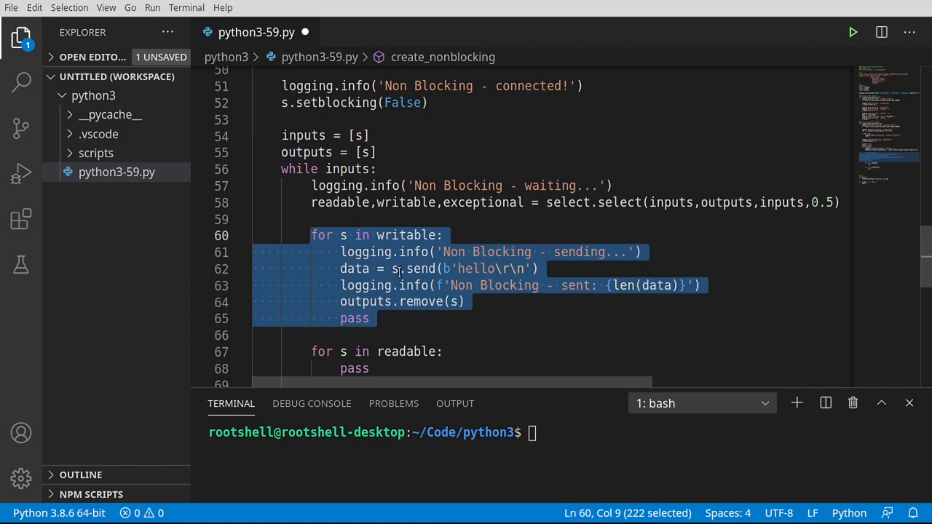
click(368, 318)
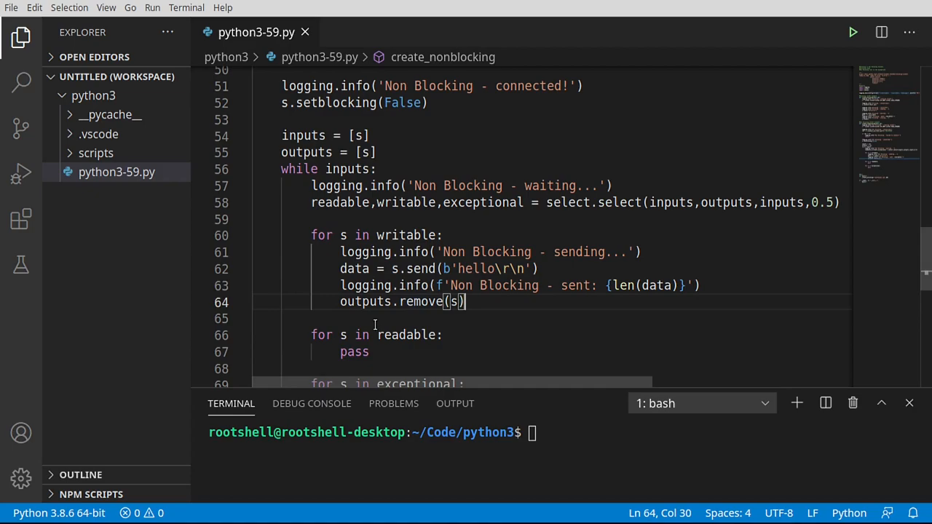
scroll(down, 3)
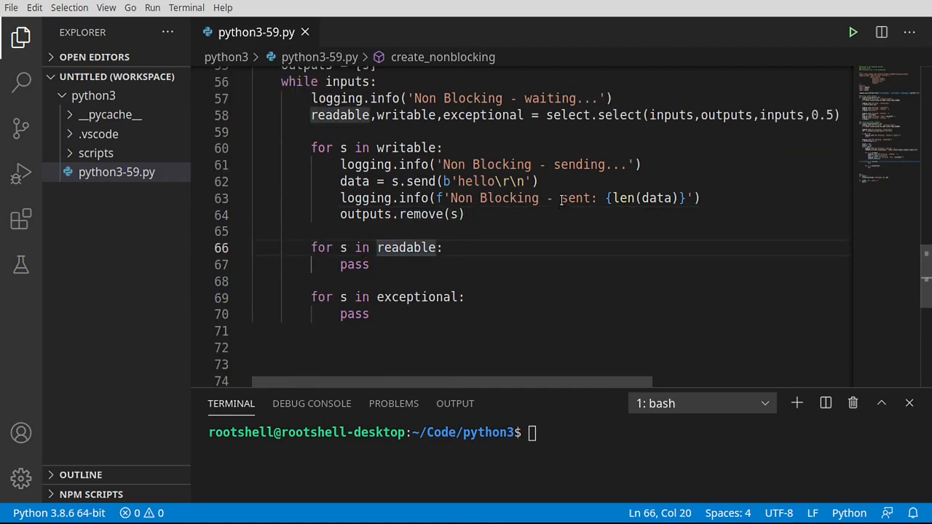
Step: Receive data with s.recv and log 'Non Blocking - data: {len(data)}'
double_click(671, 115)
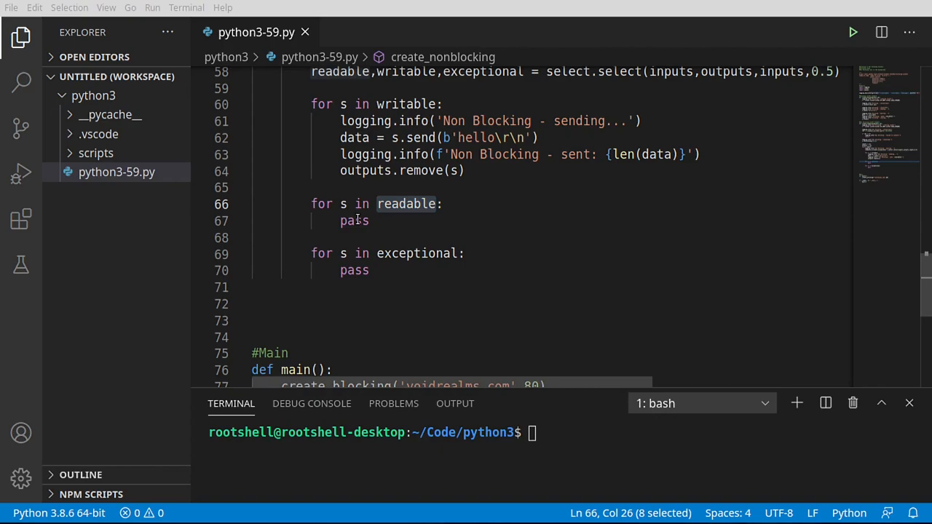
text(logging.info(f'Non Blocking - reading...'))
text(data =)
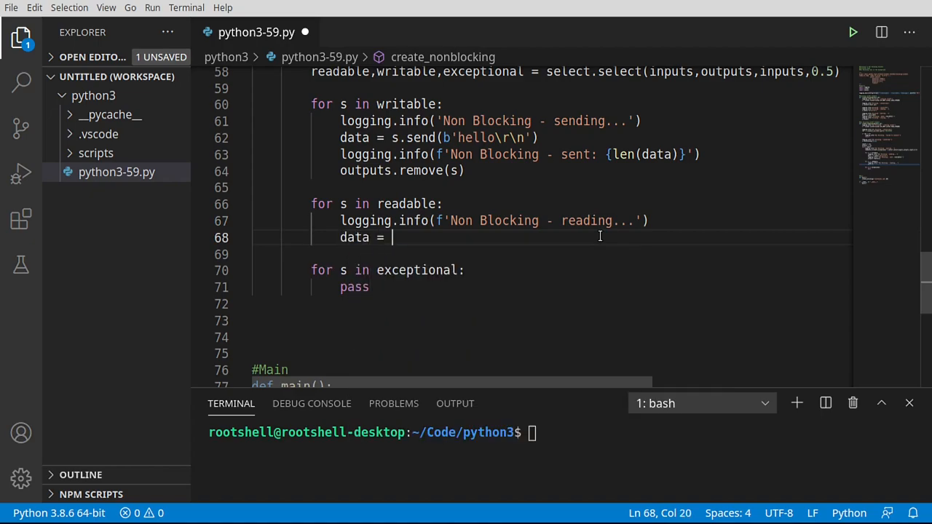
text(s.re)
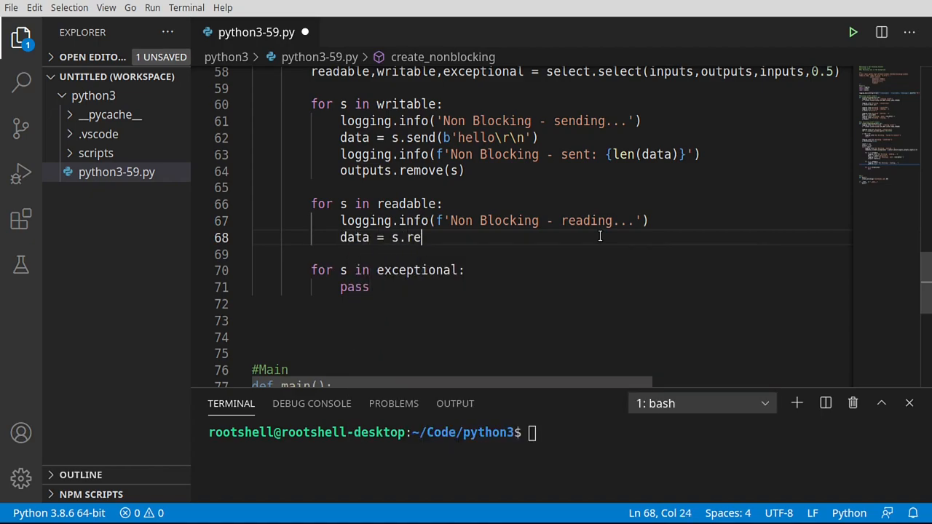
text(cv())
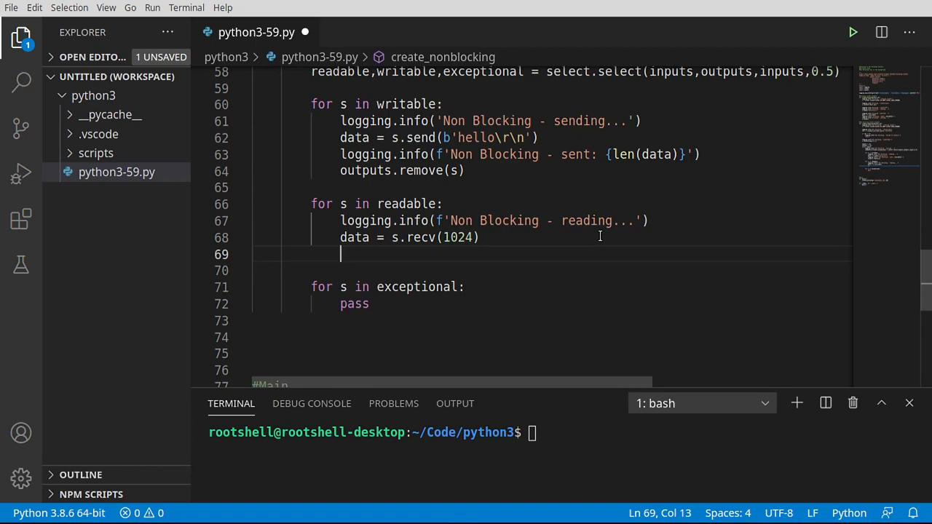
text(logging.info(f'Non Blocking - reading...'))
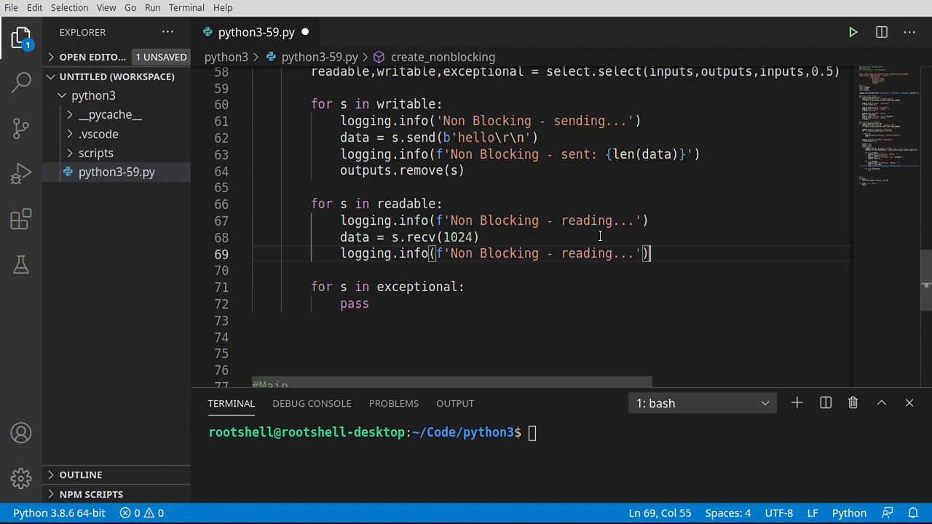
double_click(586, 253)
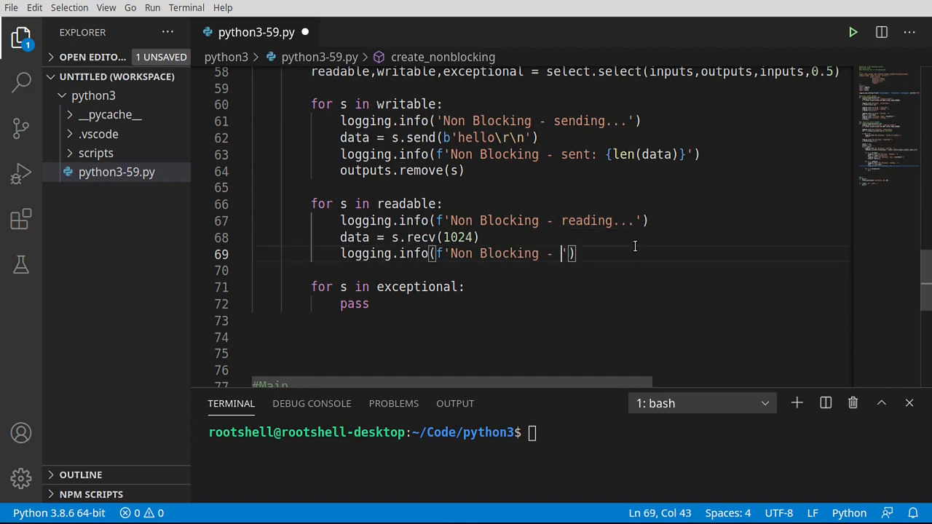
text(data:)
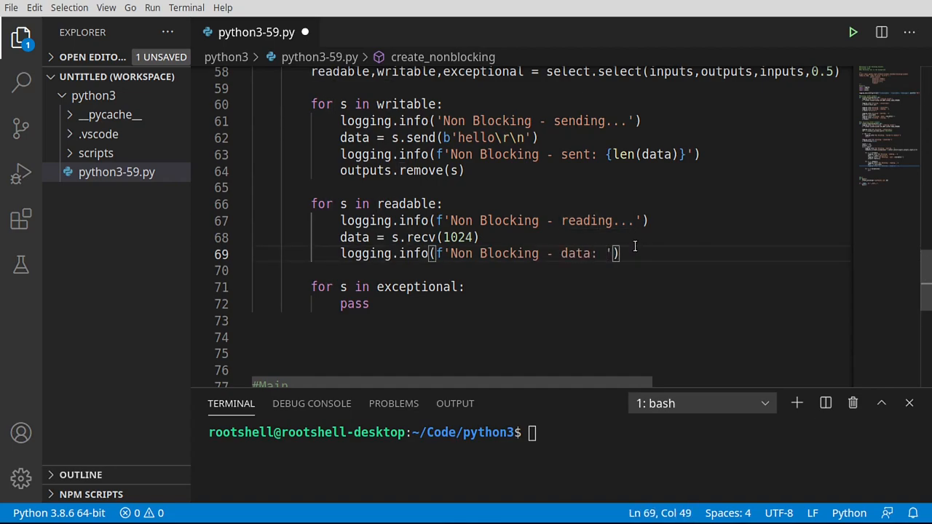
text({len(data)
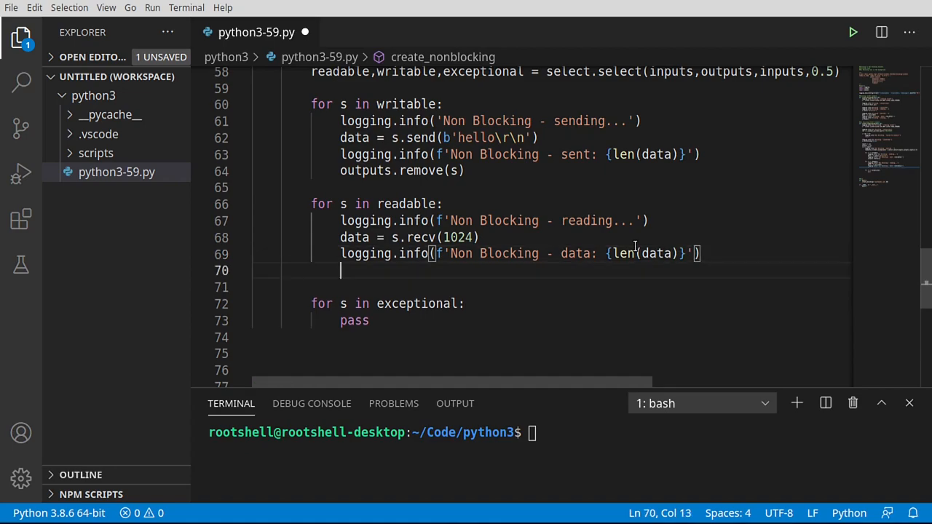
Step: Log closing, call s.close(), remove s from inputs, and break
text(logging.info(f'Non Blocking - reading...'))
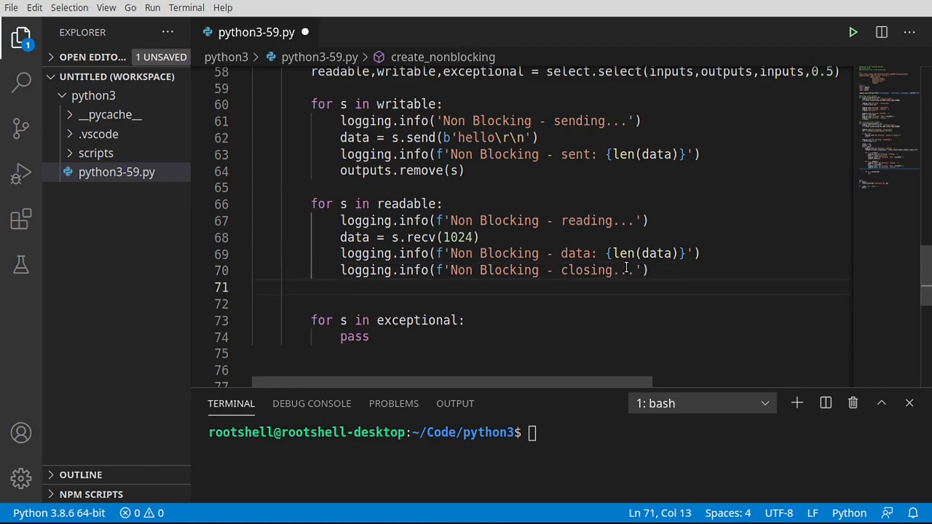
text(s.close)
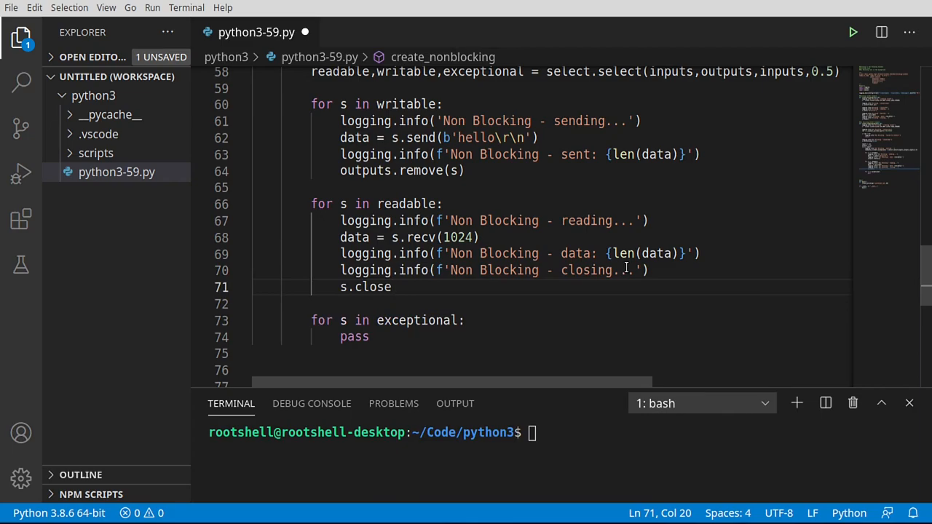
text(())
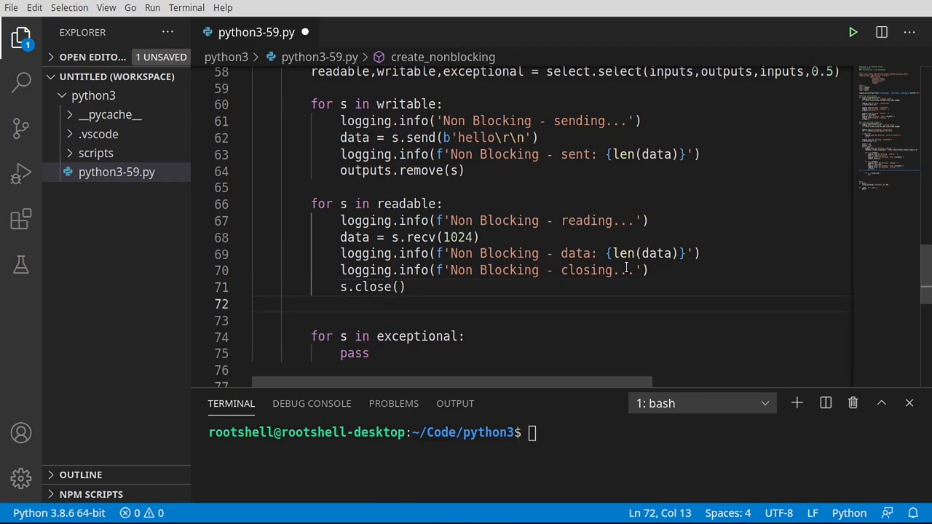
text(inputs)
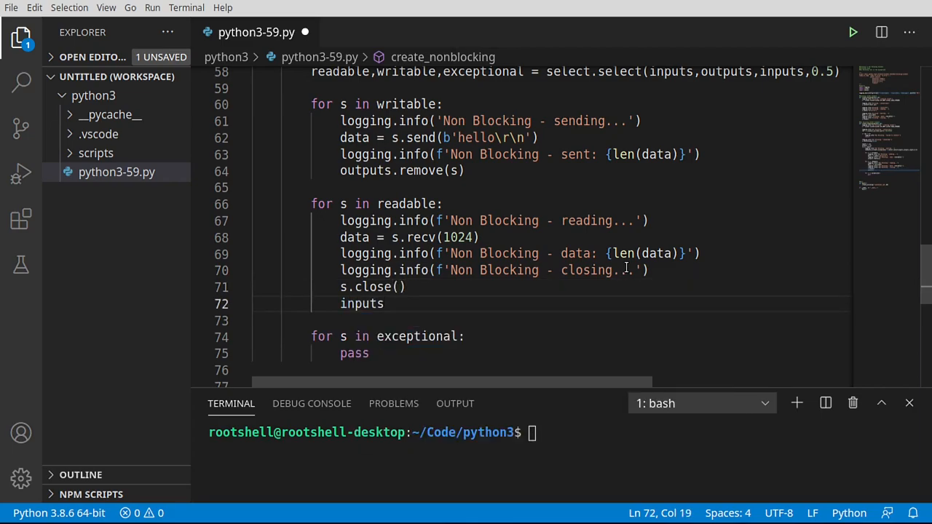
text(.remove()
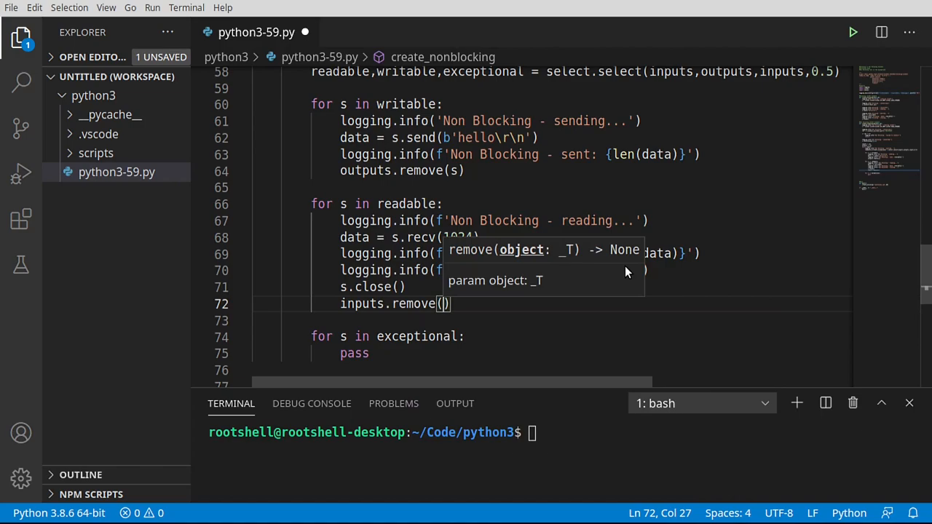
text(s)
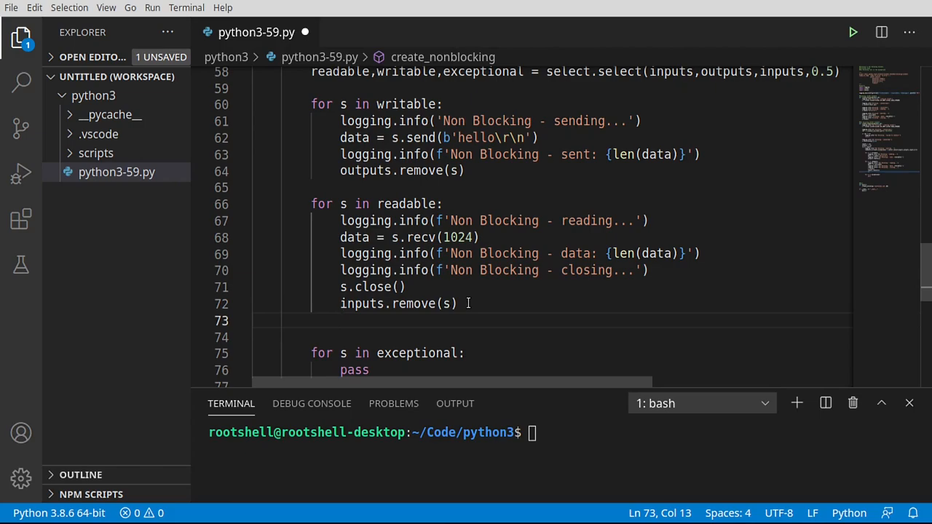
text(break)
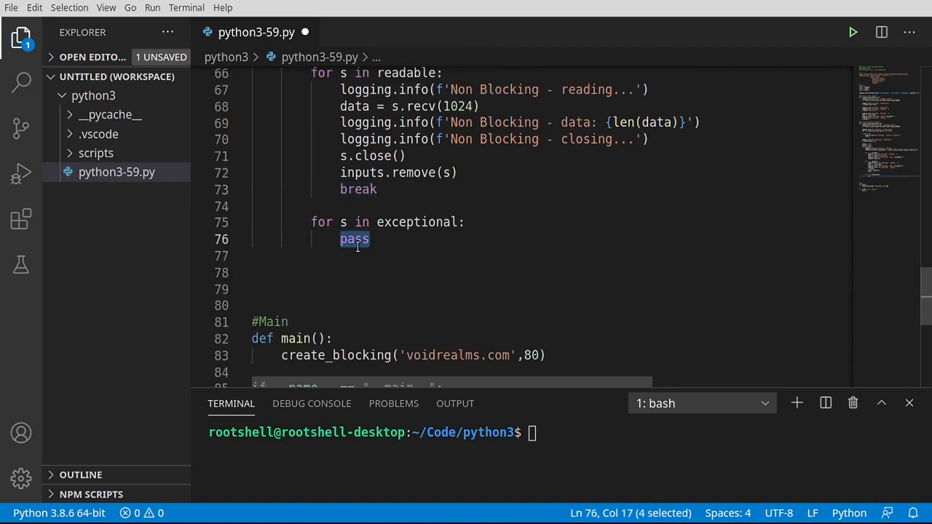
Step: Log 'Non Blocking - error', remove s from inputs and outputs, and break in the exceptional loop
text(logging.info(f'Non Blocking - reading...'))
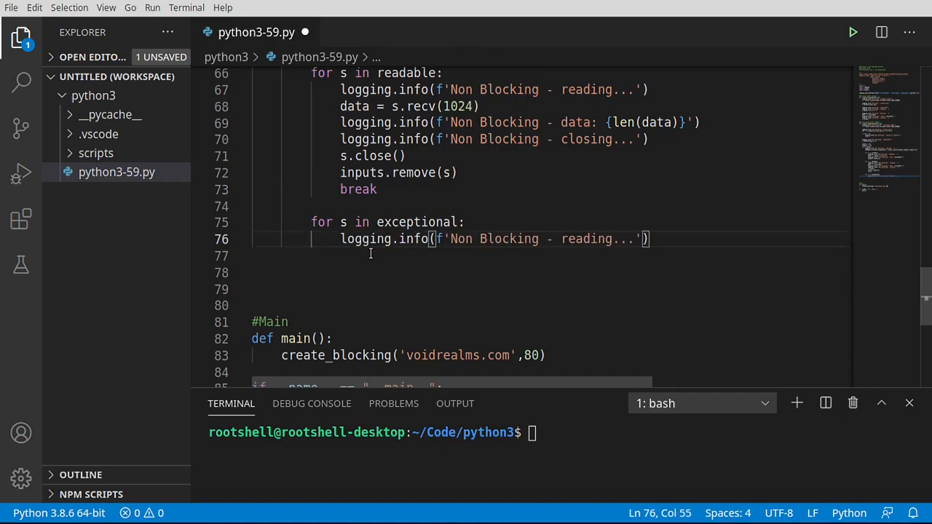
double_click(589, 239)
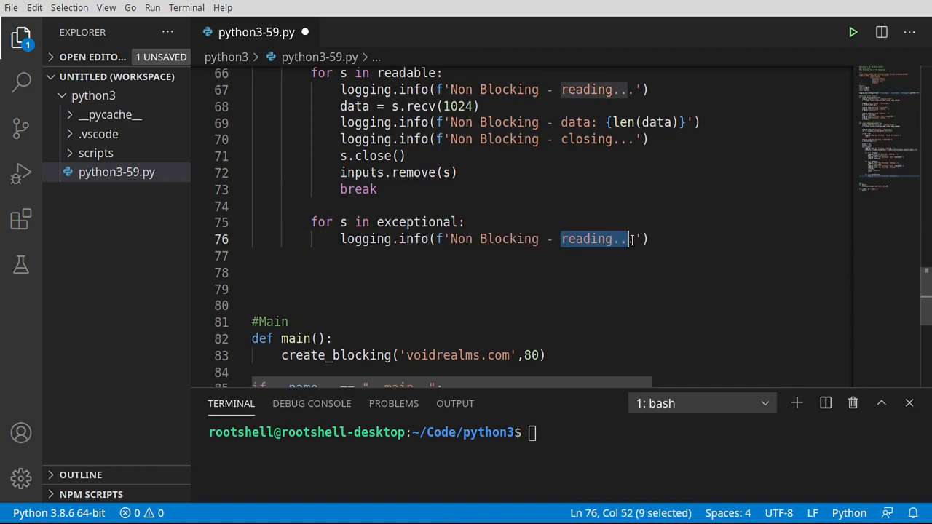
text(error)
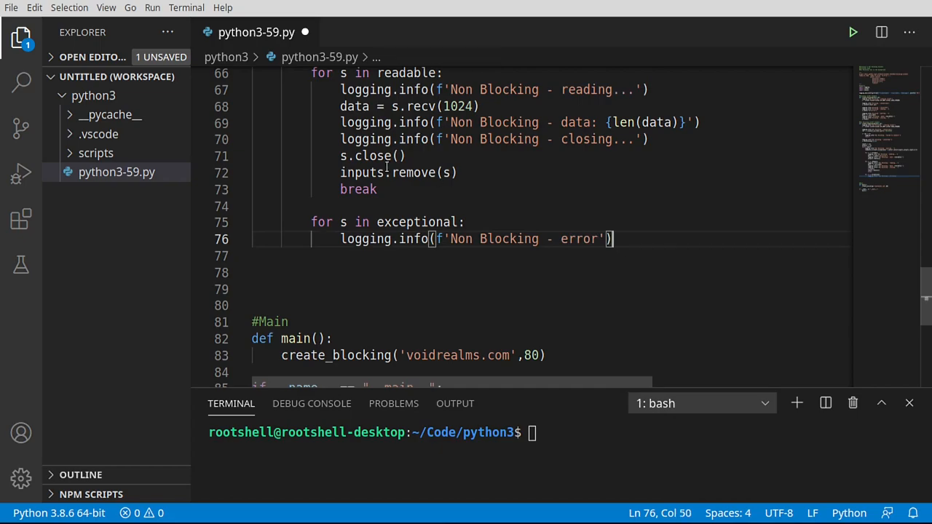
drag(339, 172, 458, 172)
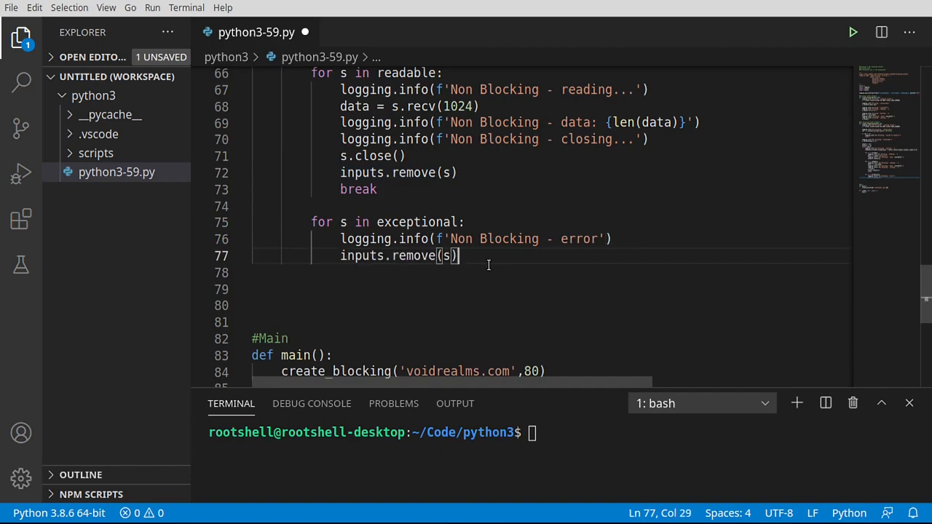
text(ou)
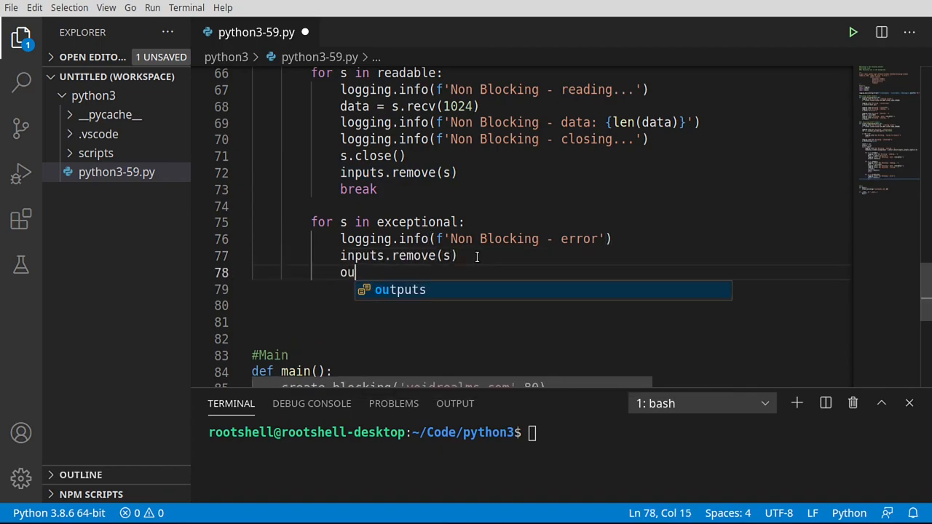
text(tputs.remove(s)
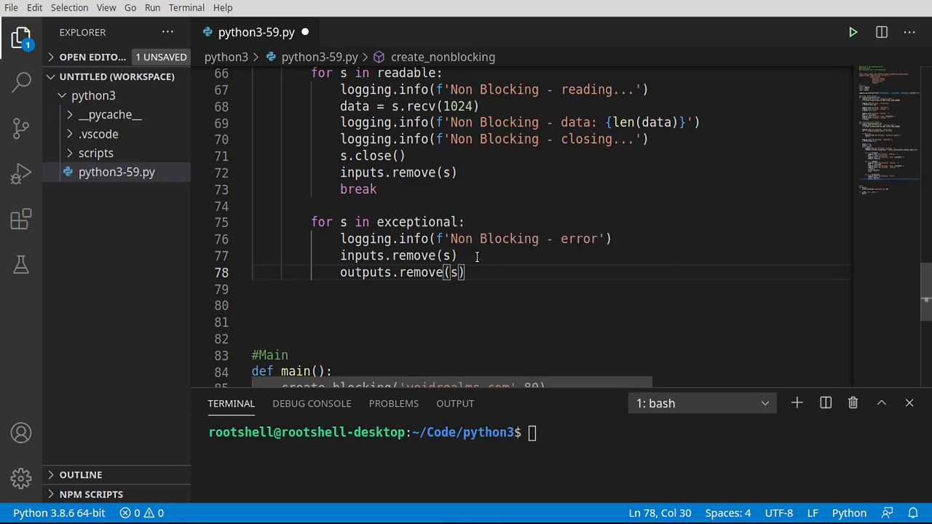
text(bre)
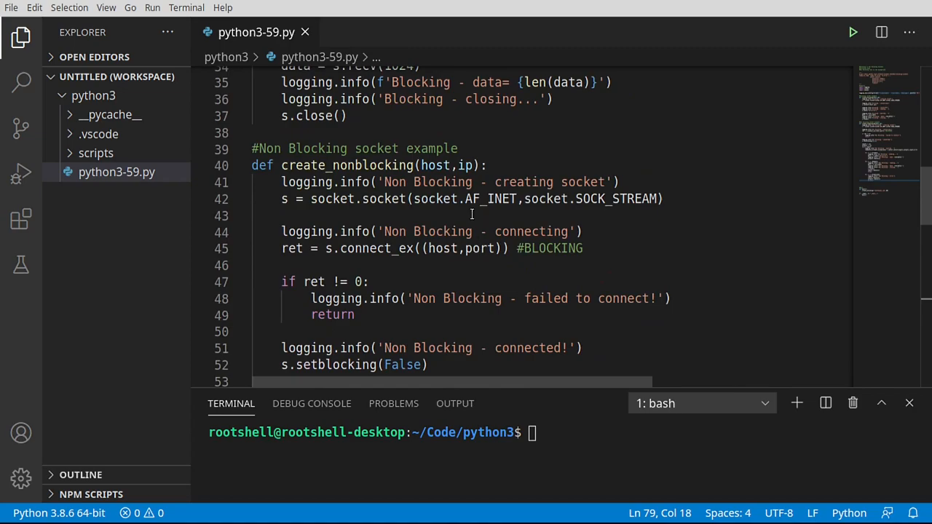
Step: Change create_nonblocking(host, ip) to (host, port) and clear the failed run's terminal output
scroll(down, 3)
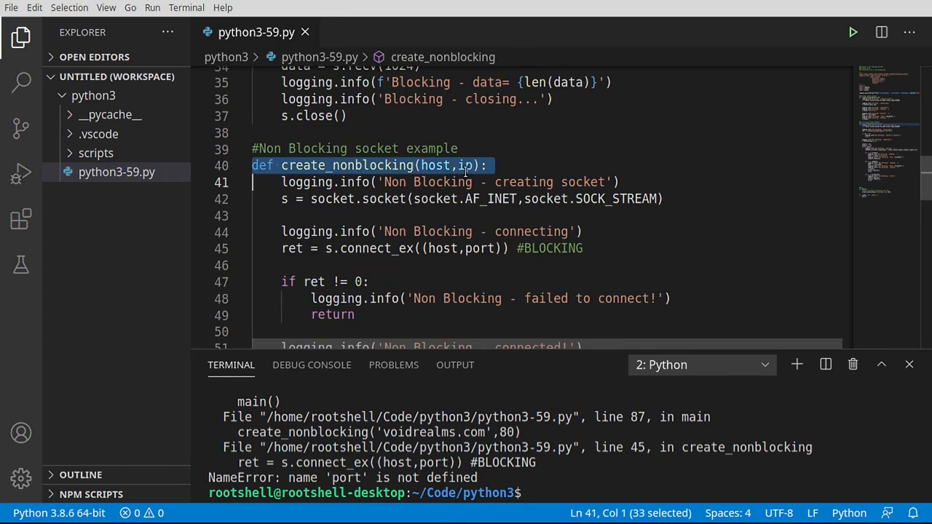
text(port)
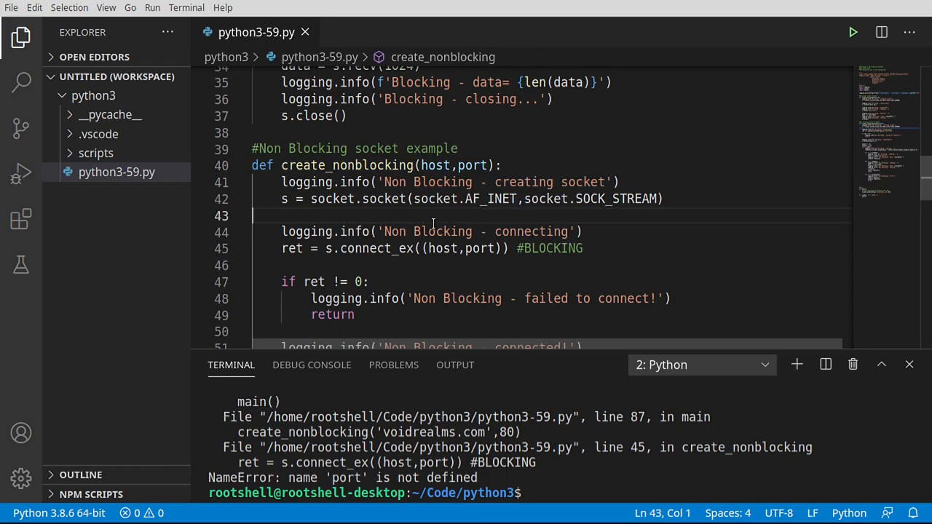
mouse_move(574, 346)
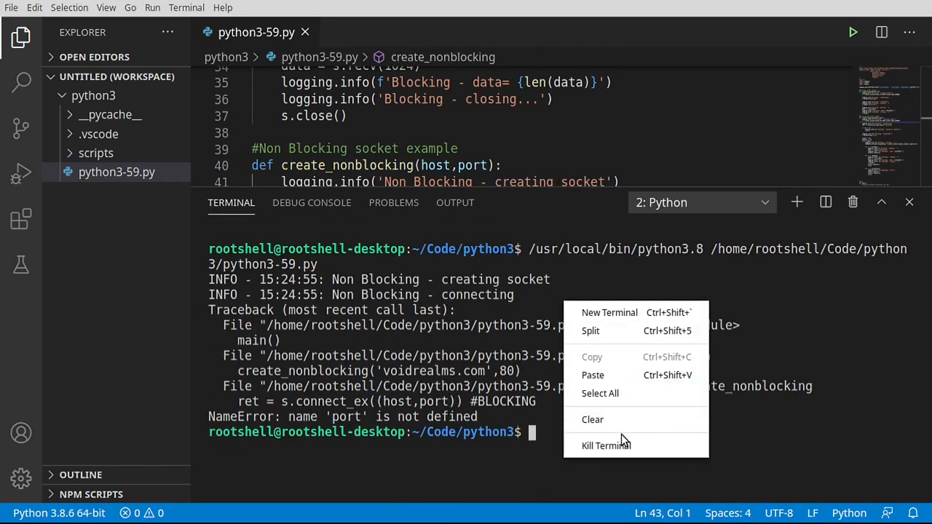
click(852, 32)
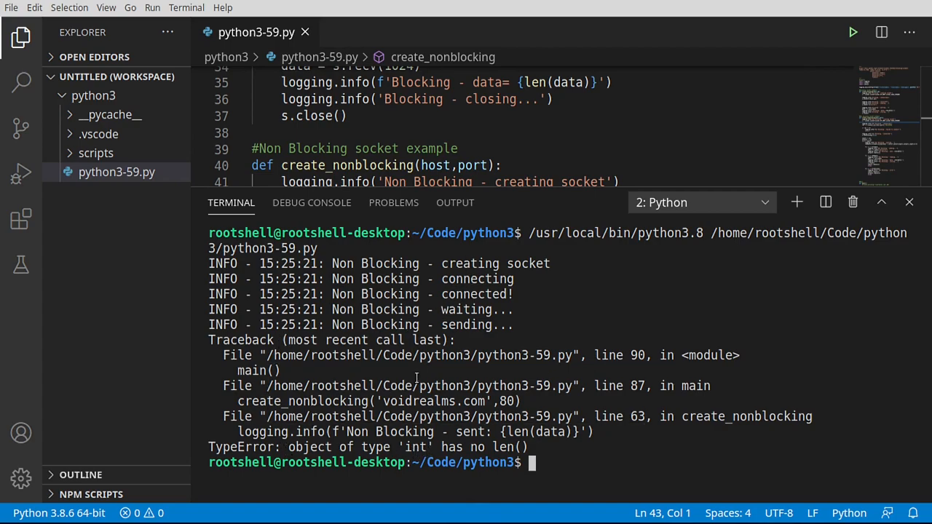
mouse_move(741, 420)
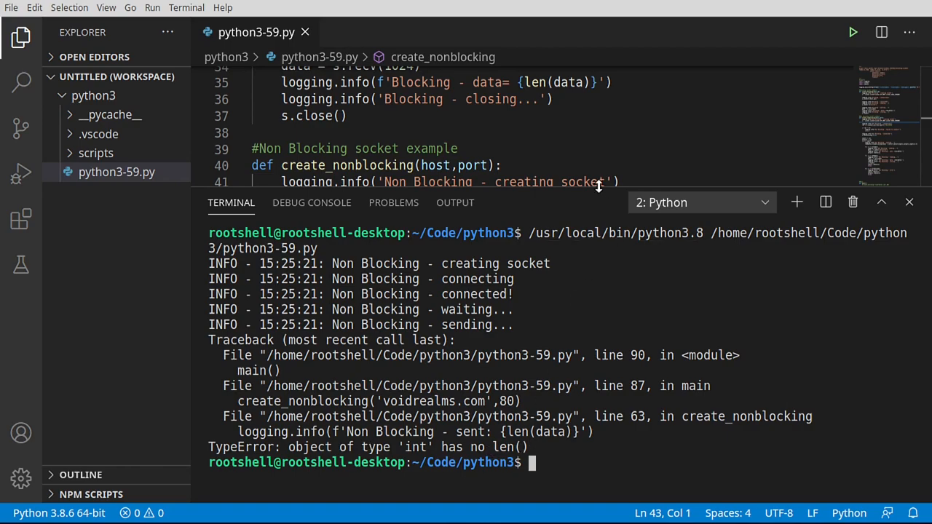
Step: Shrink the terminal and change the sent log to print {data} instead of len(data)
drag(591, 202, 591, 246)
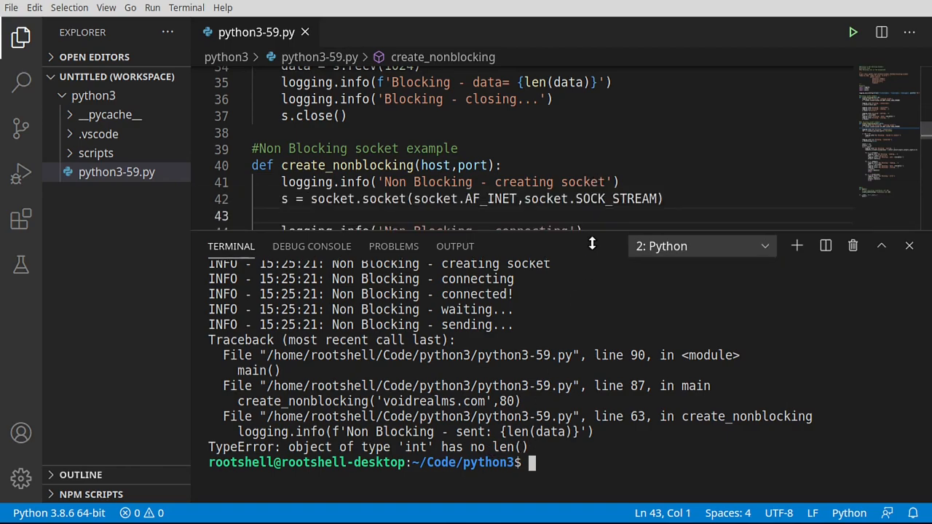
scroll(down, 3)
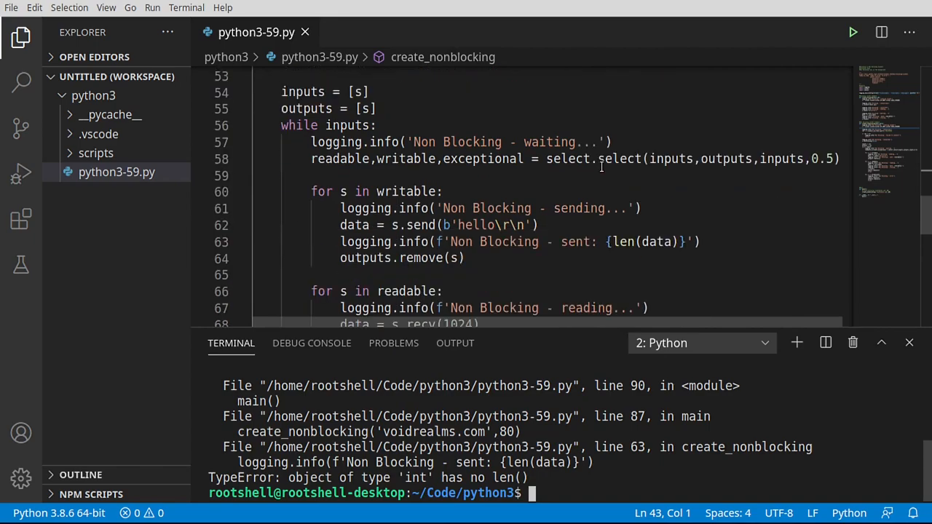
mouse_move(626, 245)
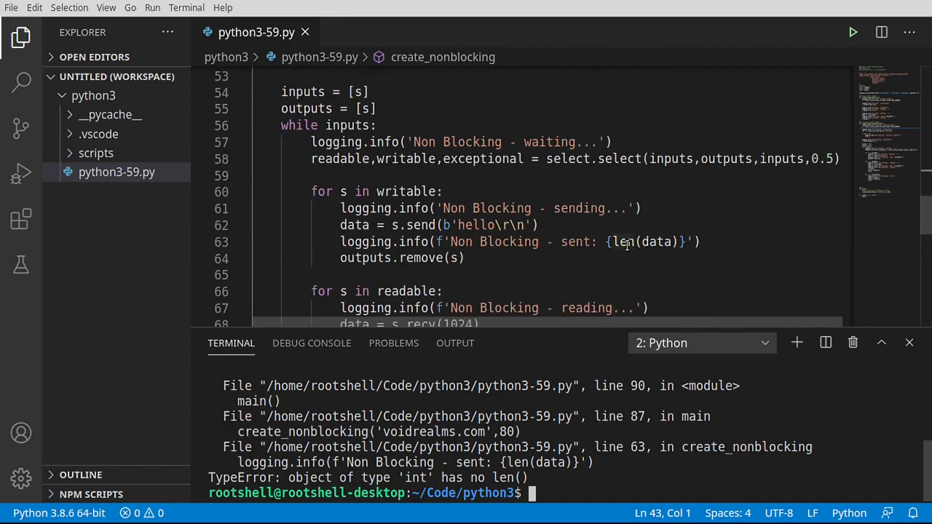
double_click(622, 242)
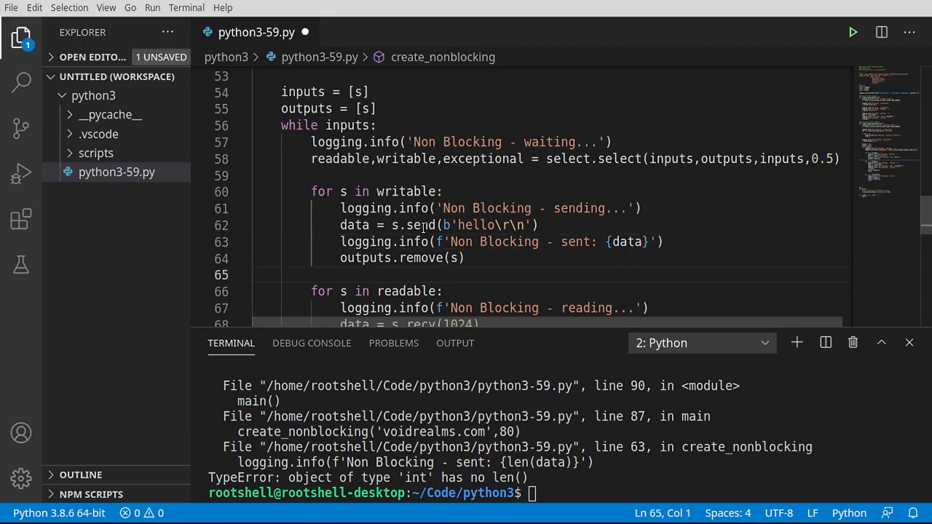
double_click(355, 224)
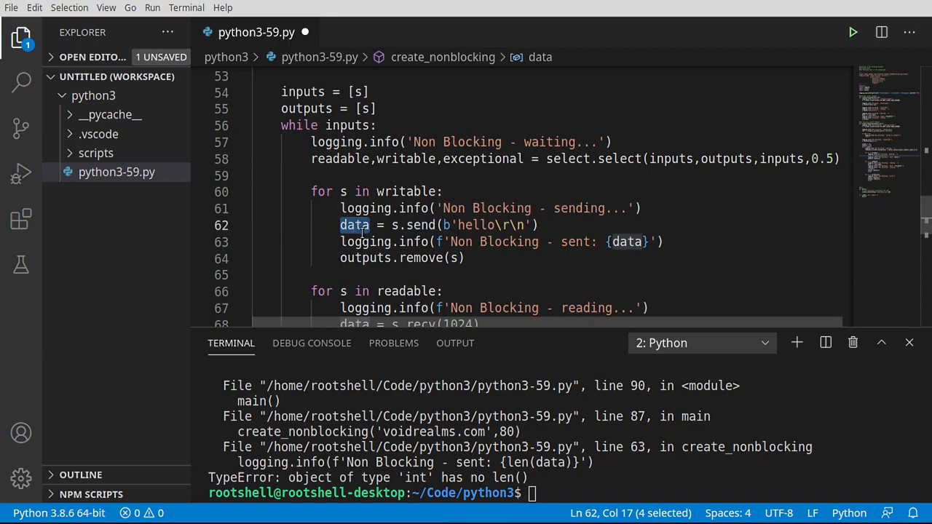
scroll(down, 3)
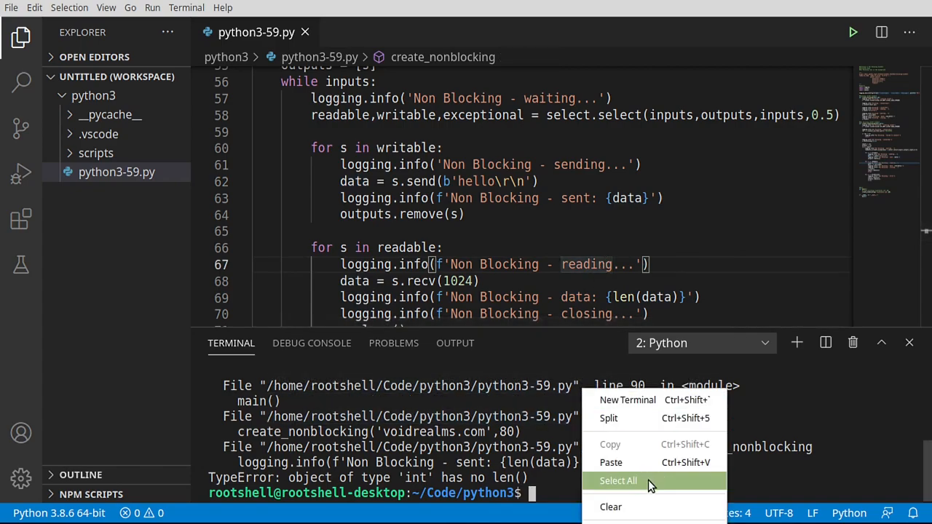
Step: Clear the terminal and rerun, confirming it logs reading, data: 513 and closing
click(610, 506)
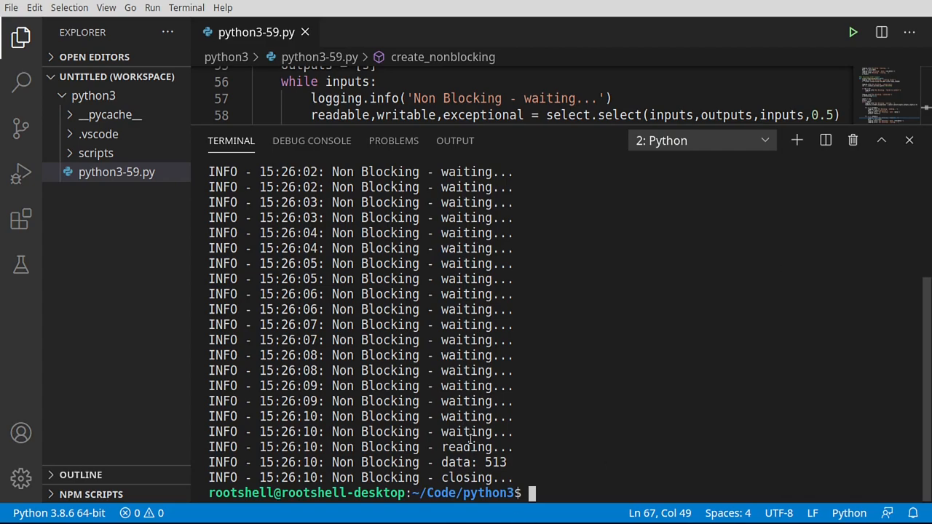
double_click(473, 447)
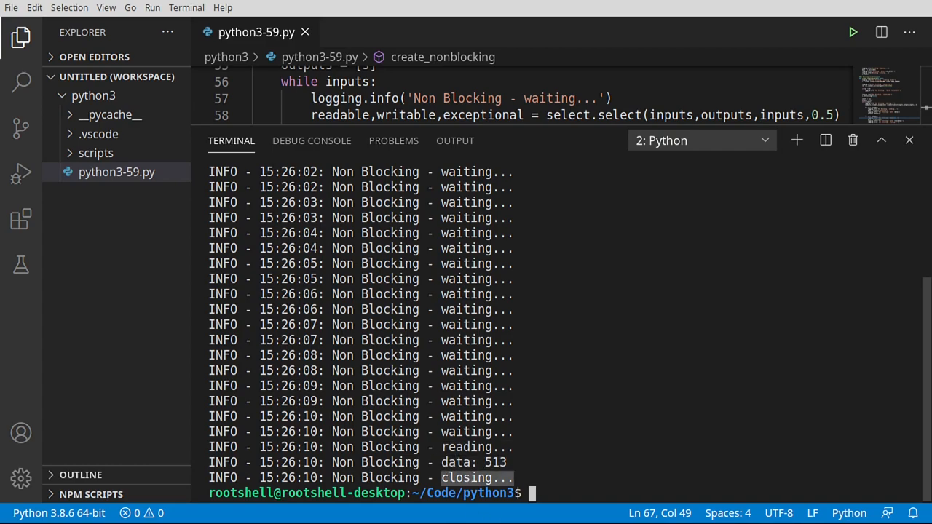
mouse_move(560, 404)
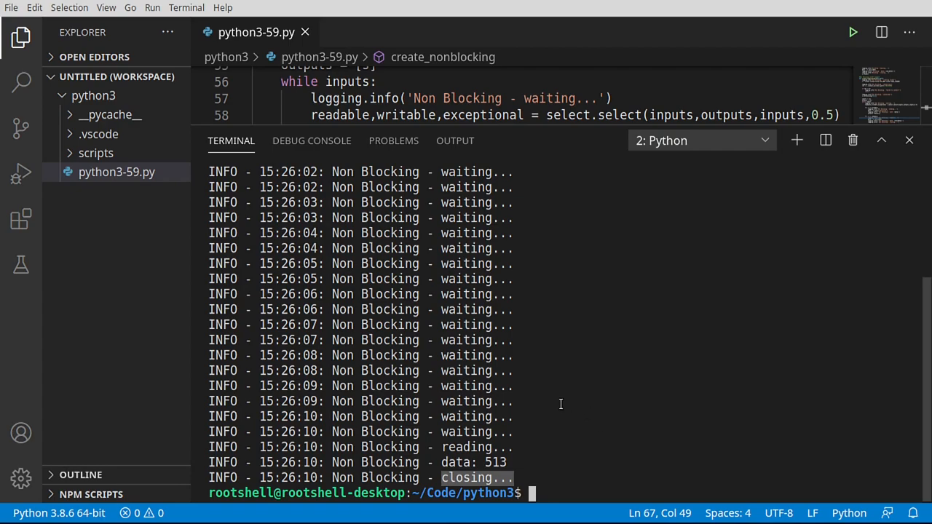
mouse_move(579, 355)
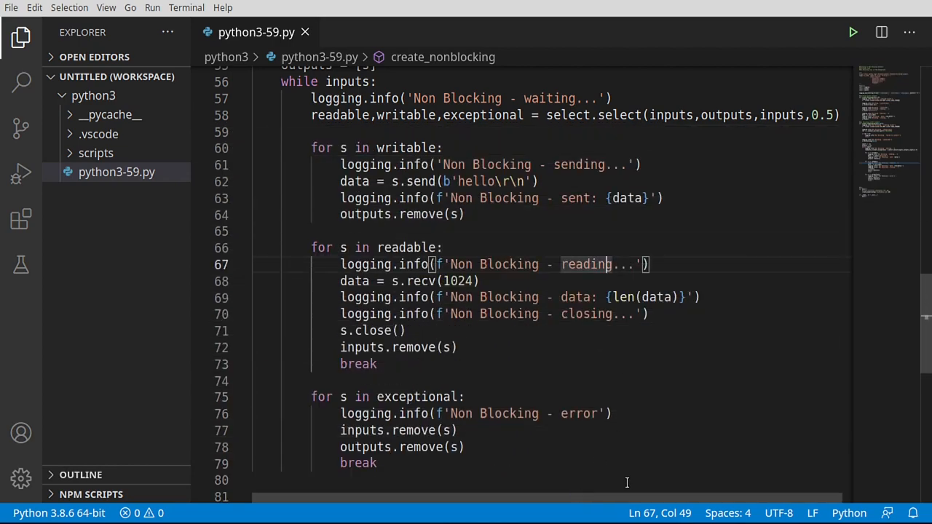
mouse_move(620, 490)
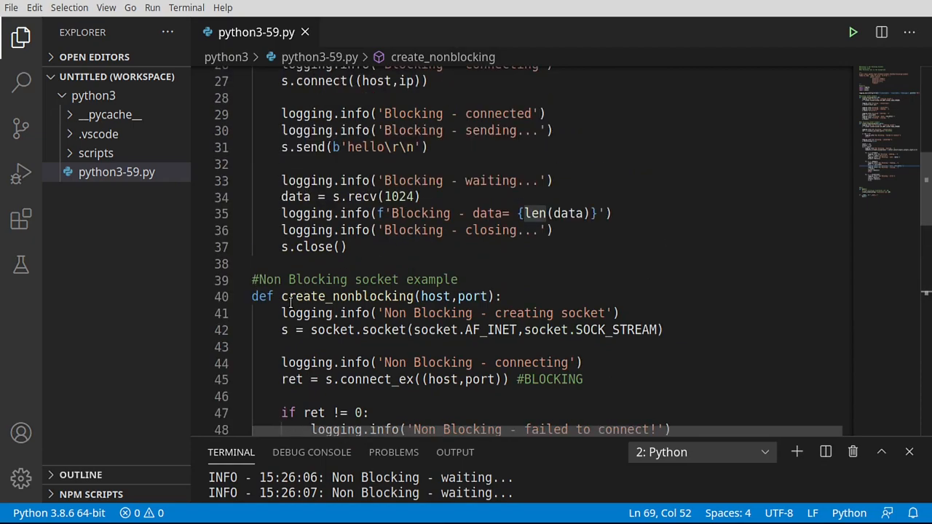
double_click(346, 297)
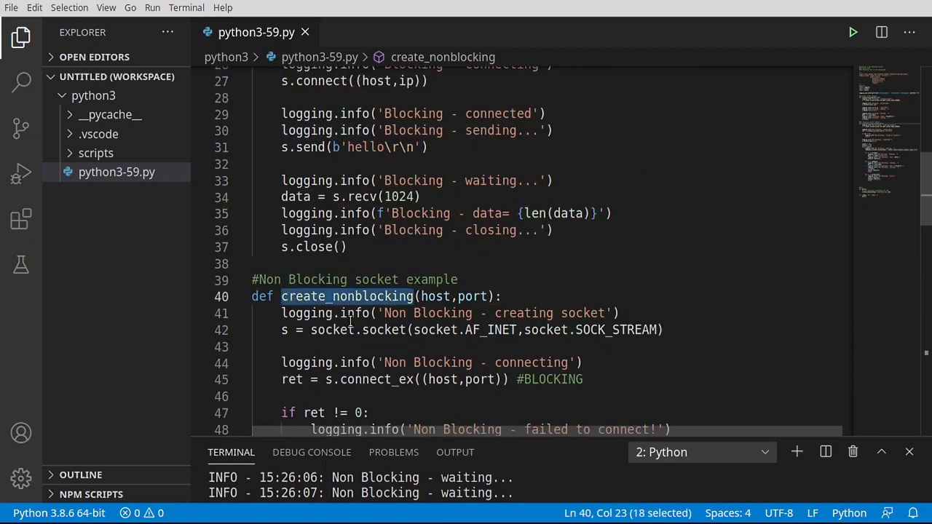
double_click(491, 330)
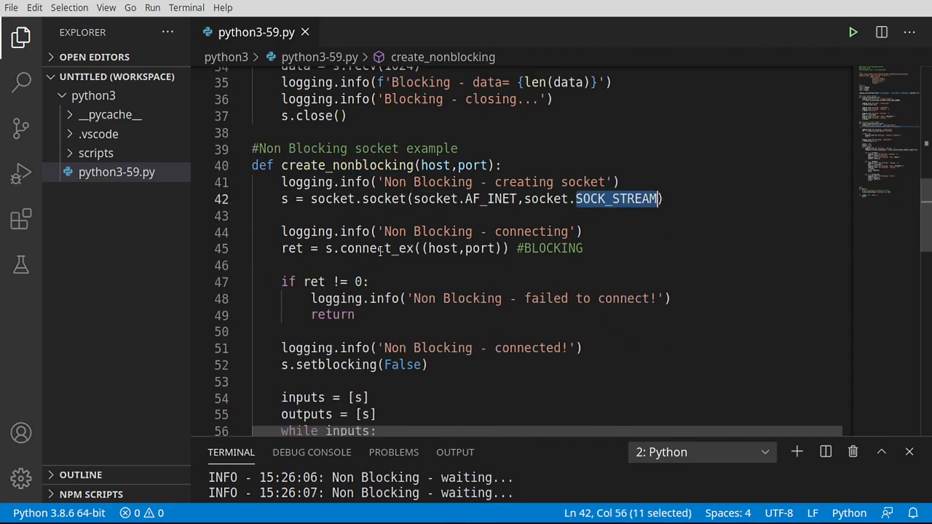
double_click(376, 248)
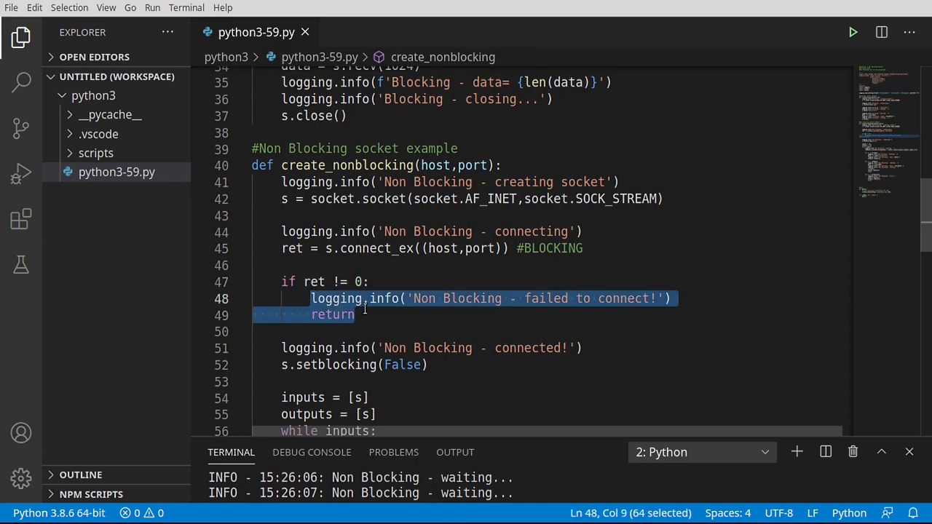
scroll(down, 3)
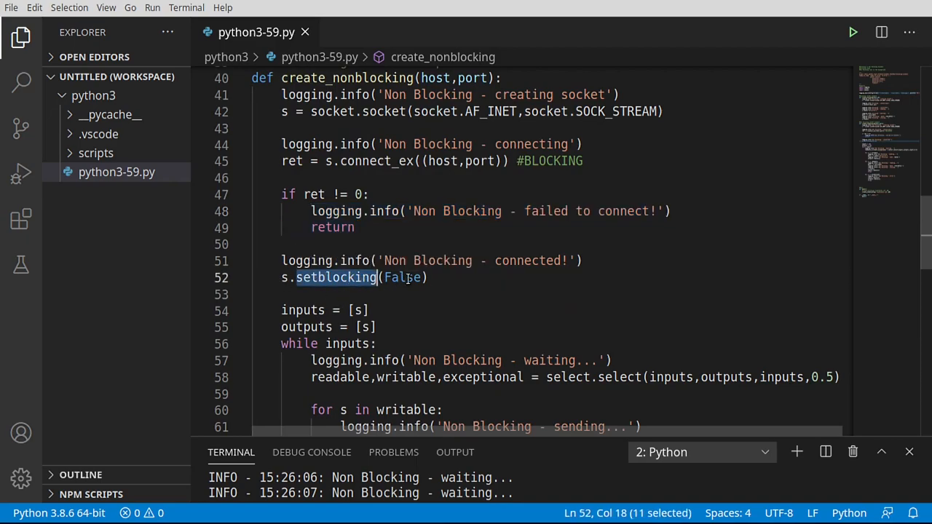
mouse_move(405, 278)
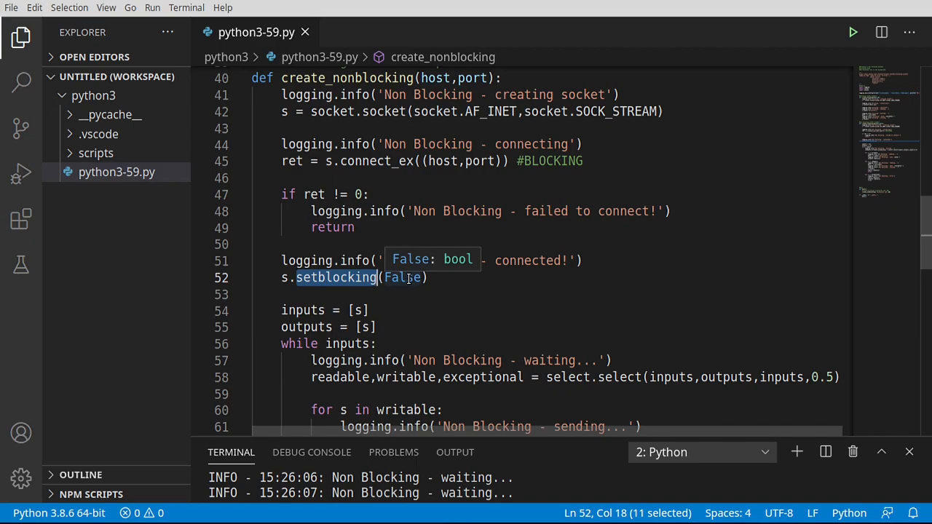
scroll(down, 3)
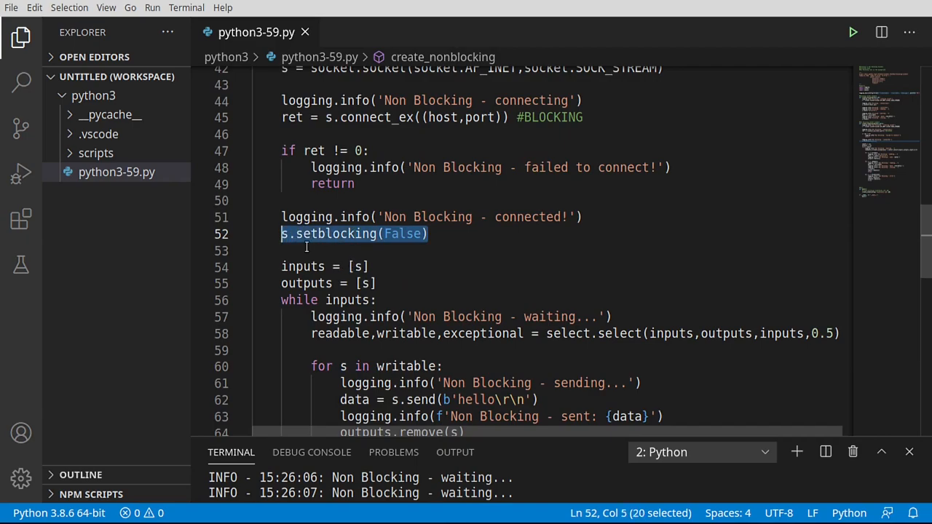
scroll(down, 3)
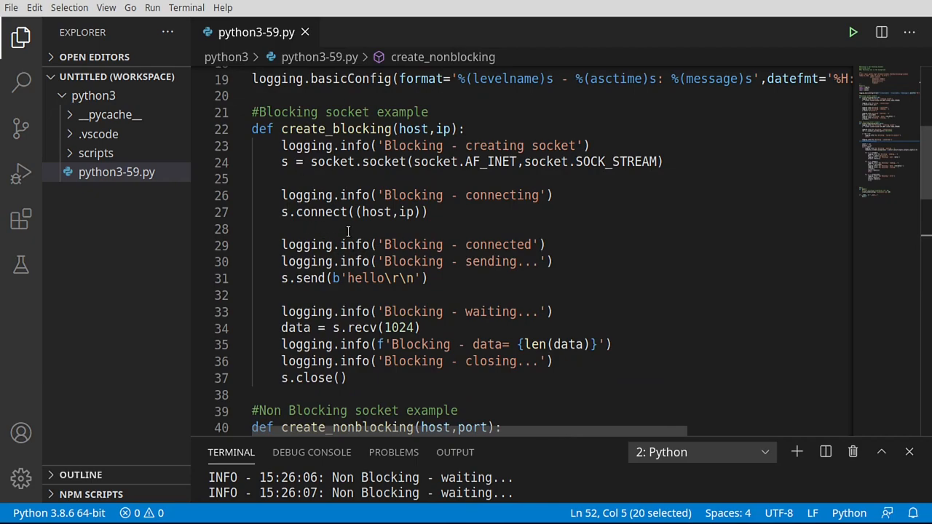
scroll(down, 3)
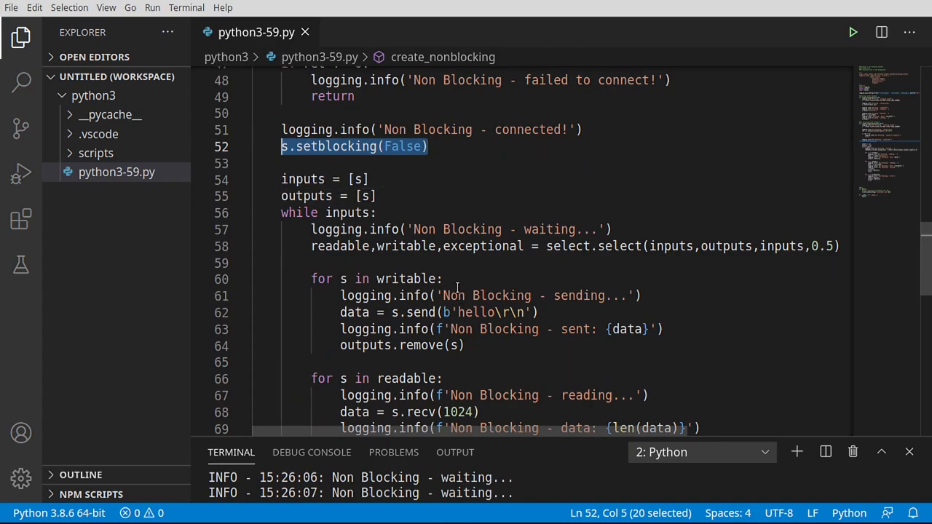
mouse_move(479, 268)
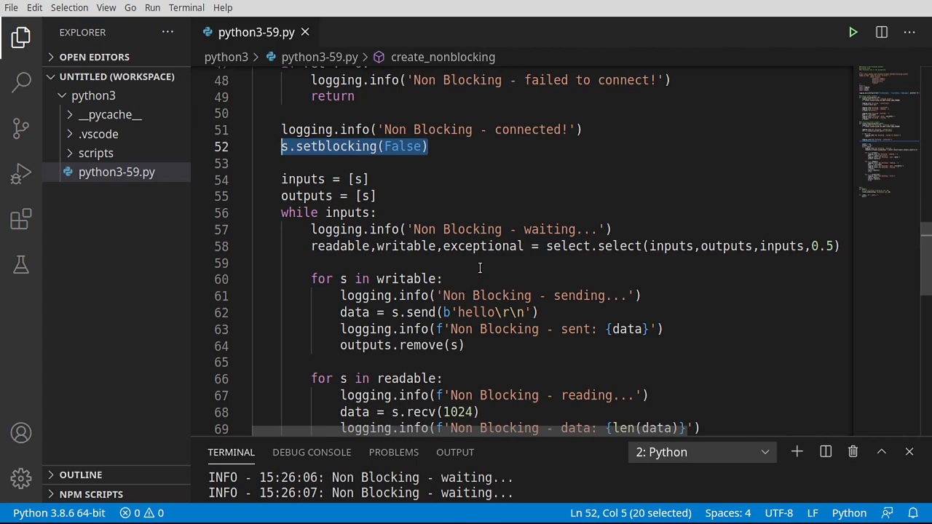
double_click(619, 246)
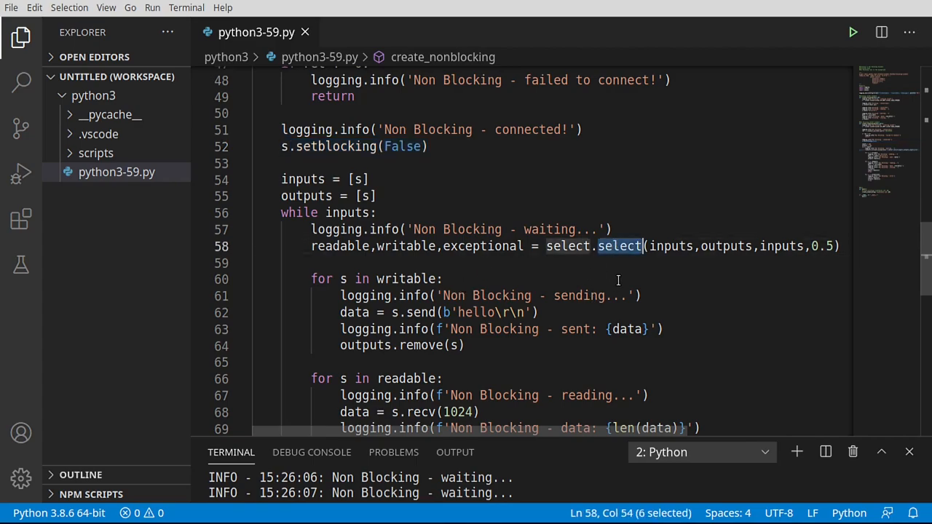
mouse_move(562, 269)
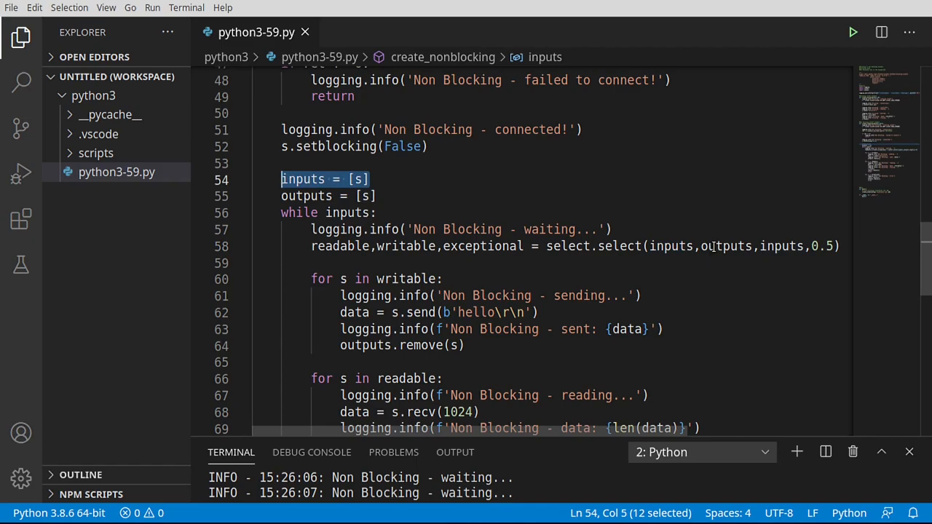
double_click(725, 246)
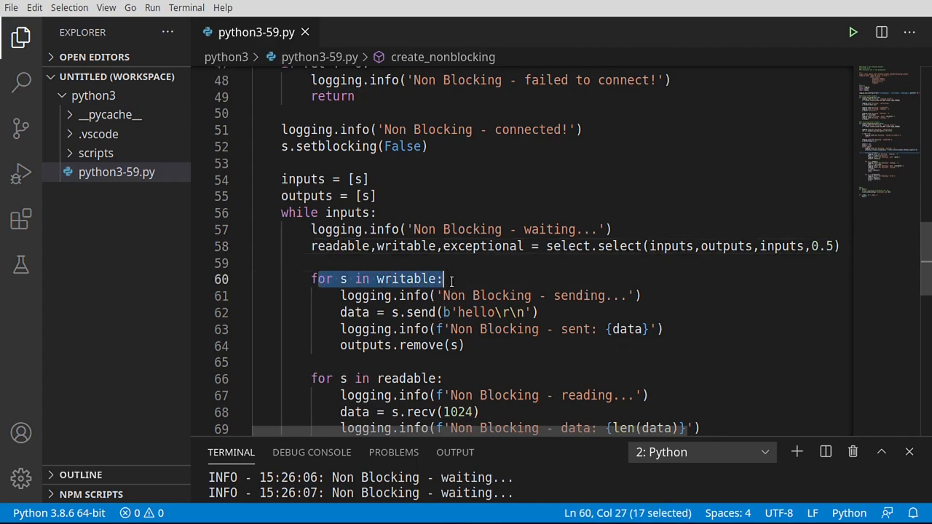
double_click(405, 279)
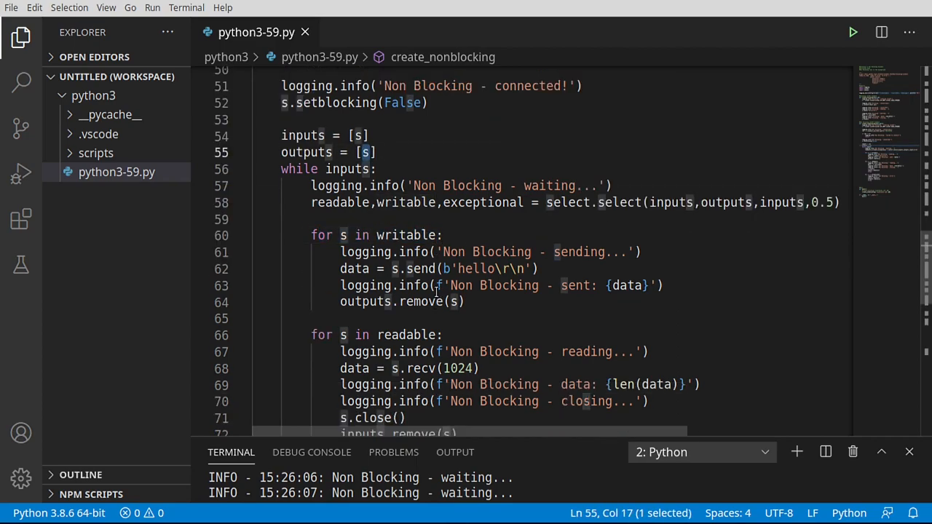
double_click(406, 203)
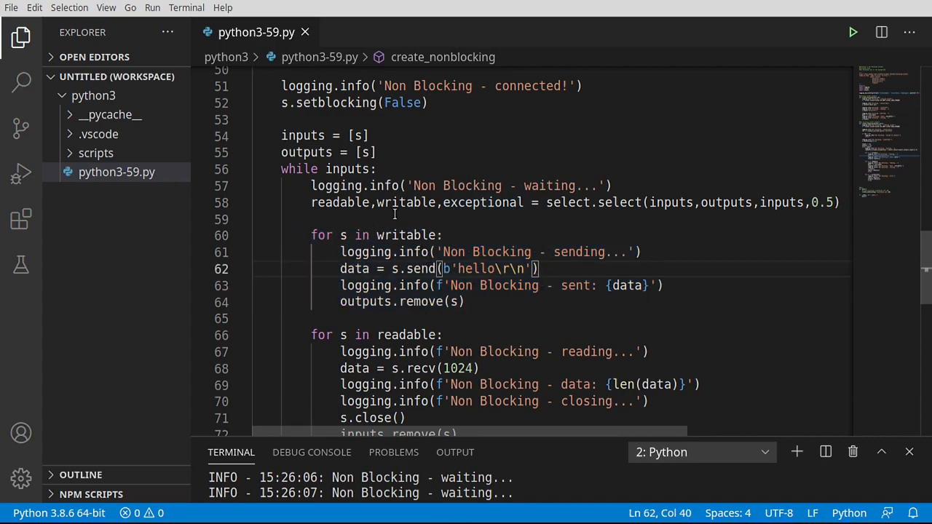
mouse_move(512, 207)
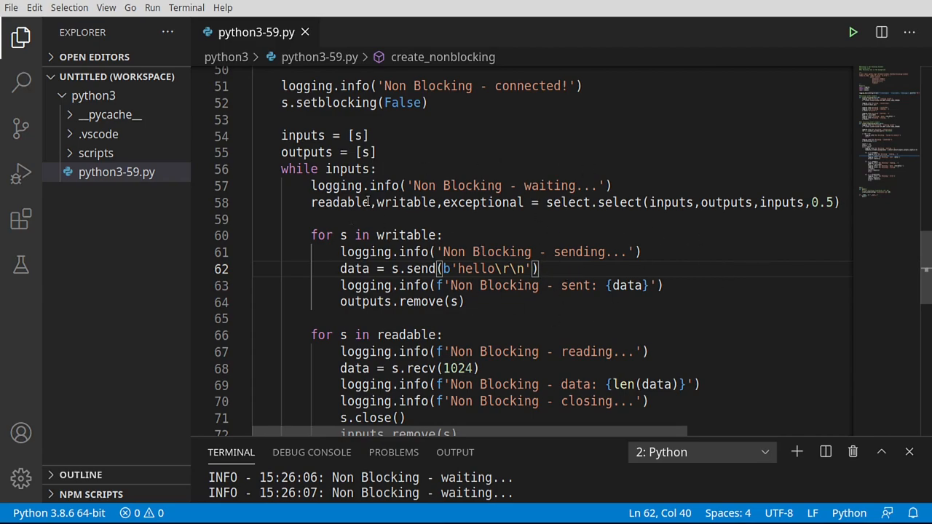
double_click(340, 203)
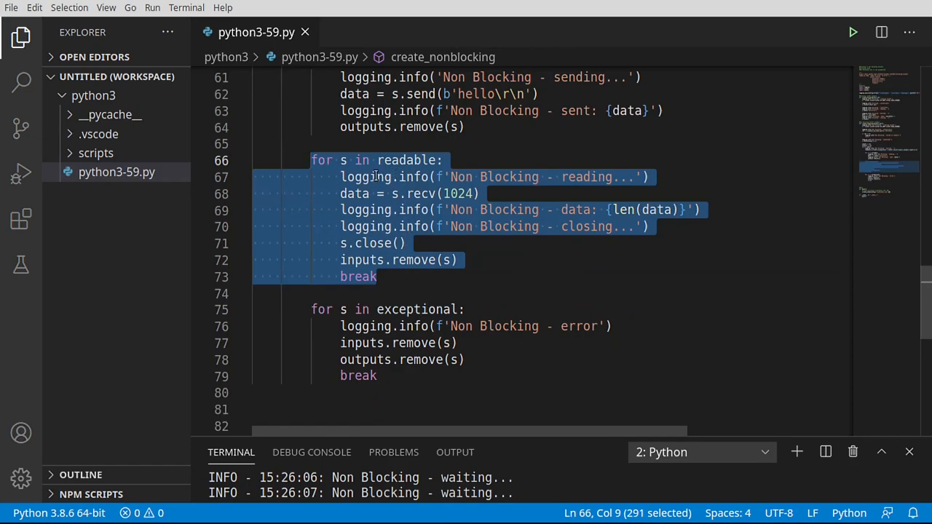
mouse_move(457, 284)
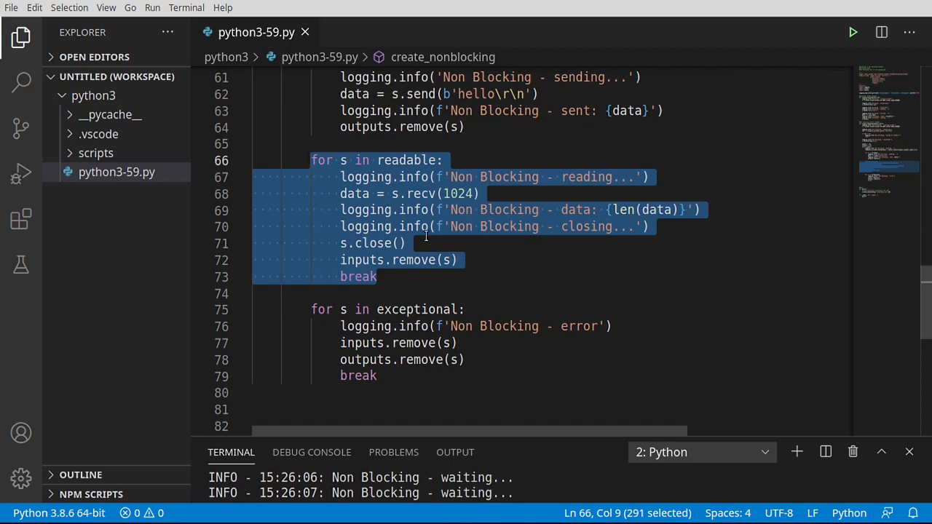
mouse_move(404, 210)
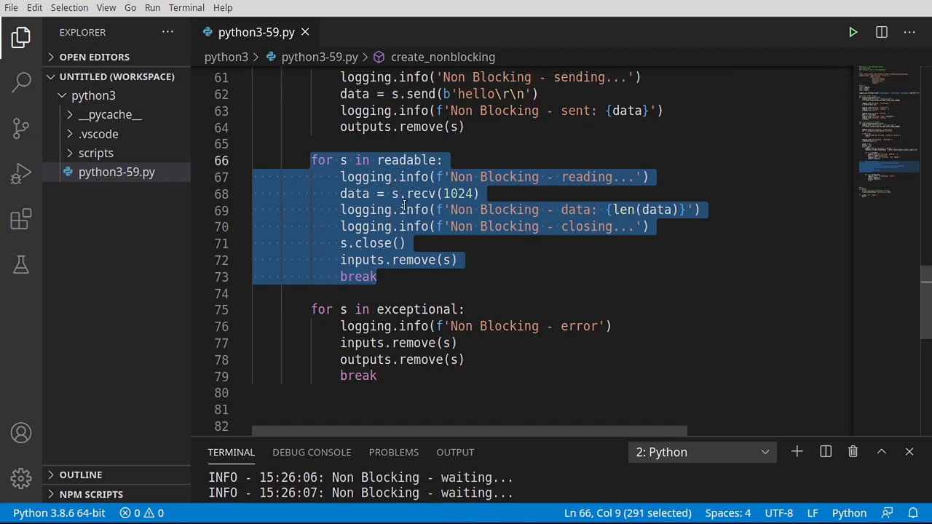
double_click(420, 194)
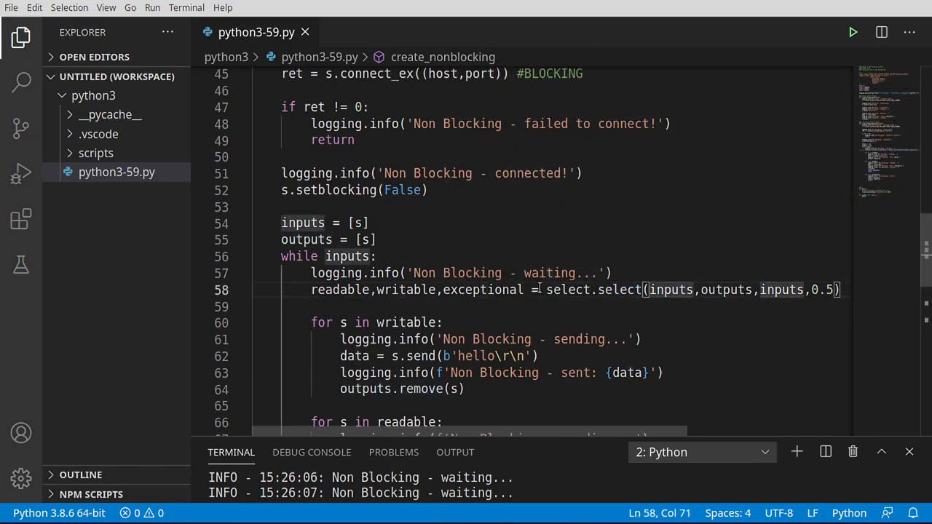
scroll(down, 3)
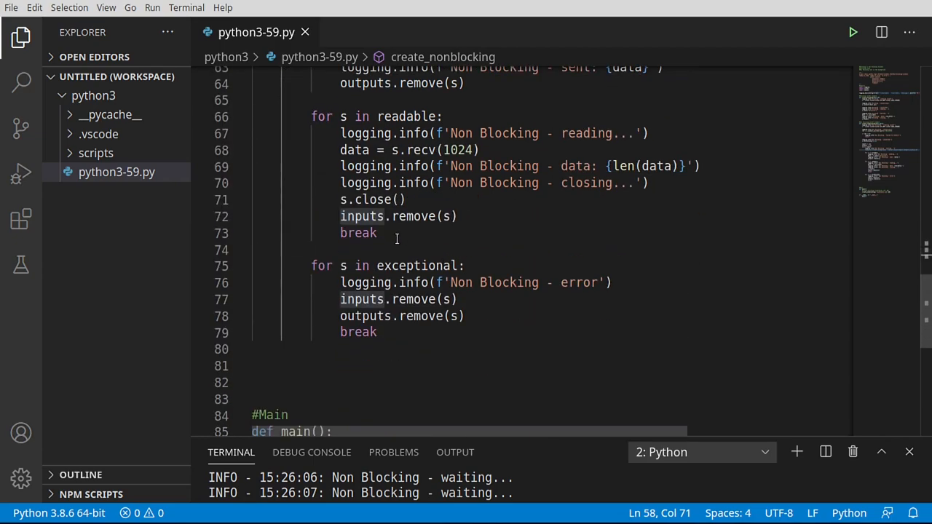
double_click(358, 233)
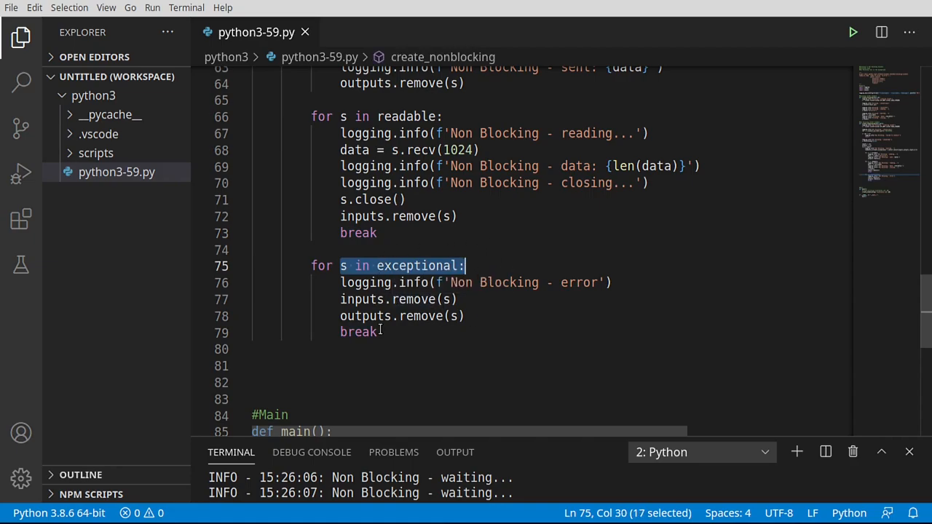
drag(339, 299, 464, 316)
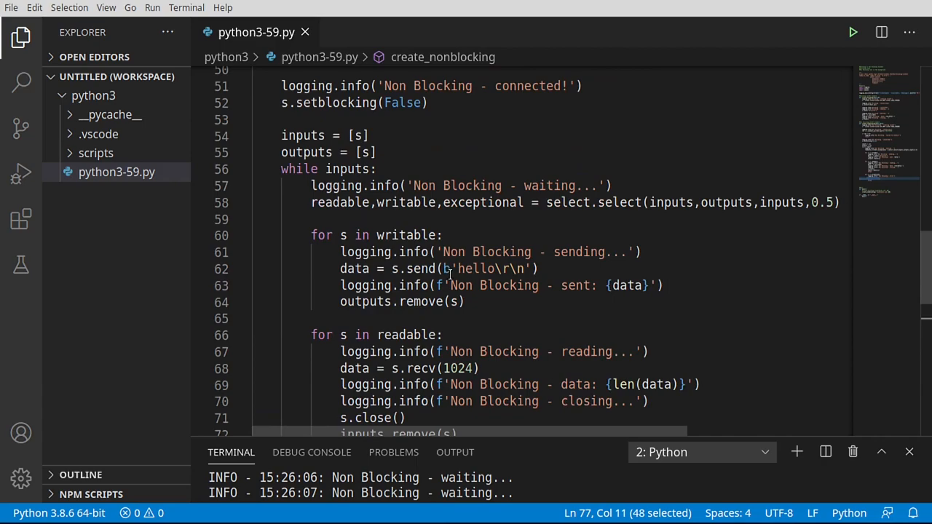
click(625, 202)
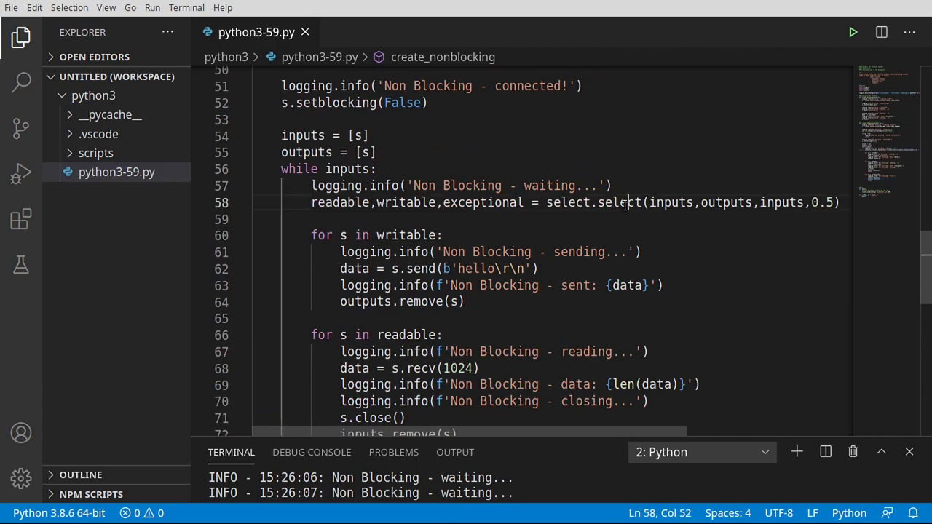
double_click(619, 202)
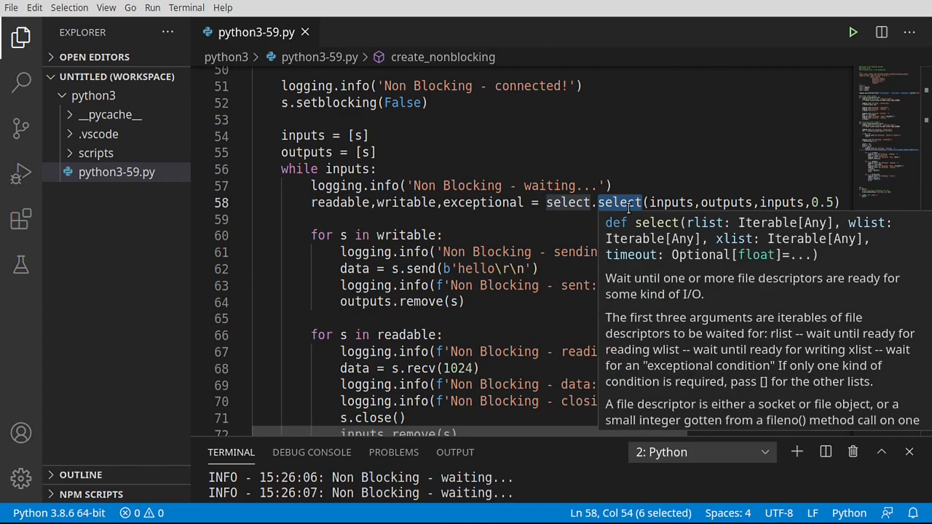